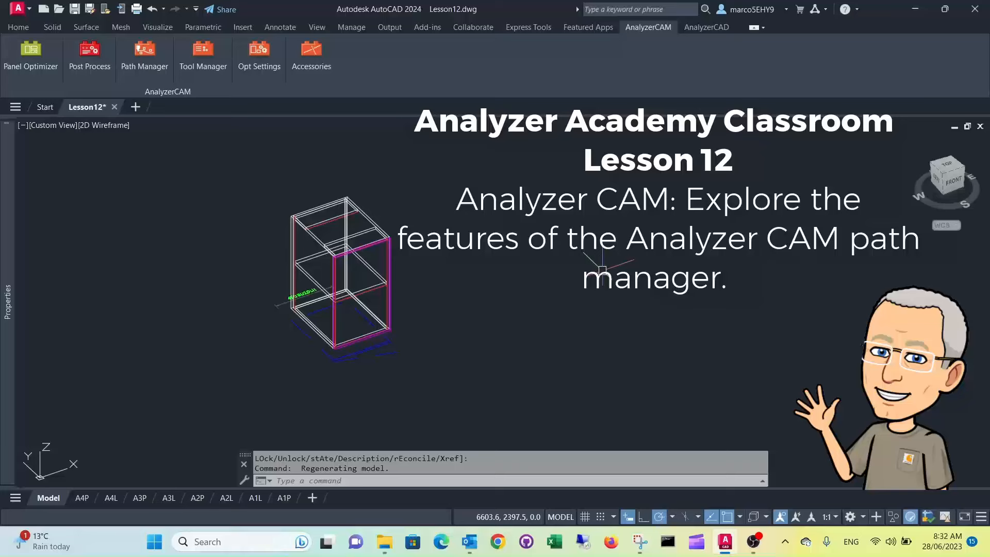
mouse_move(601, 260)
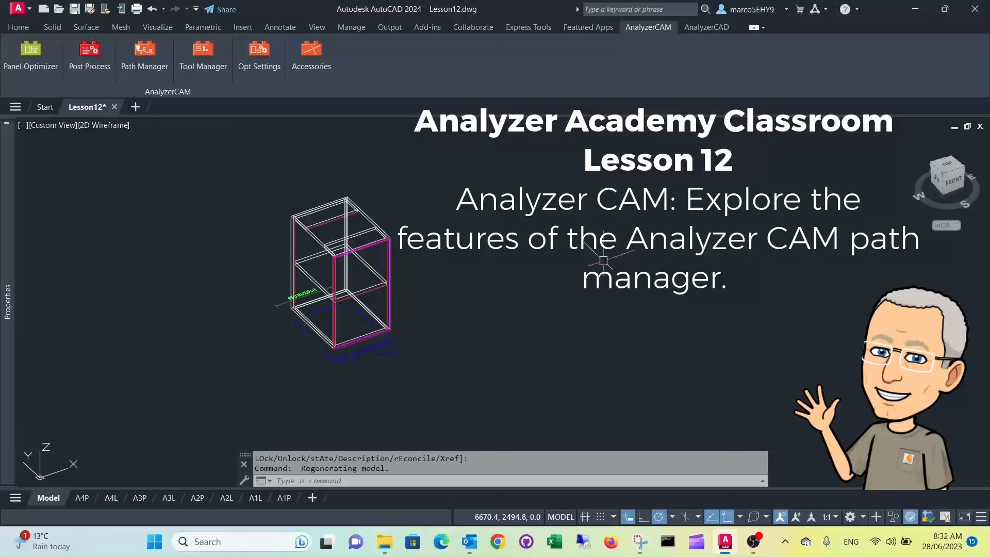
mouse_move(235, 172)
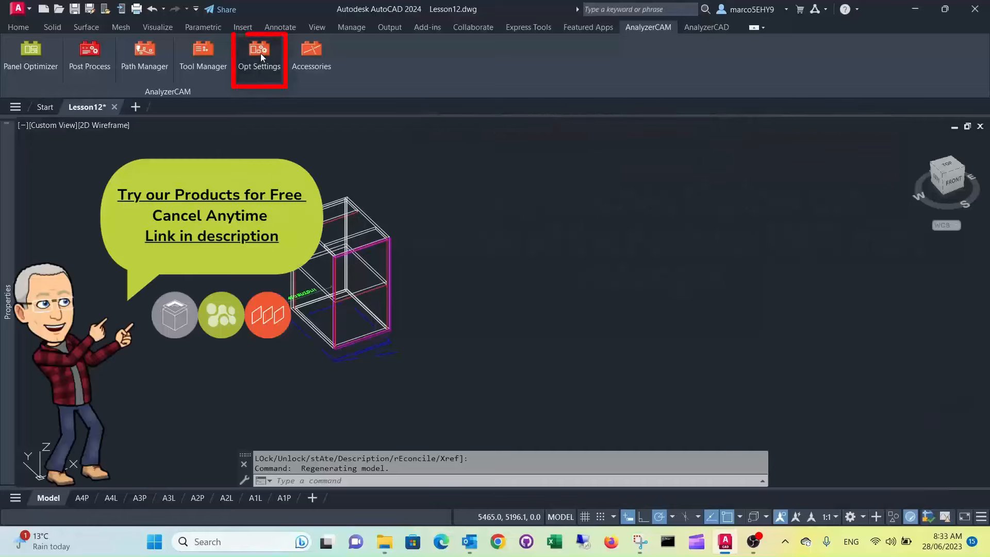
- Review the Small part strategy values in Additional Parameters and confirm with OK
click(258, 56)
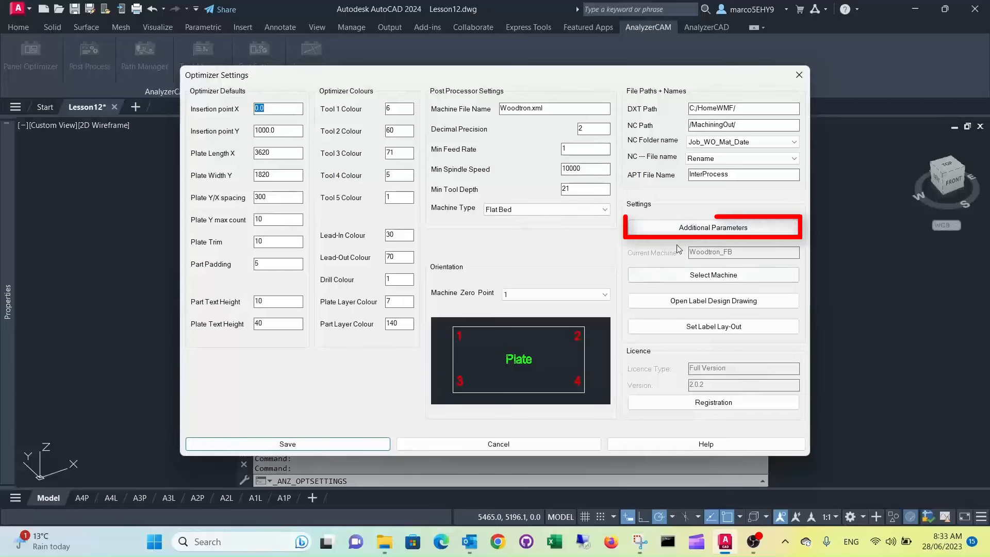
click(713, 227)
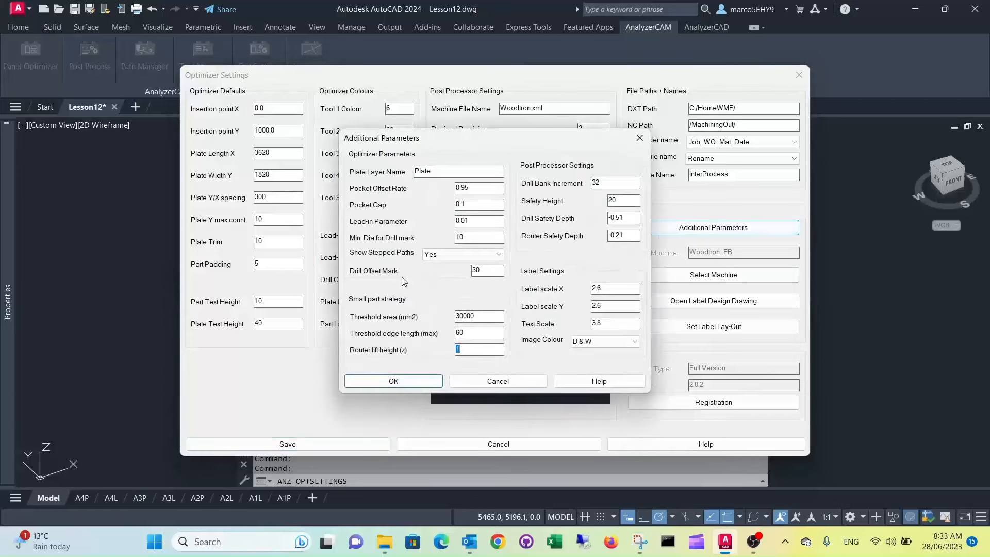
mouse_move(462, 298)
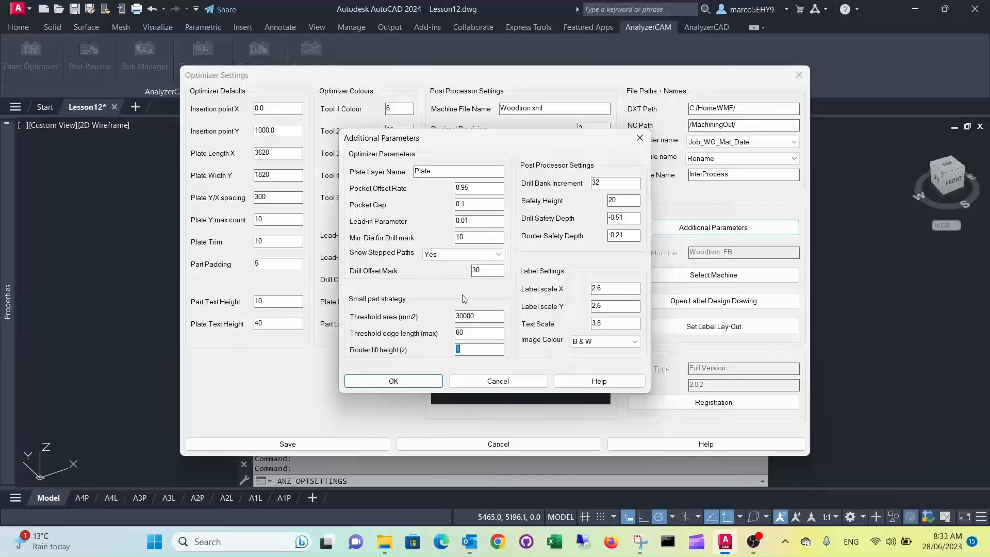
mouse_move(414, 305)
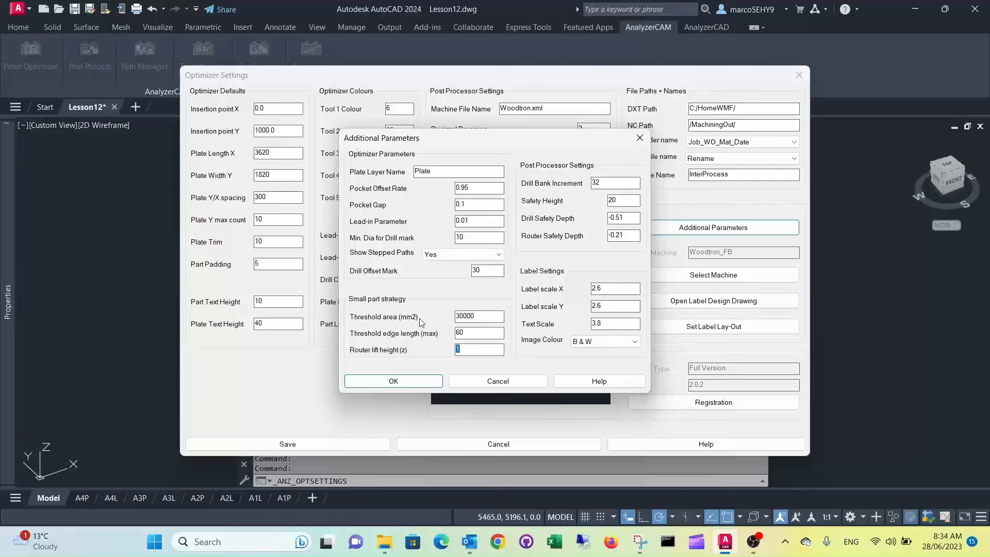
mouse_move(432, 317)
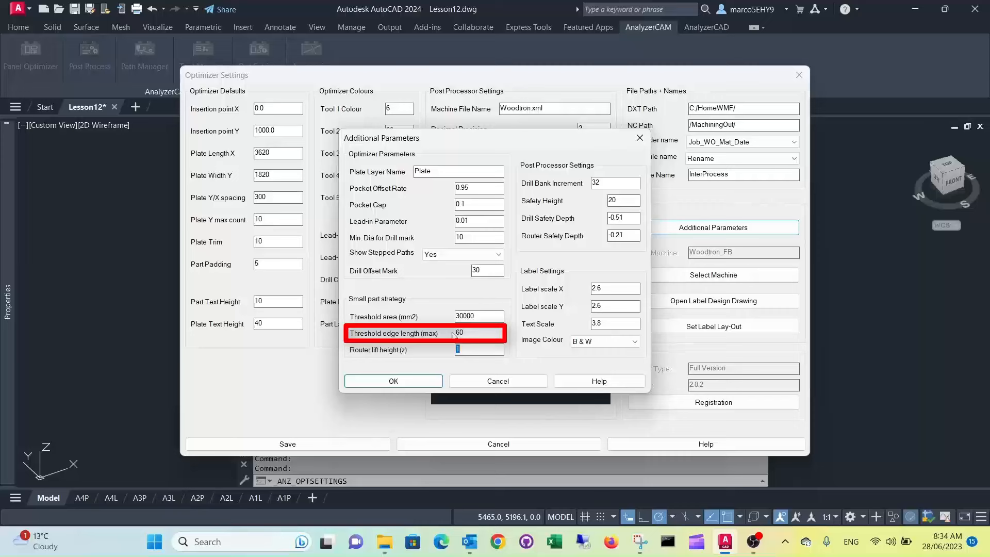
mouse_move(449, 336)
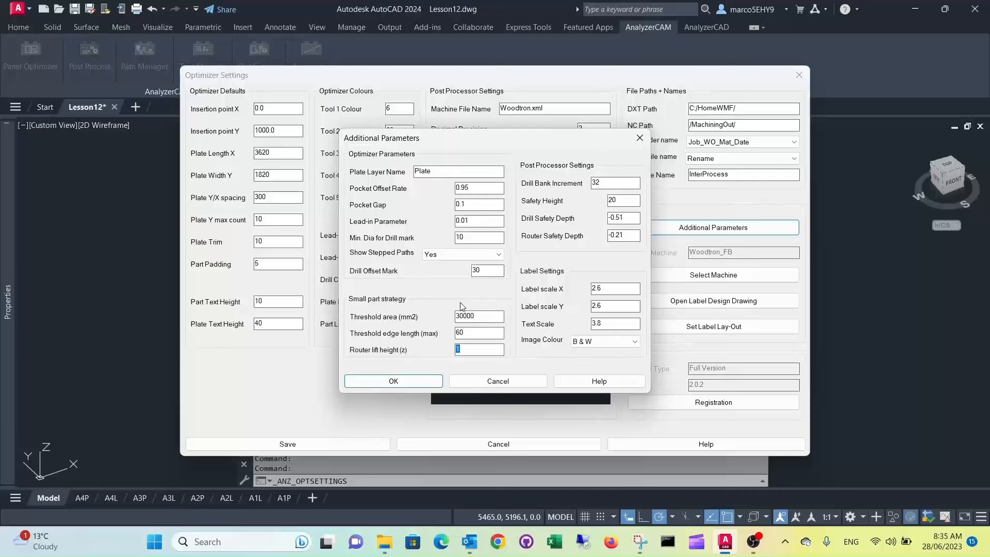
mouse_move(440, 347)
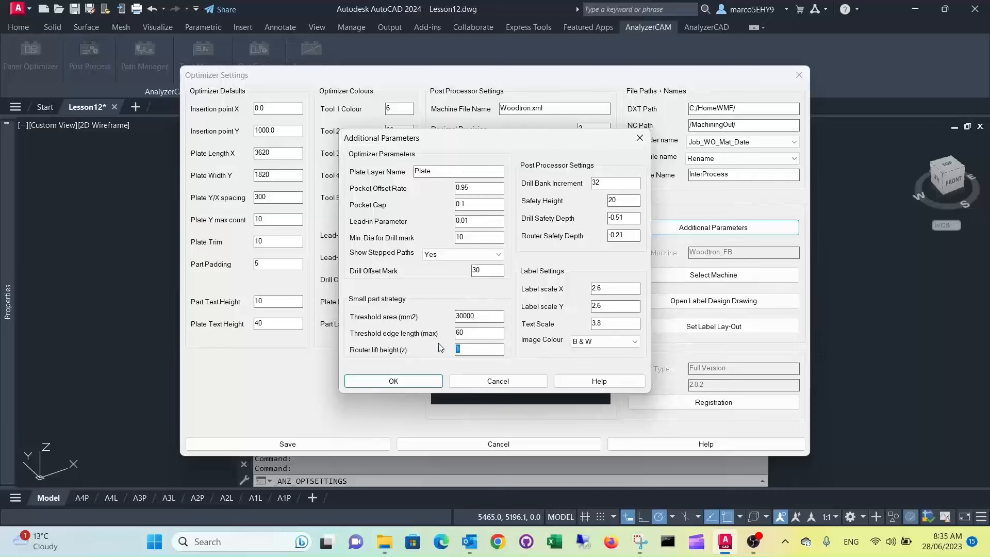
mouse_move(393, 381)
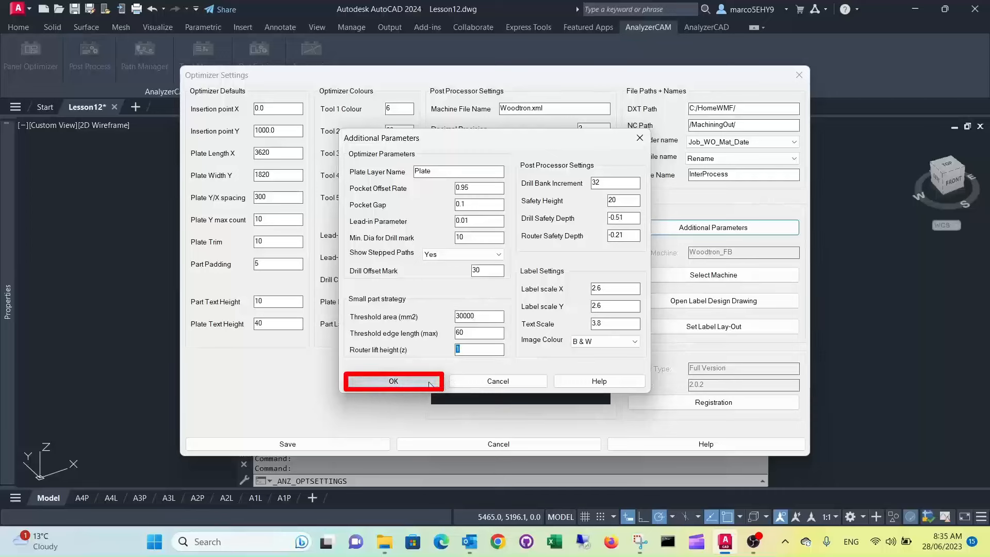
click(393, 381)
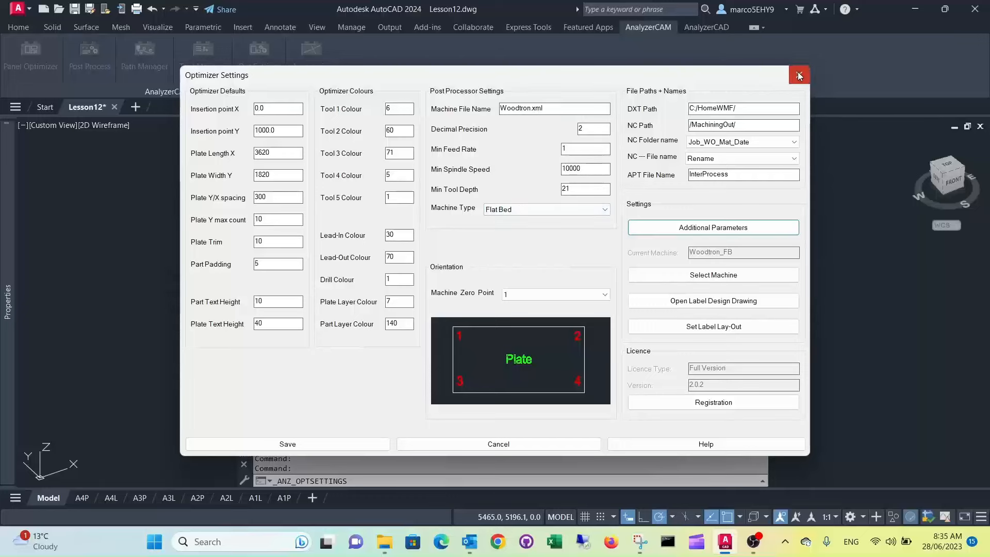
- Close Optimizer Settings and choose the R_10_R_STD external comp path in the Path Library
click(800, 75)
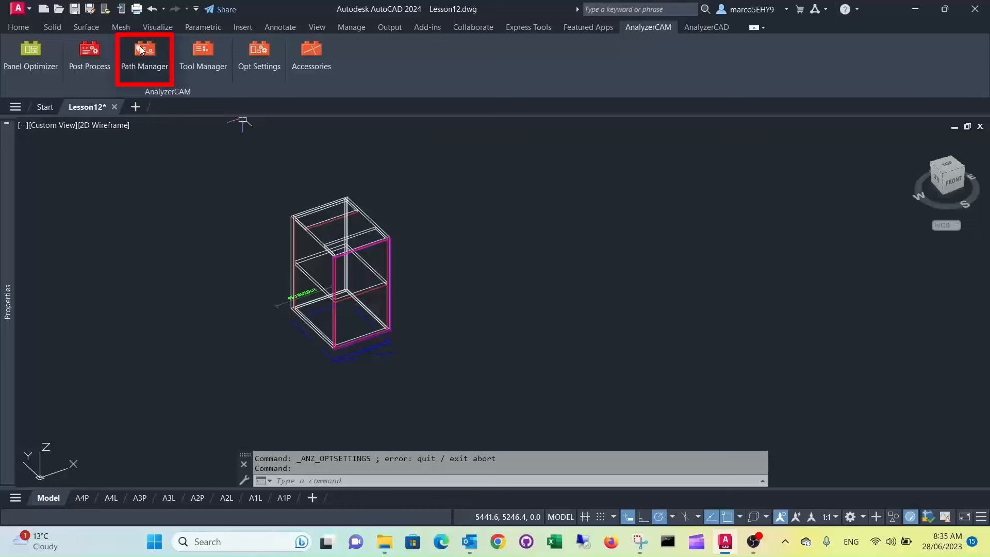
click(145, 54)
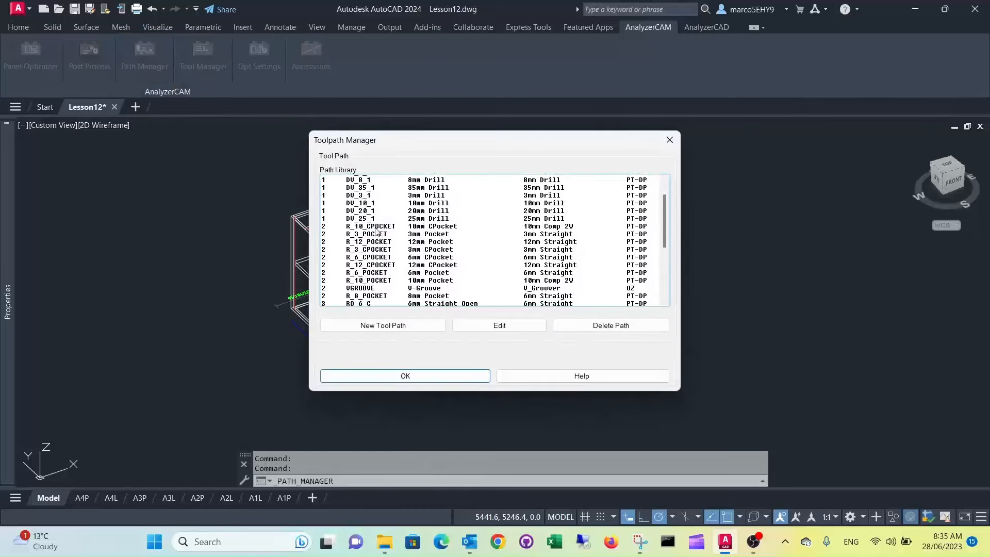
scroll(down, 3)
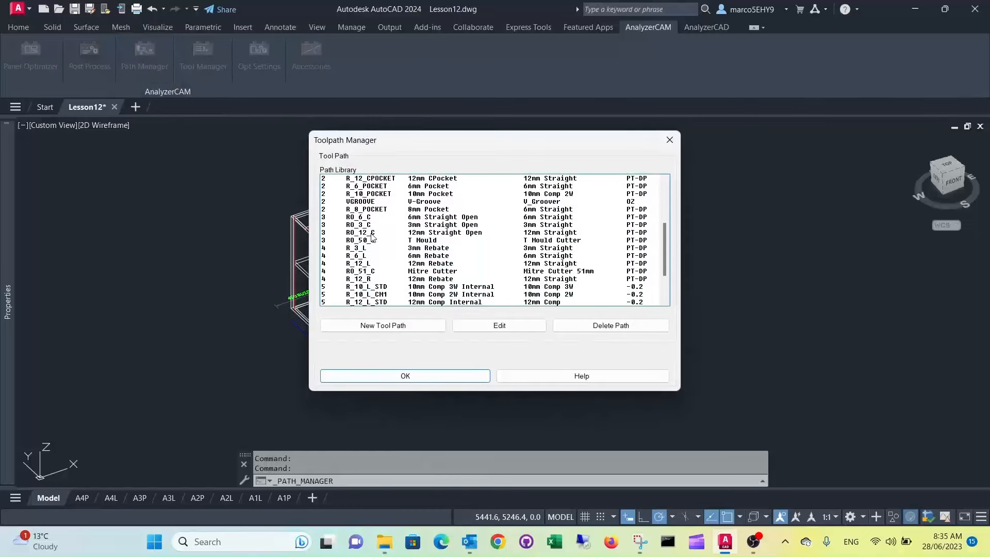
scroll(down, 3)
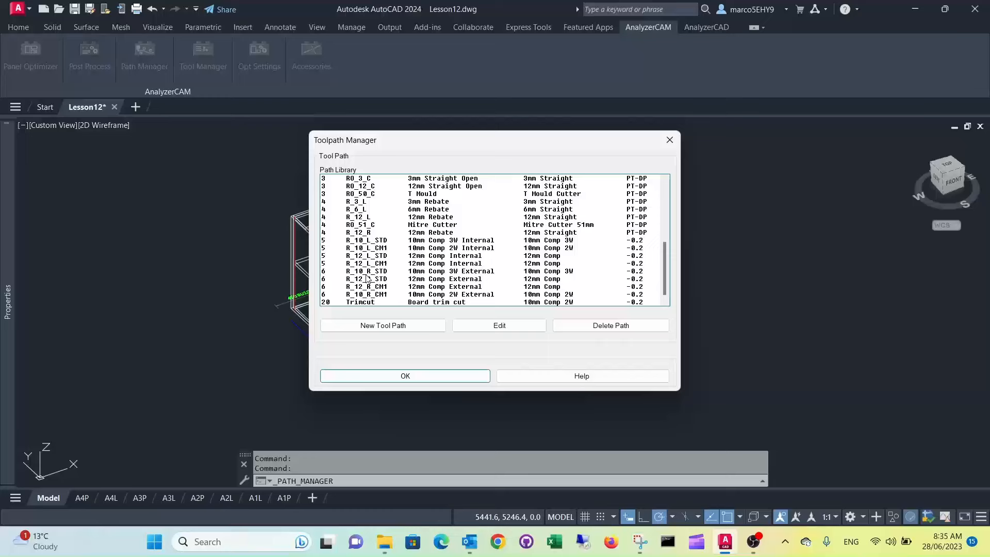
mouse_move(637, 278)
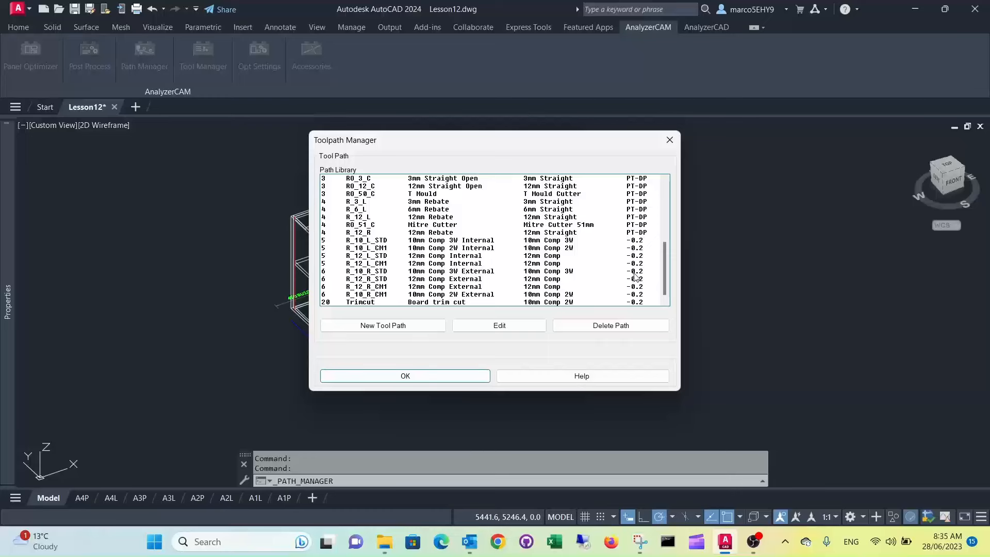
click(442, 271)
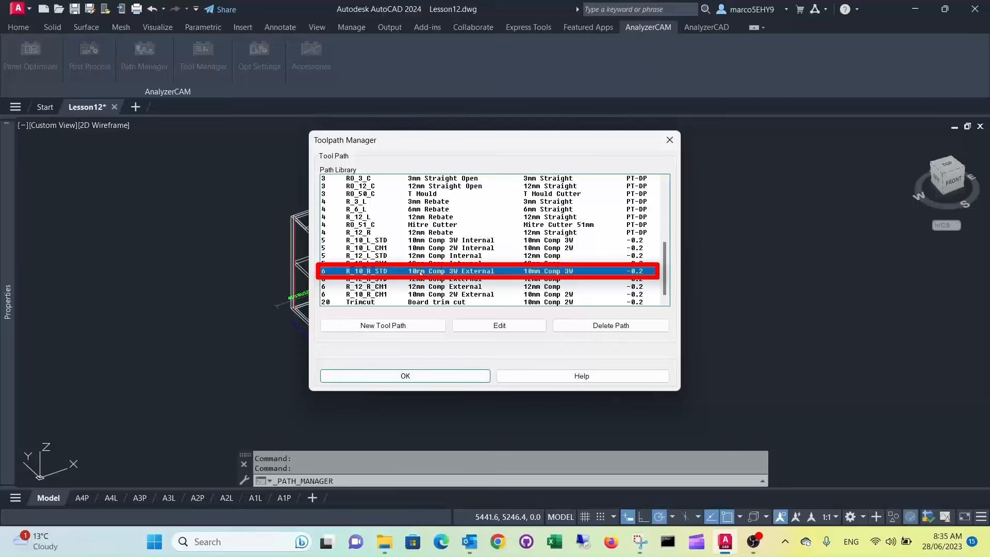
- Edit R_10_R_STD with small part strategy enabled, review the second 10mm Comp 3W tool, and save
click(498, 325)
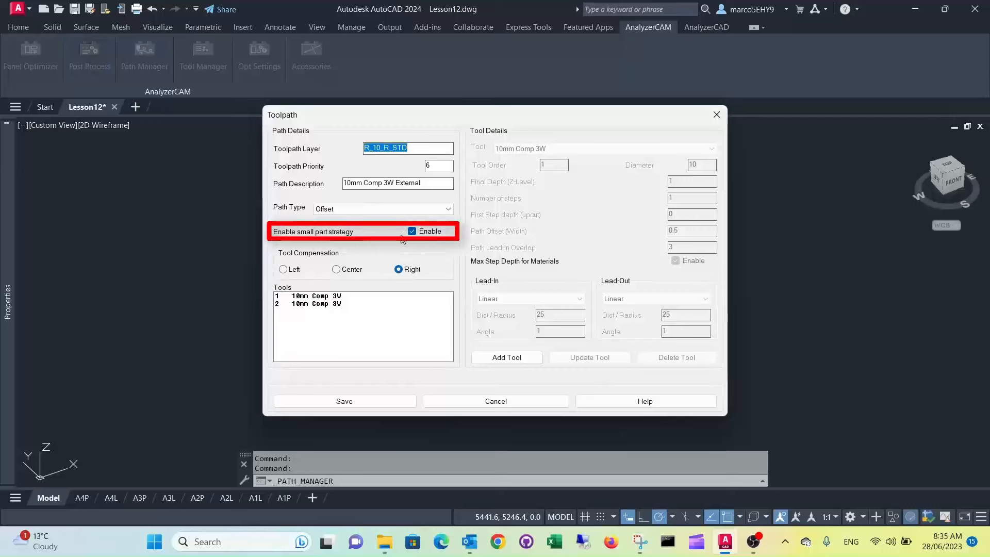
click(411, 230)
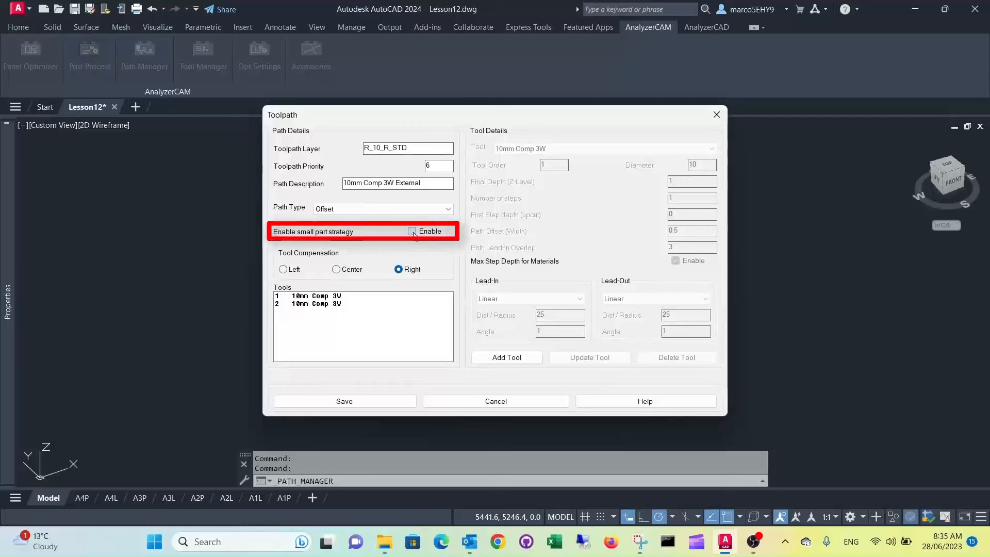
click(413, 230)
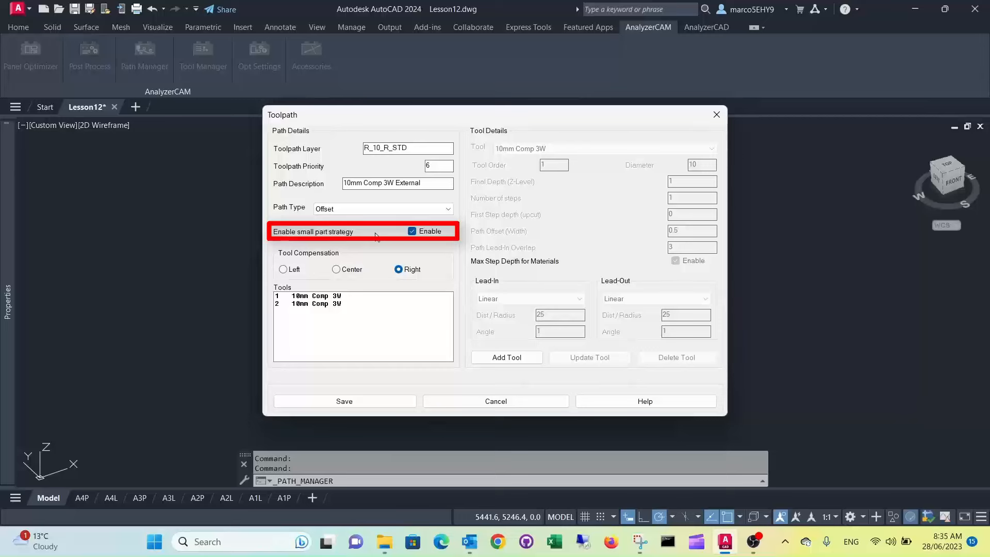
click(316, 303)
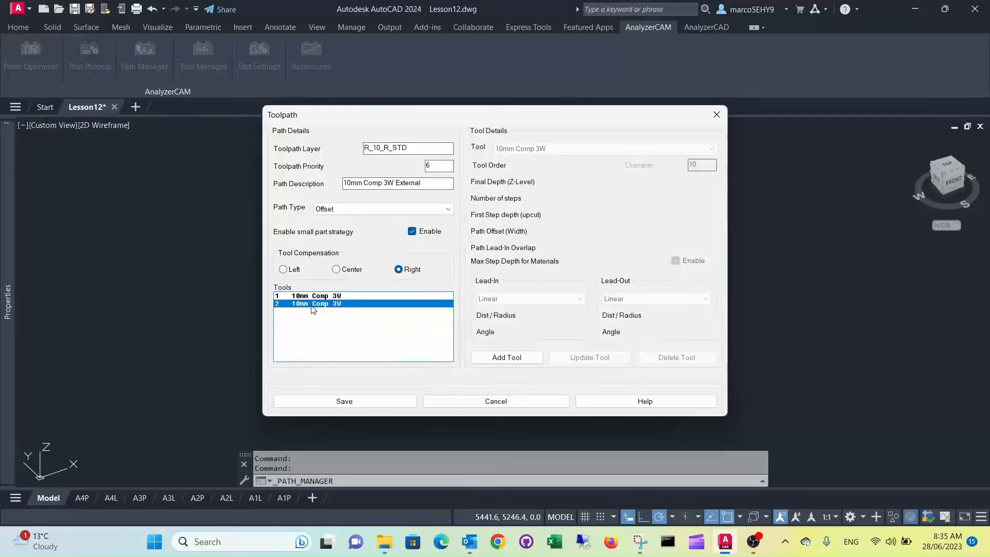
click(319, 303)
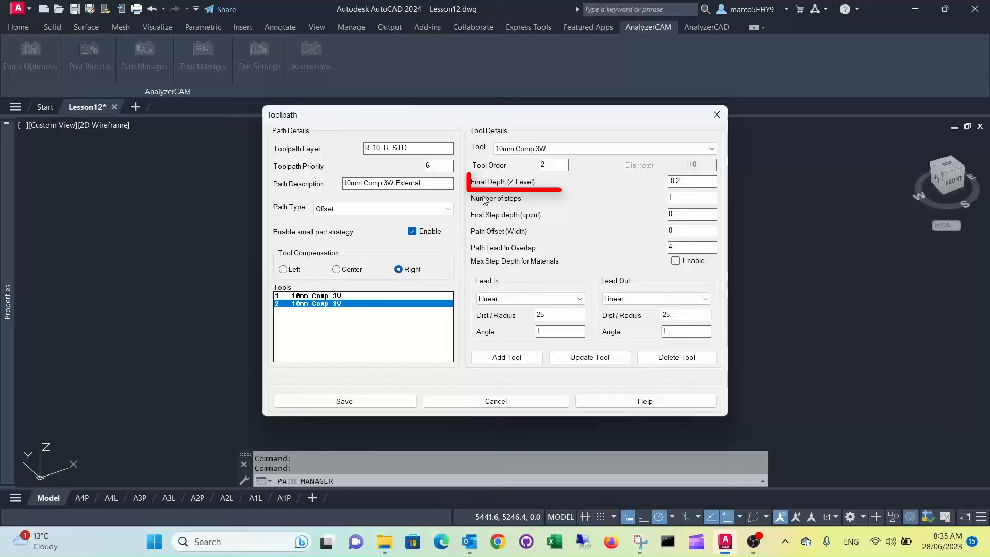
click(571, 182)
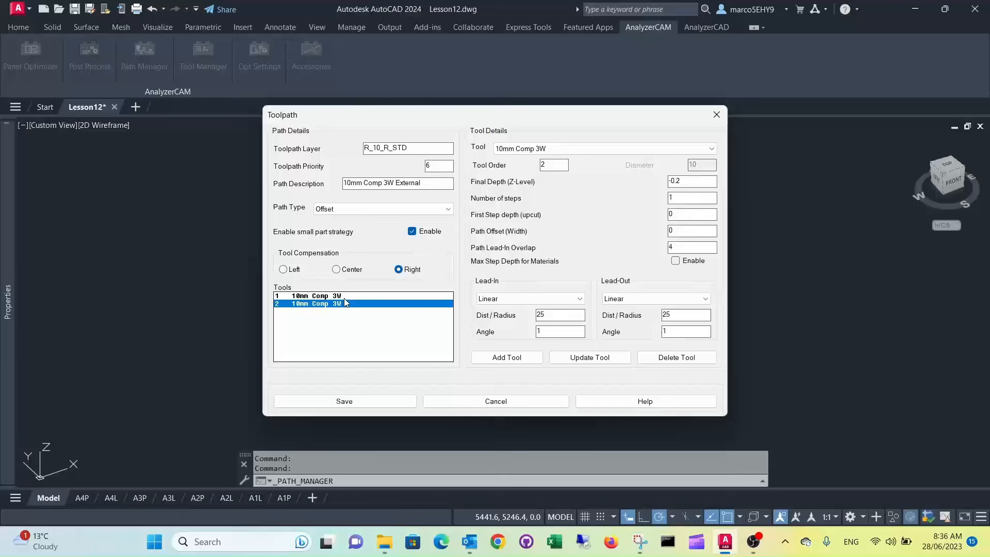
mouse_move(489, 263)
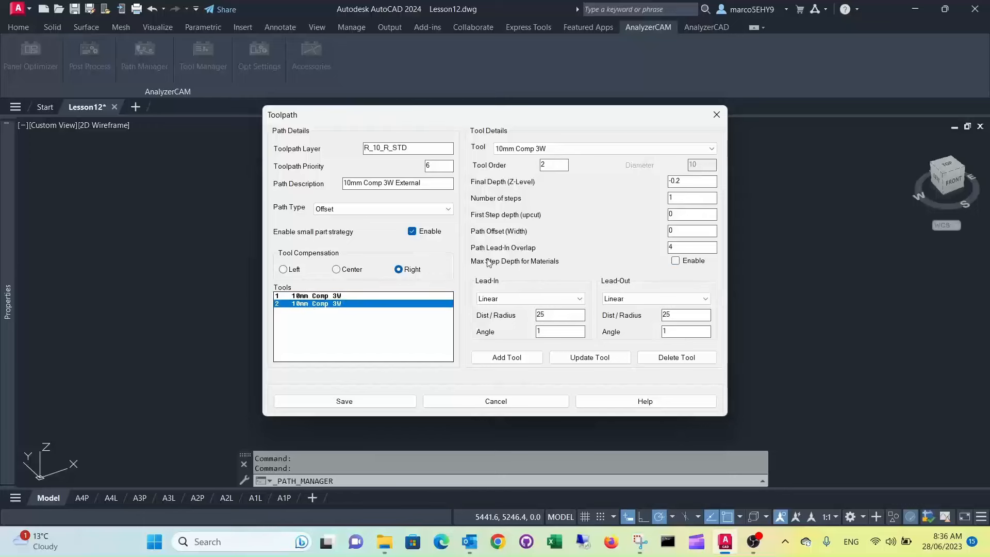
mouse_move(632, 201)
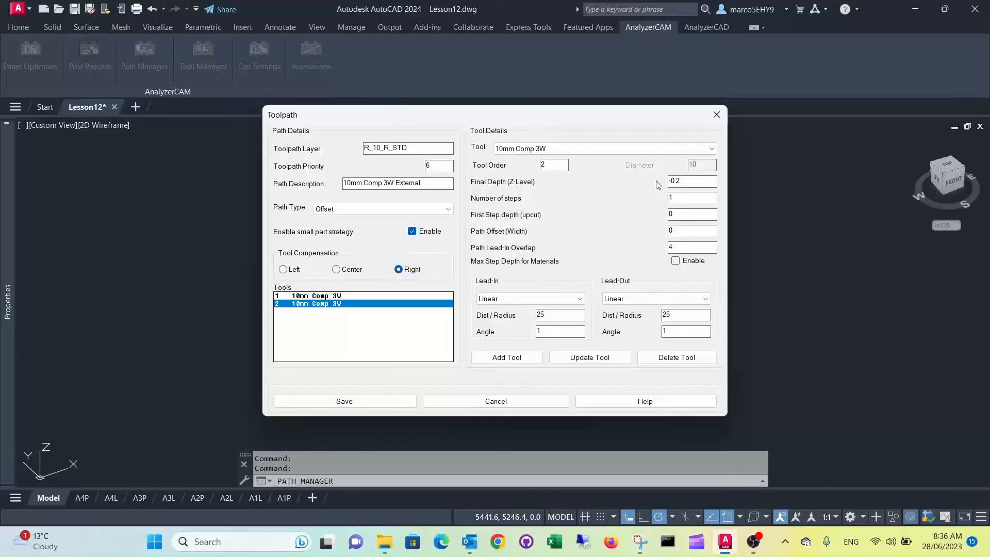
mouse_move(351, 325)
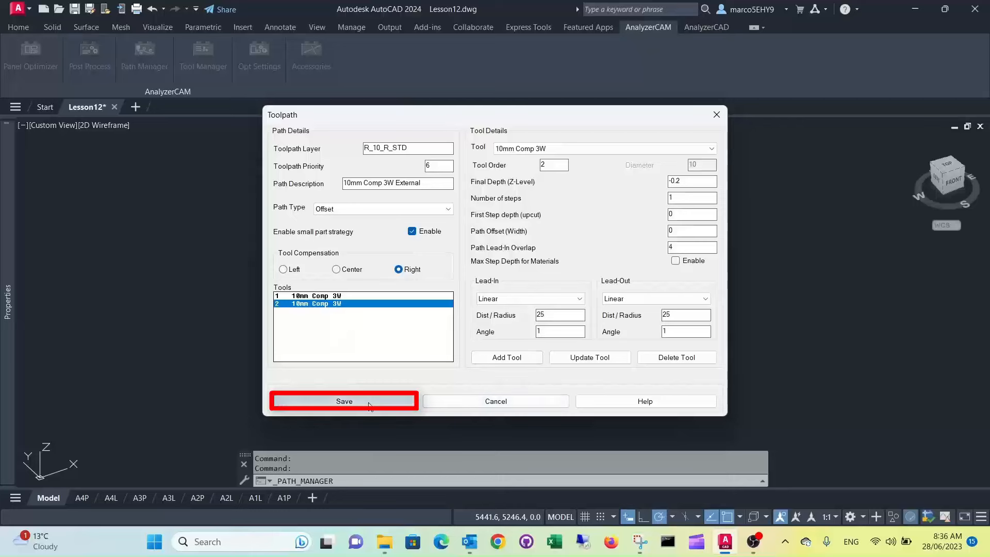
click(343, 401)
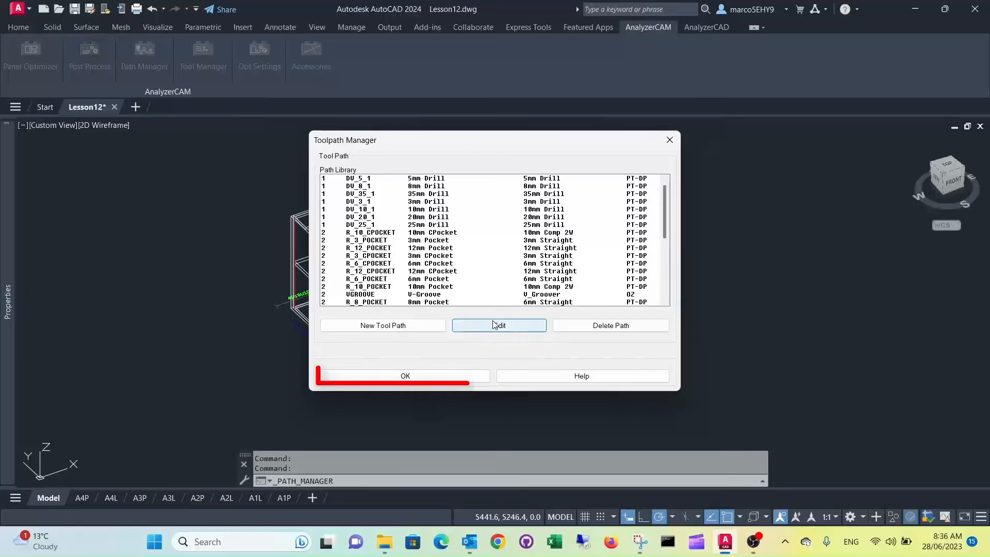
- Close the Toolpath Manager with OK and return to the Home ribbon's modelling tools
click(404, 375)
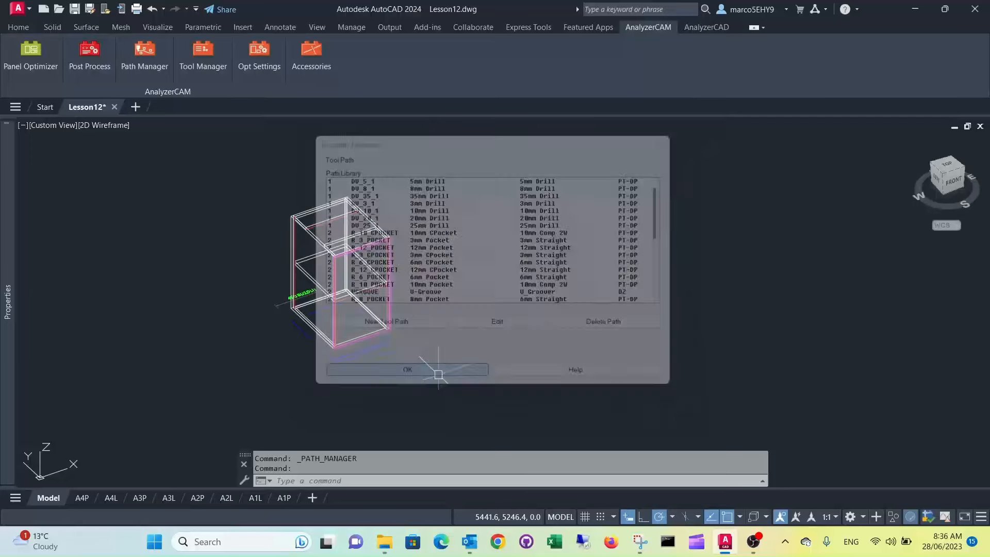
click(407, 369)
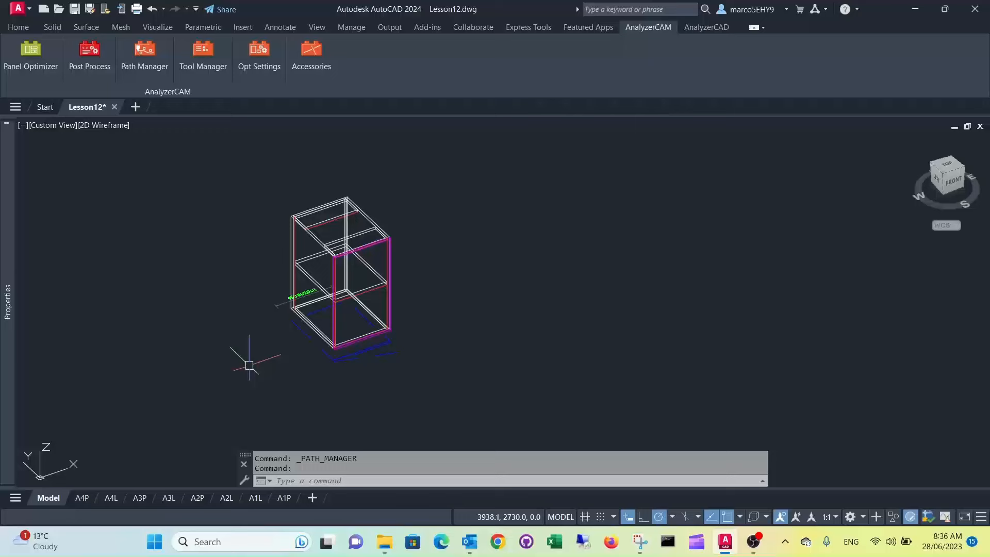
mouse_move(264, 219)
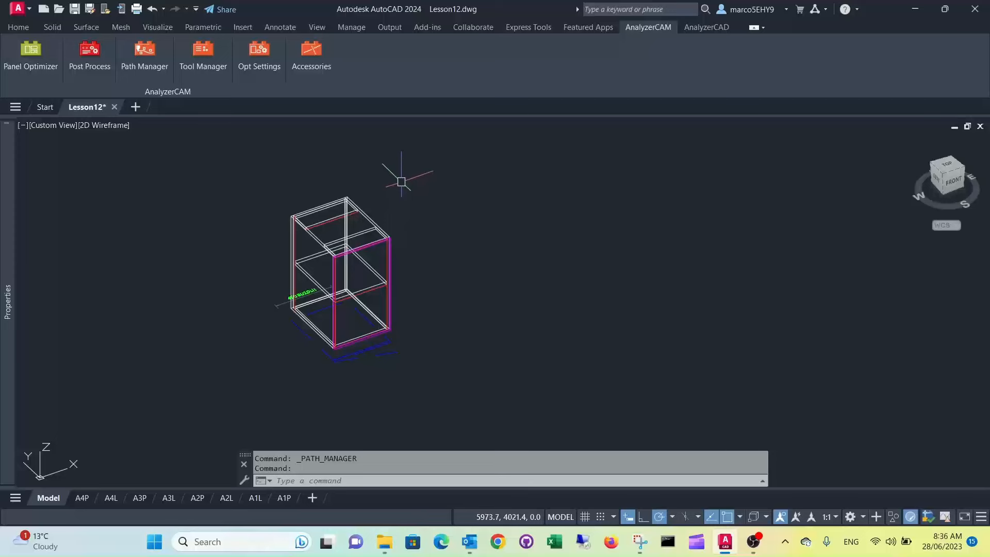
mouse_move(442, 188)
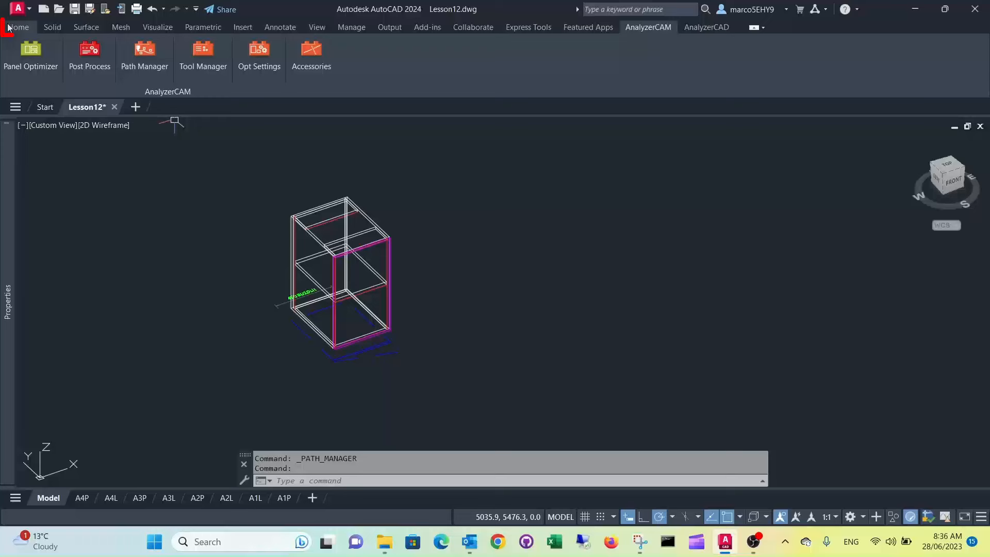
click(18, 27)
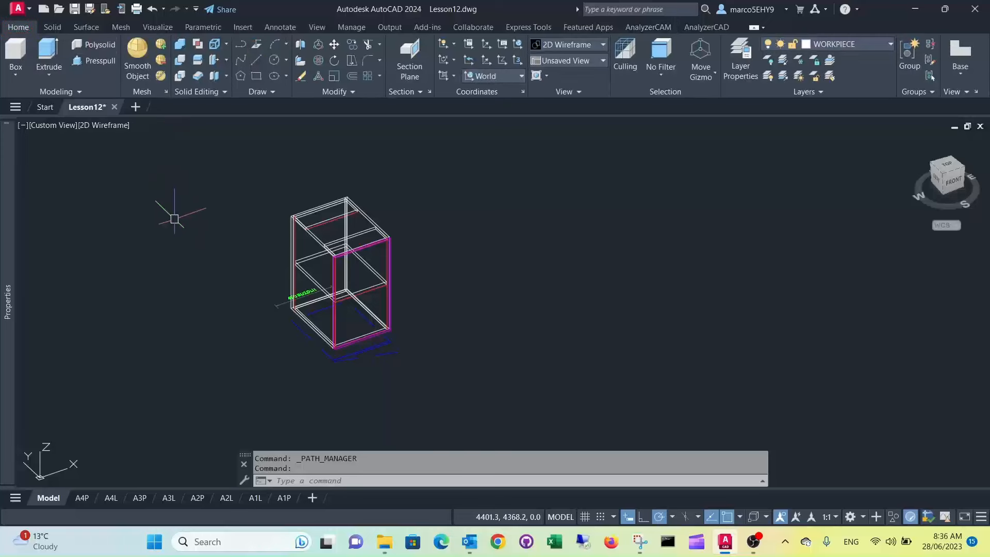
- Draw a 200 by 140 solid box, 18 high, beside the cabinet
click(15, 57)
text(200)
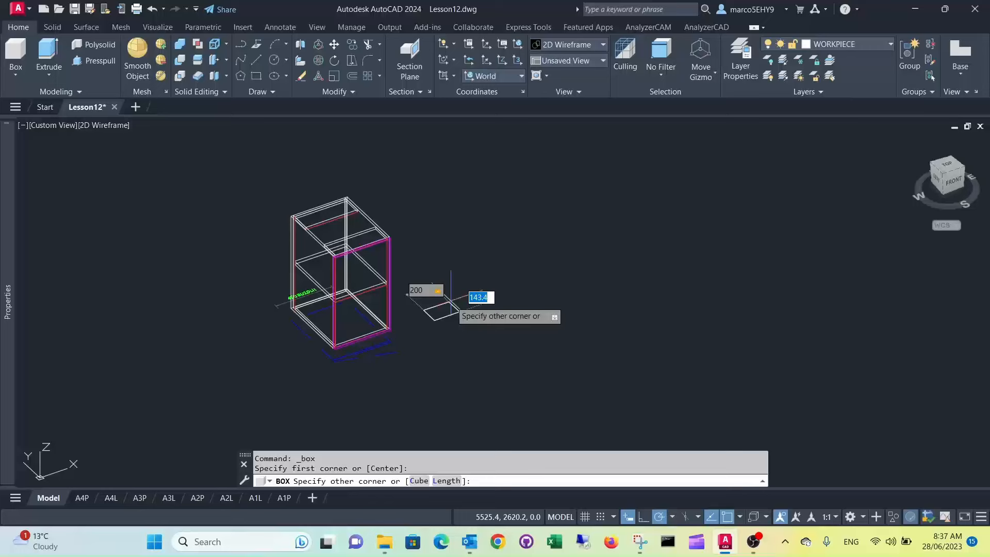
text(140)
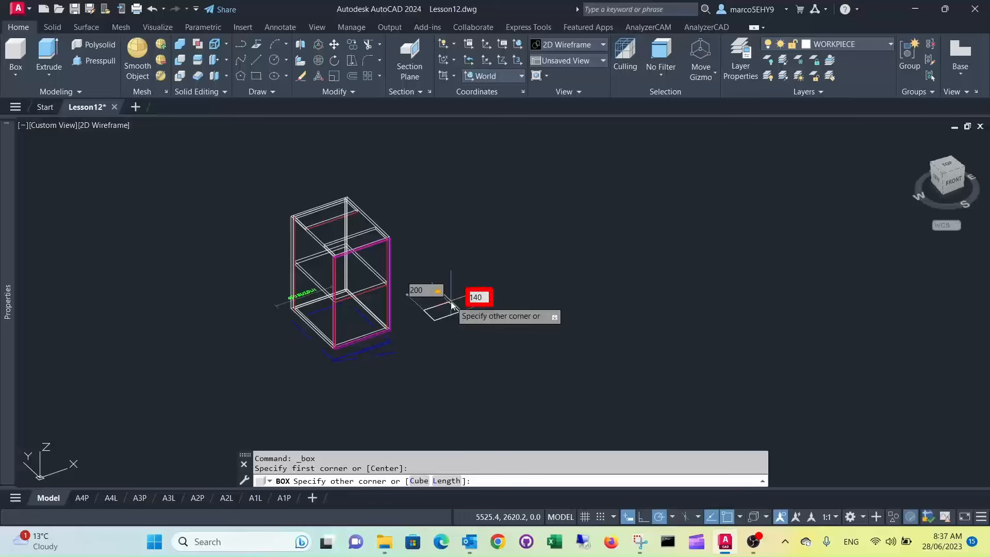
key(Return)
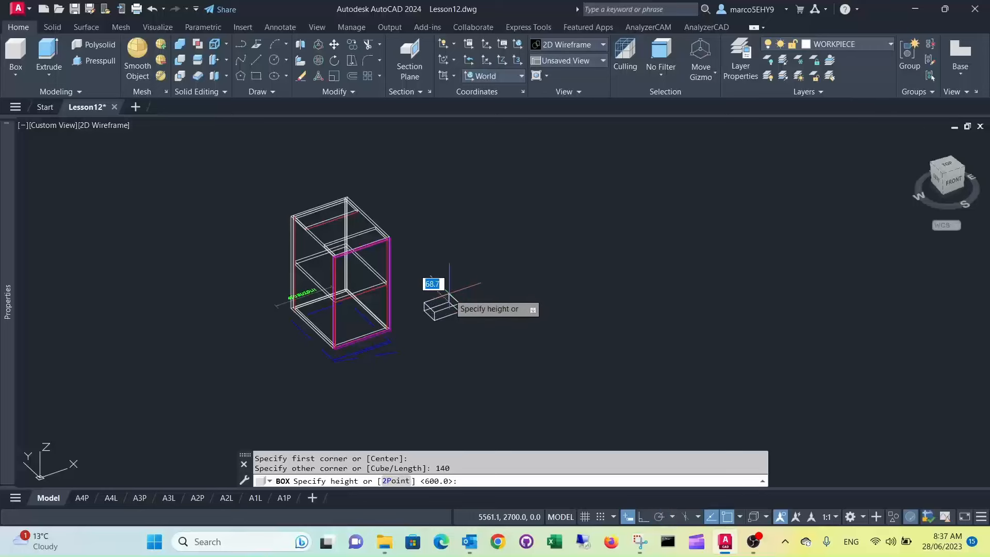
text(18)
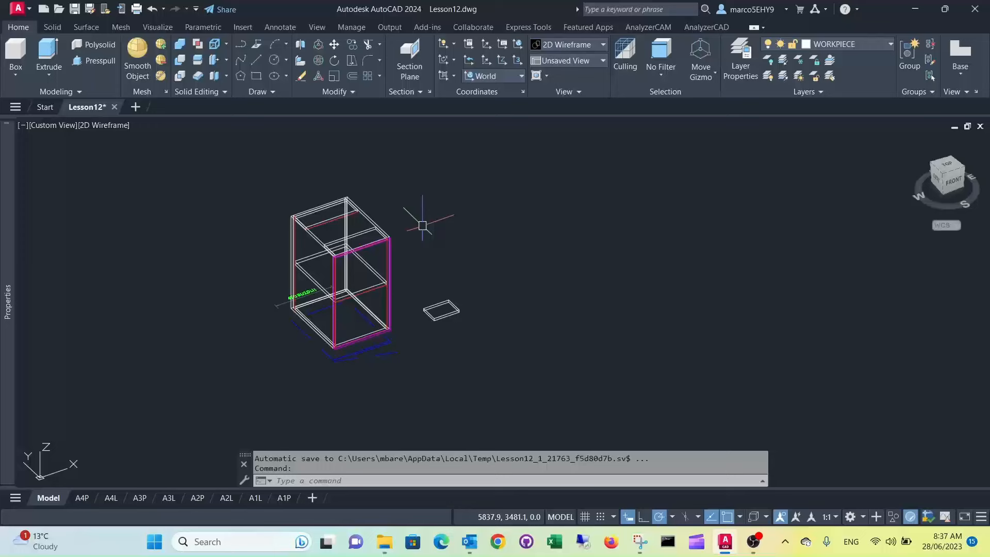
- Check a cabinet panel's 18.3 height in its properties, then deselect it
click(354, 243)
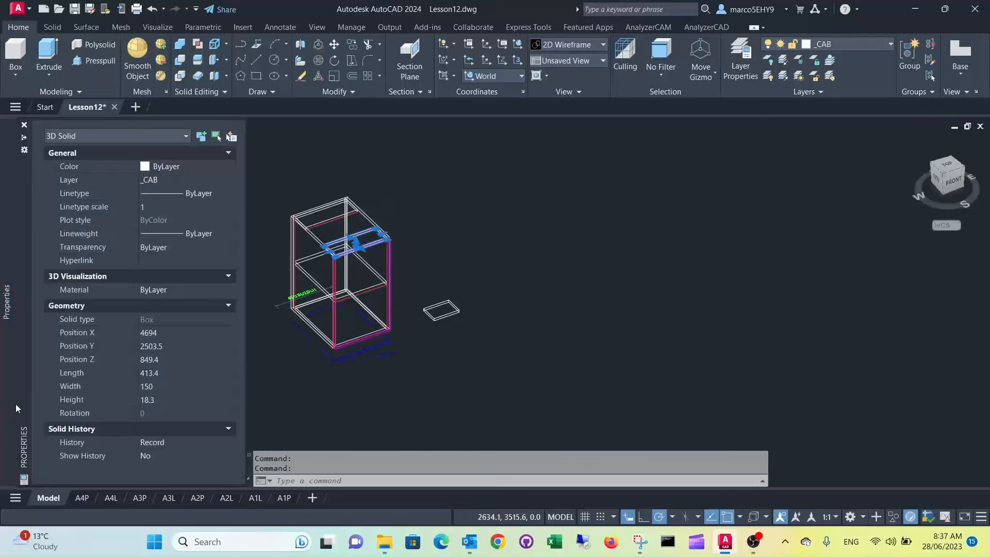
click(146, 399)
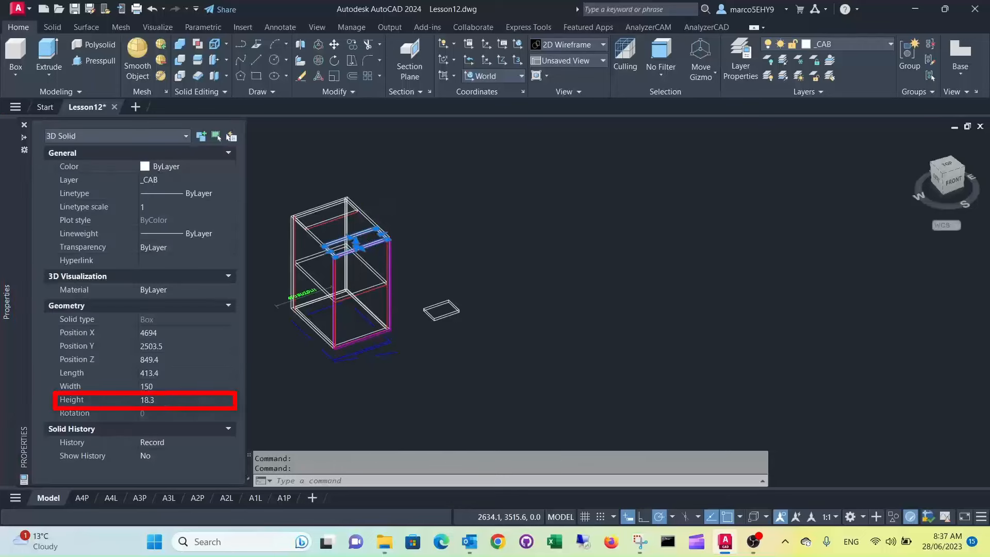
key(escape)
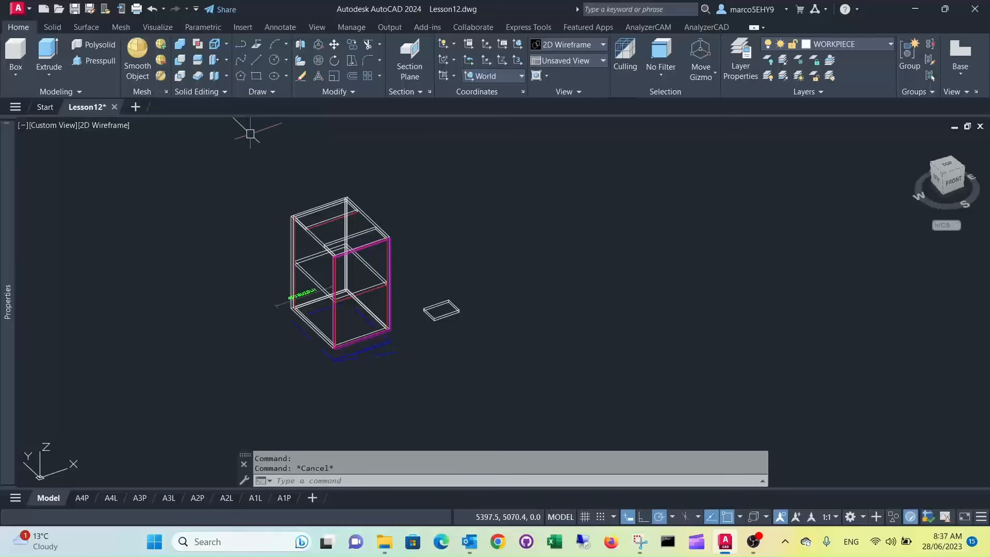
- Draw a 1500 by 55 strip box, accepting the default 18.3 height
click(15, 54)
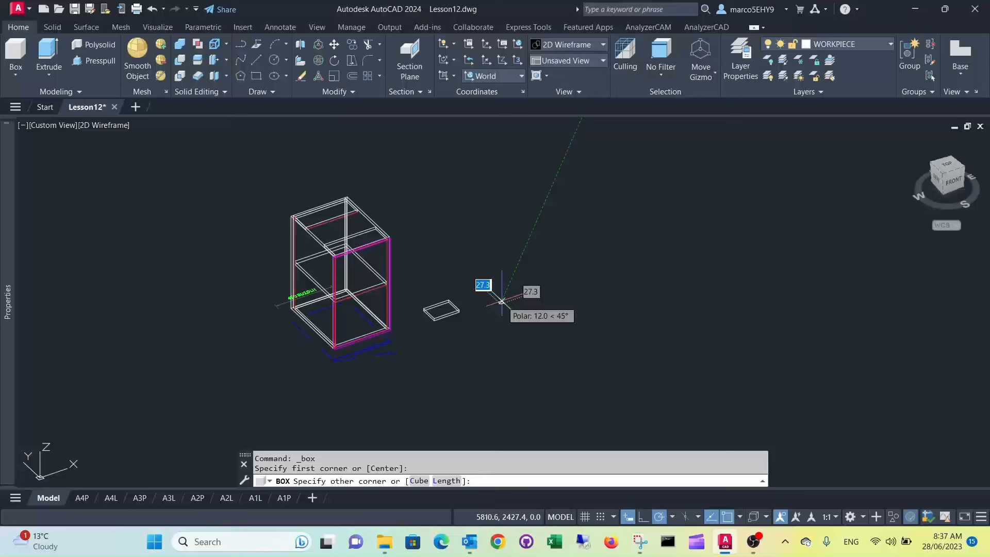
mouse_move(565, 265)
text(1)
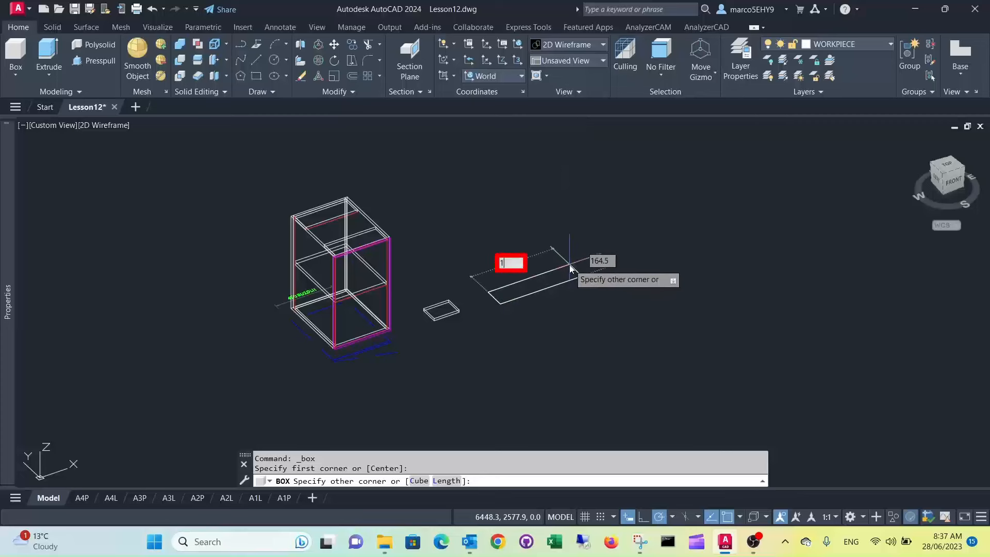
text(500)
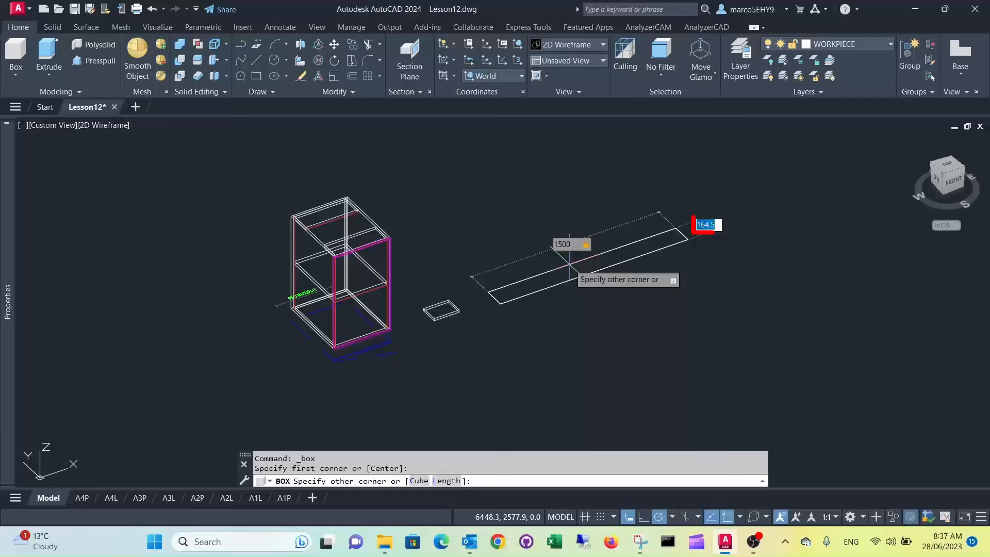
text(55)
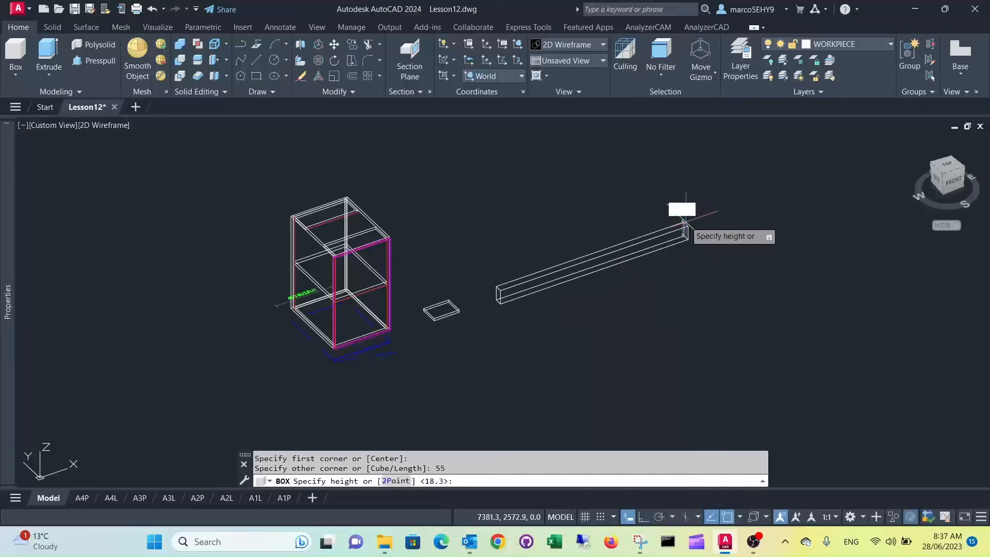
text(1)
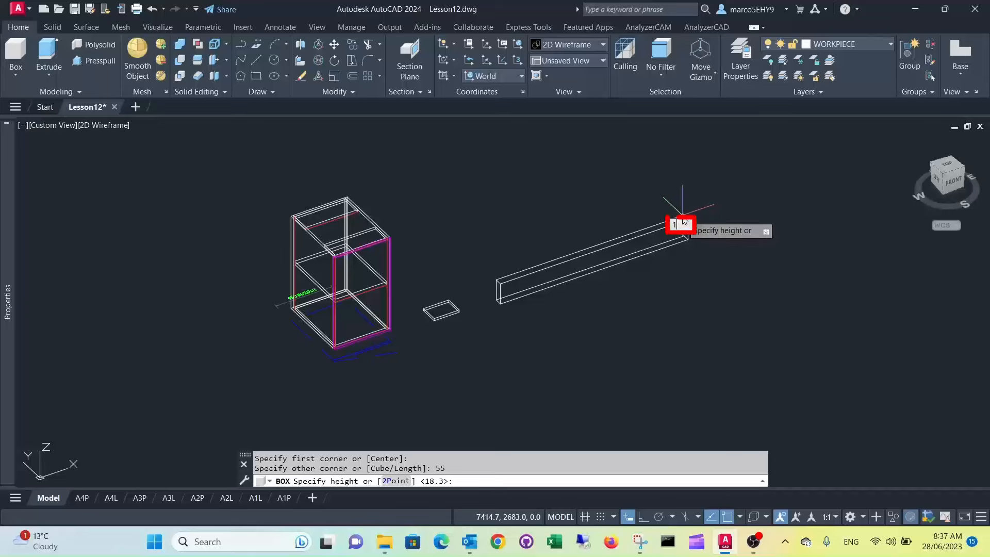
key(Return)
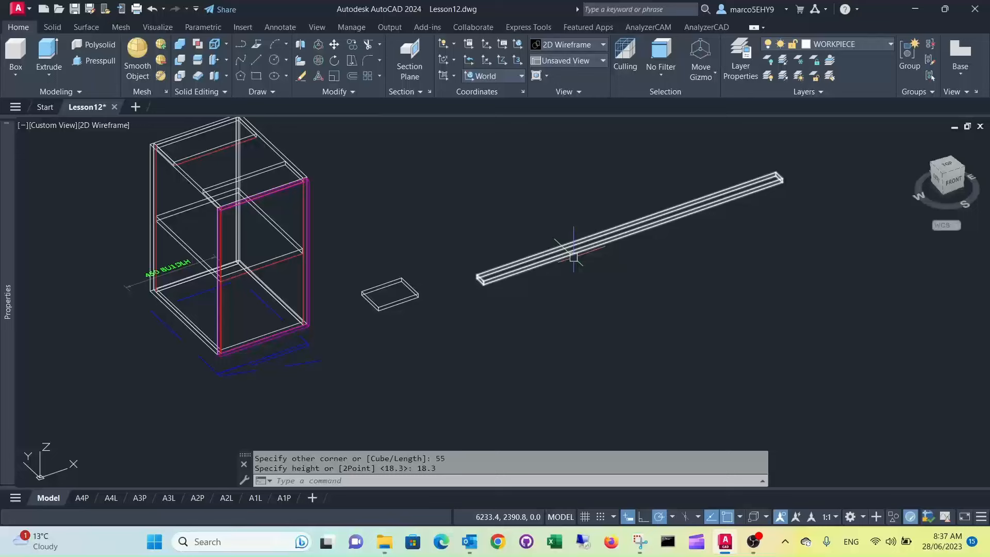
mouse_move(578, 247)
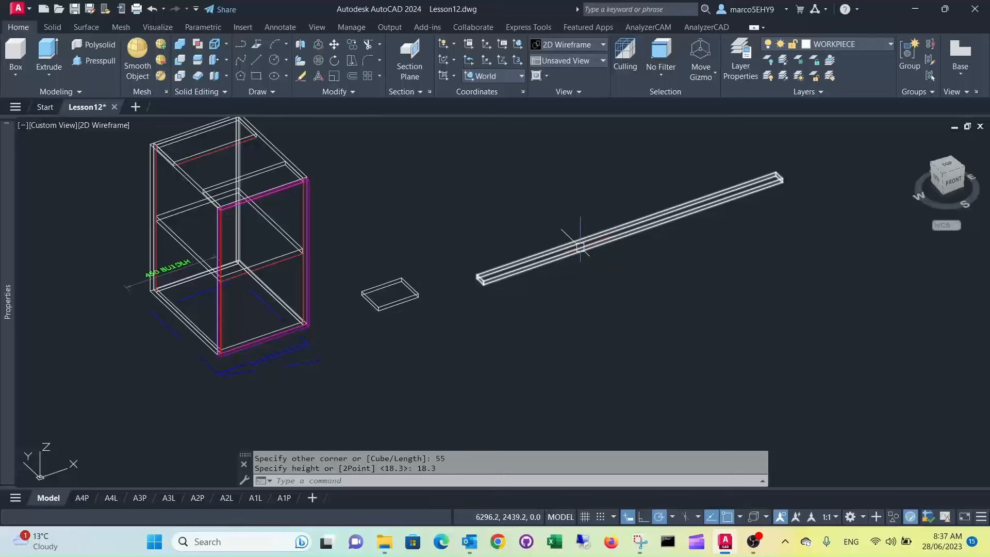
mouse_move(530, 256)
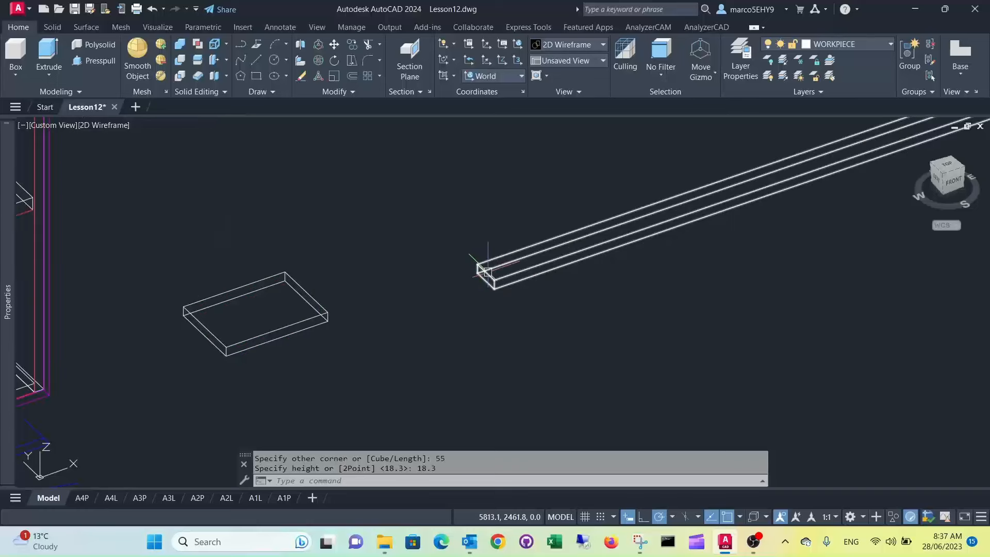
mouse_move(482, 268)
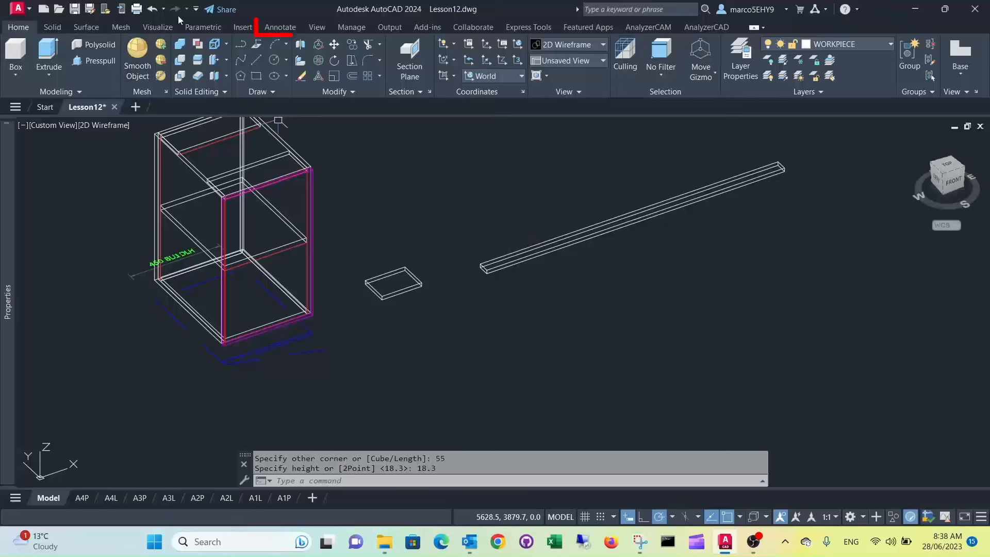
- Place linear dimensions on the small box (200, 140) and the strip's 1500 length
click(279, 27)
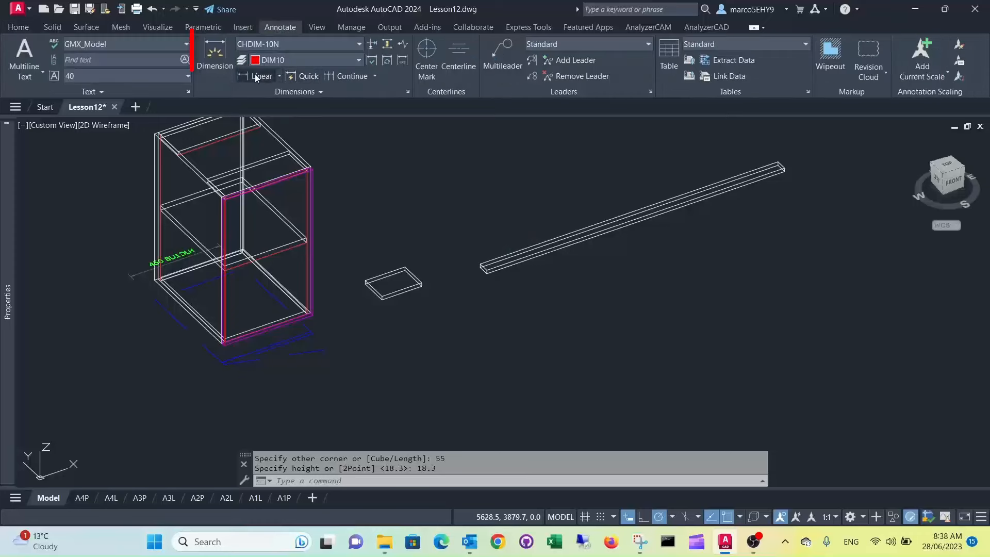
click(261, 75)
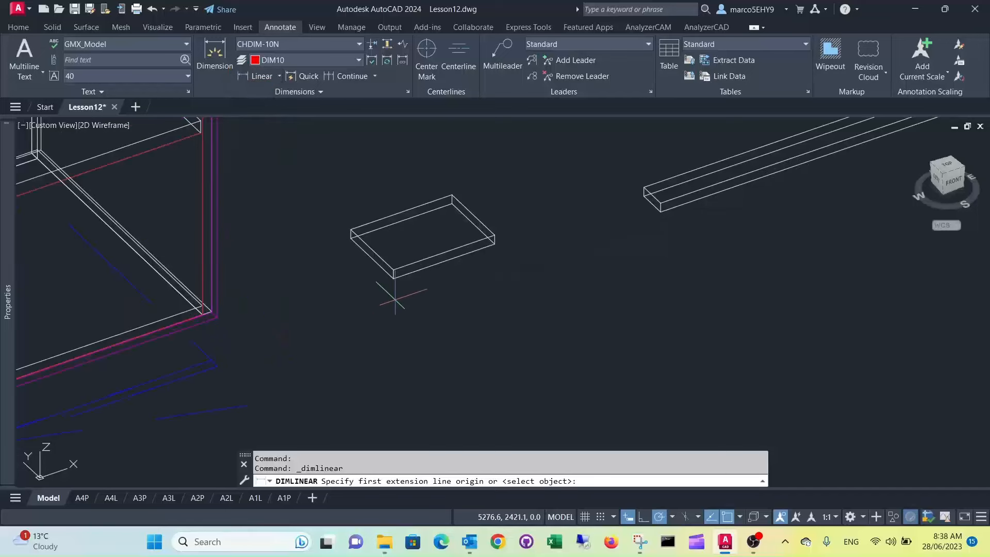
click(494, 243)
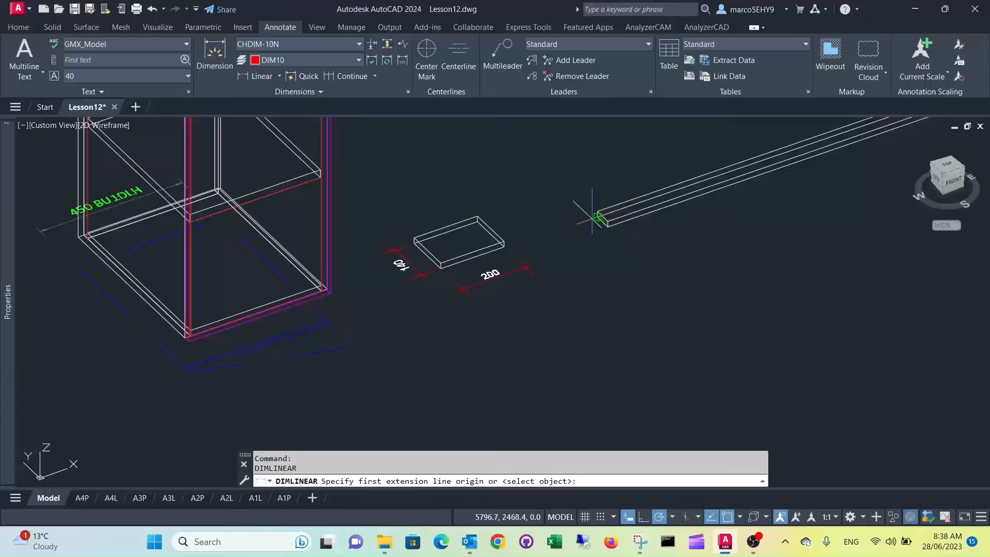
click(598, 218)
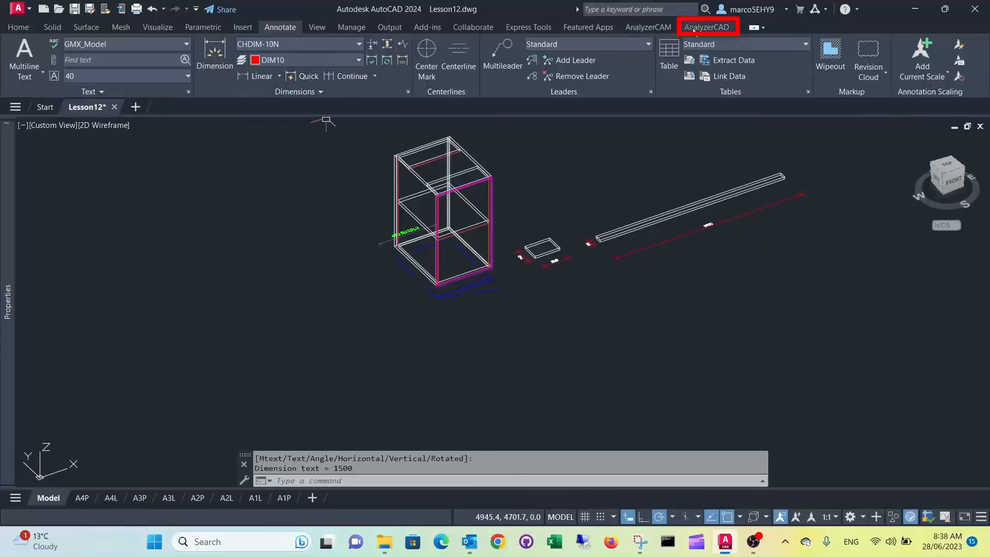
- Name the small box 'Small Piece' with 18mm Internal material, both kept for next parts, marked for Nest
click(706, 27)
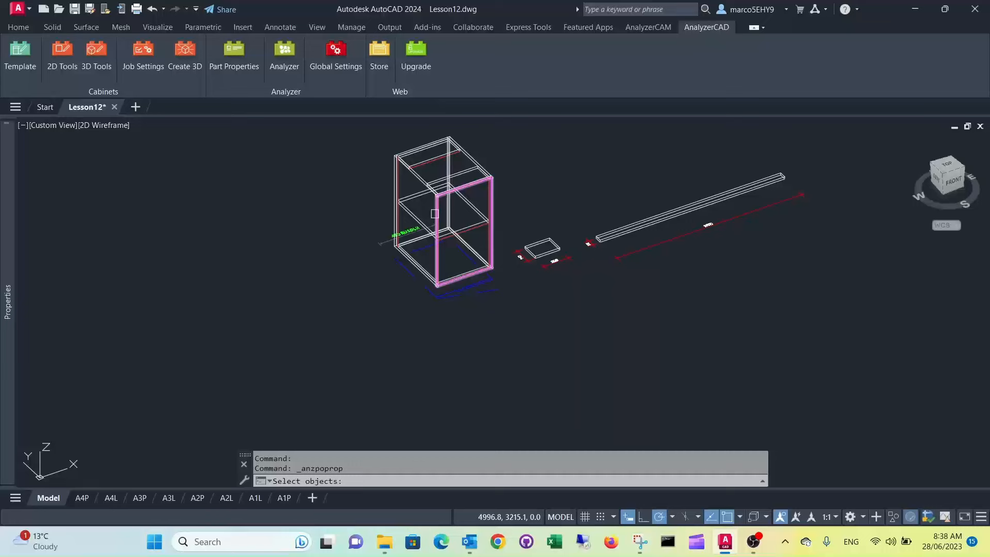
click(539, 249)
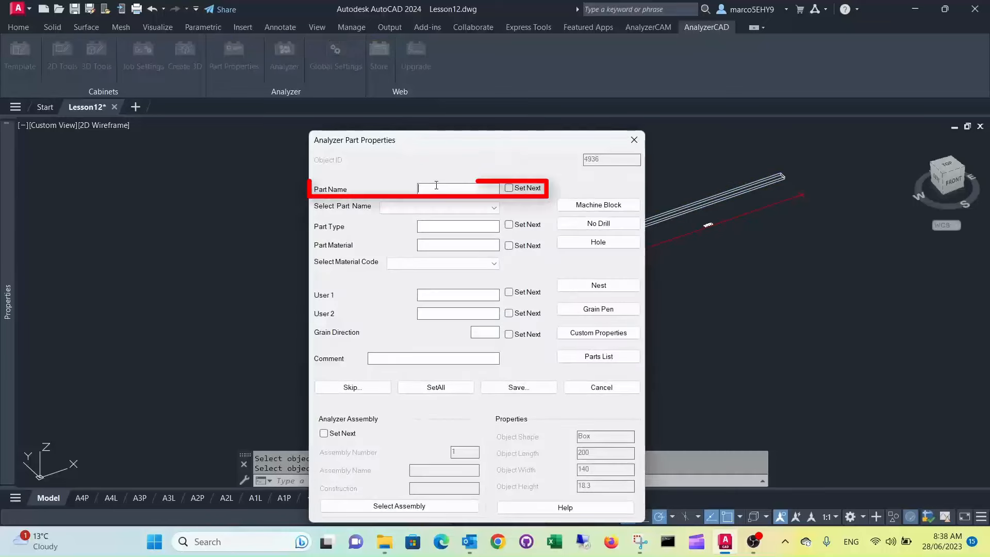
text(Small Piece)
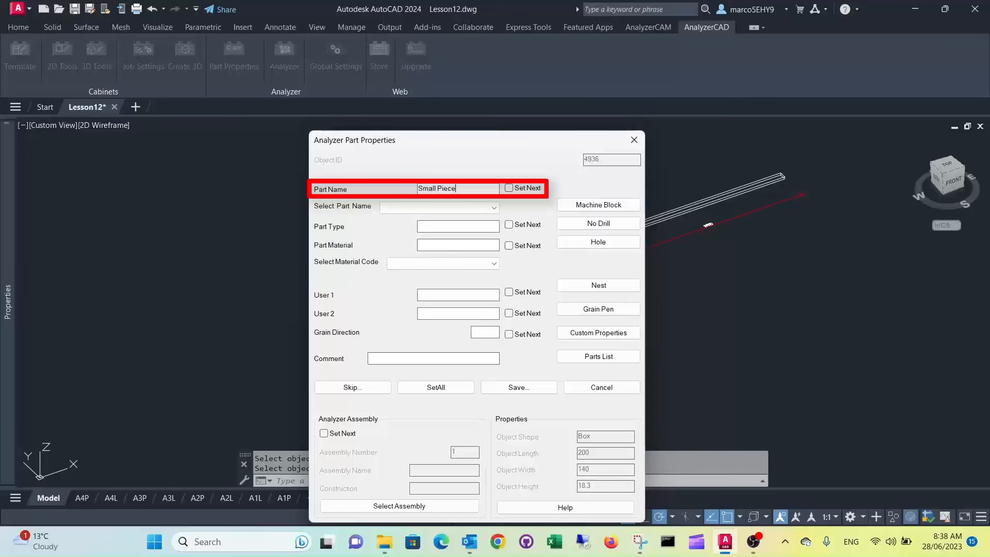
click(509, 188)
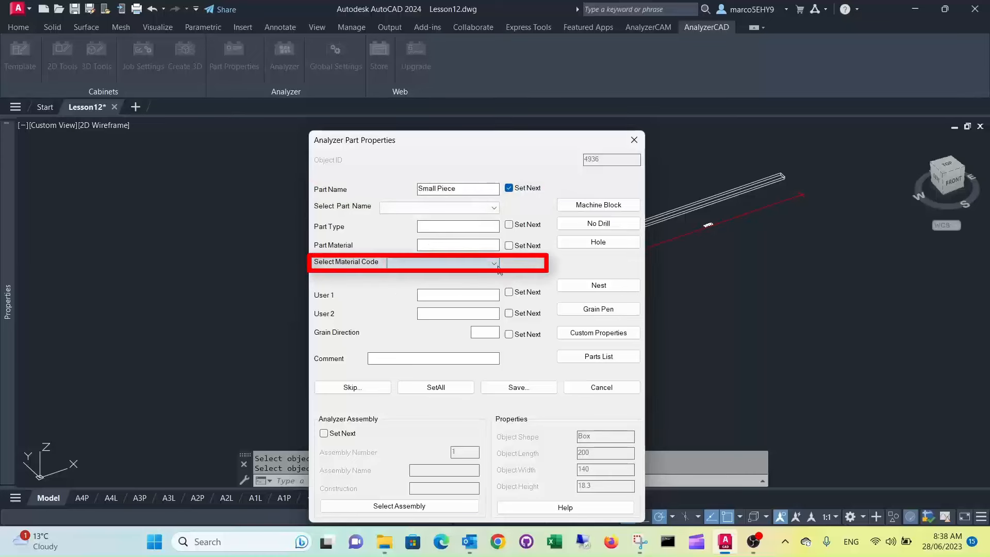
click(494, 263)
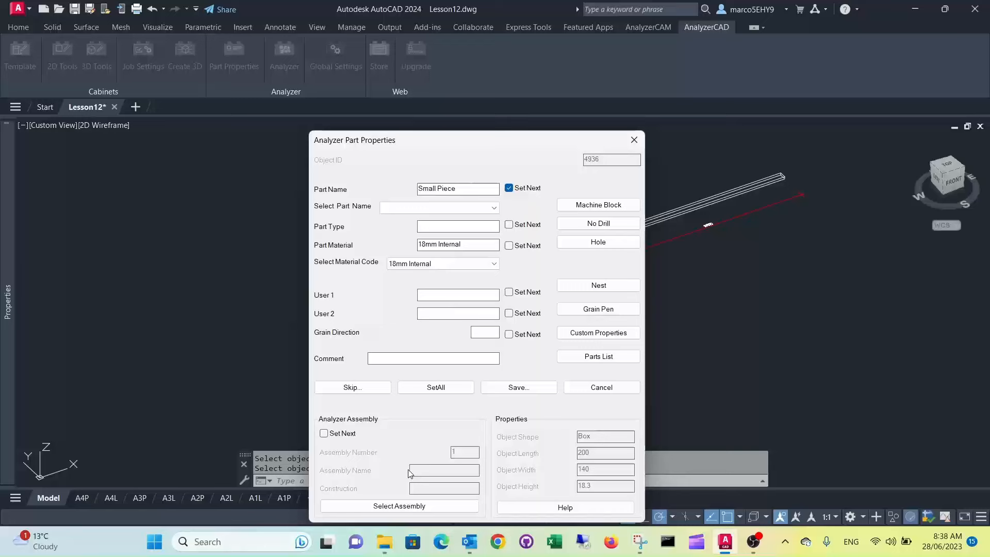
click(509, 245)
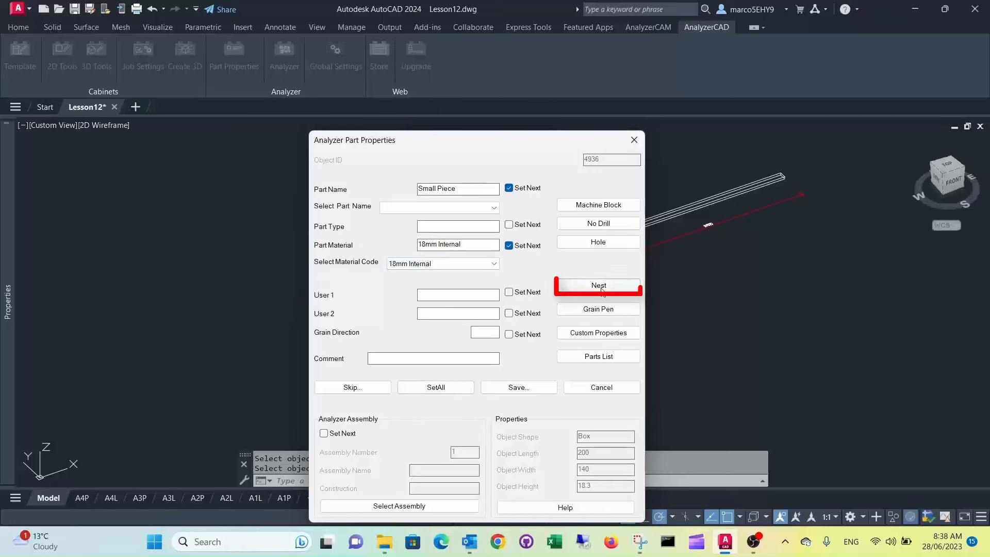
click(598, 285)
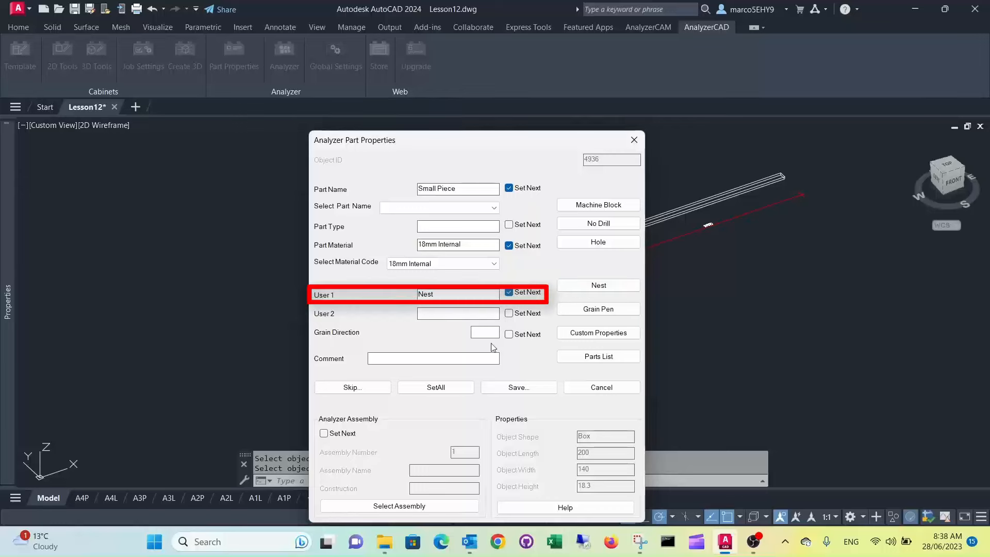
- Assign assembly Base_1 and save the part properties for the small piece and the long strip
click(324, 433)
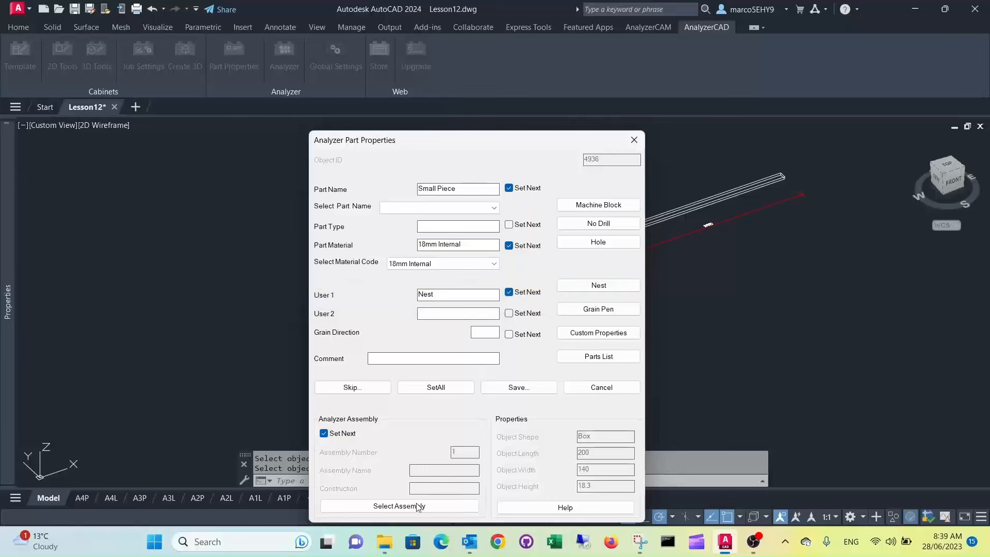
click(398, 505)
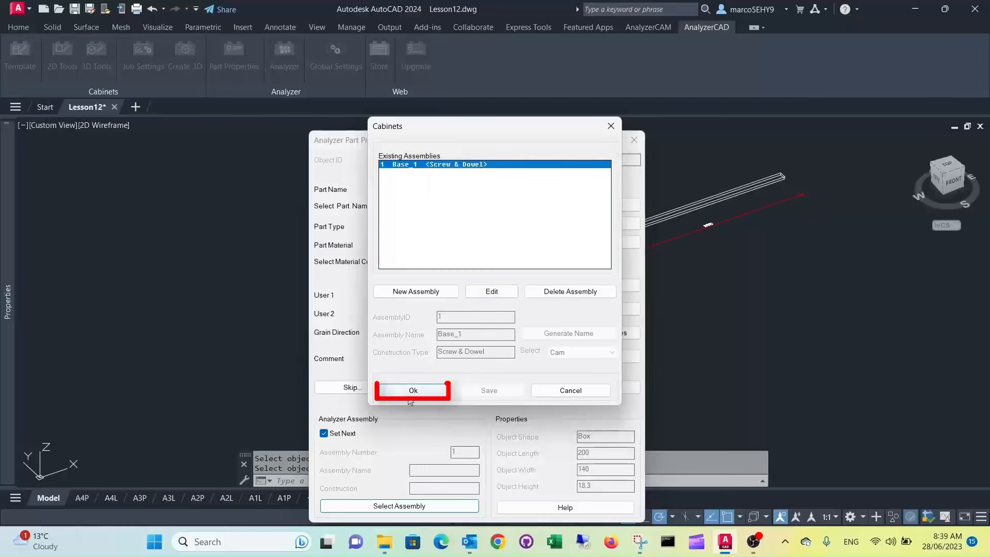
click(413, 389)
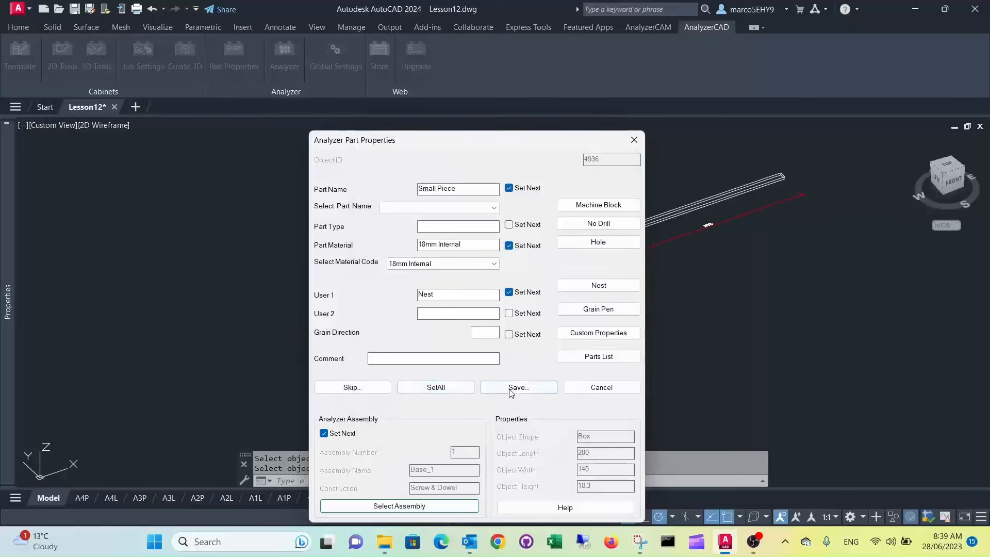
click(518, 387)
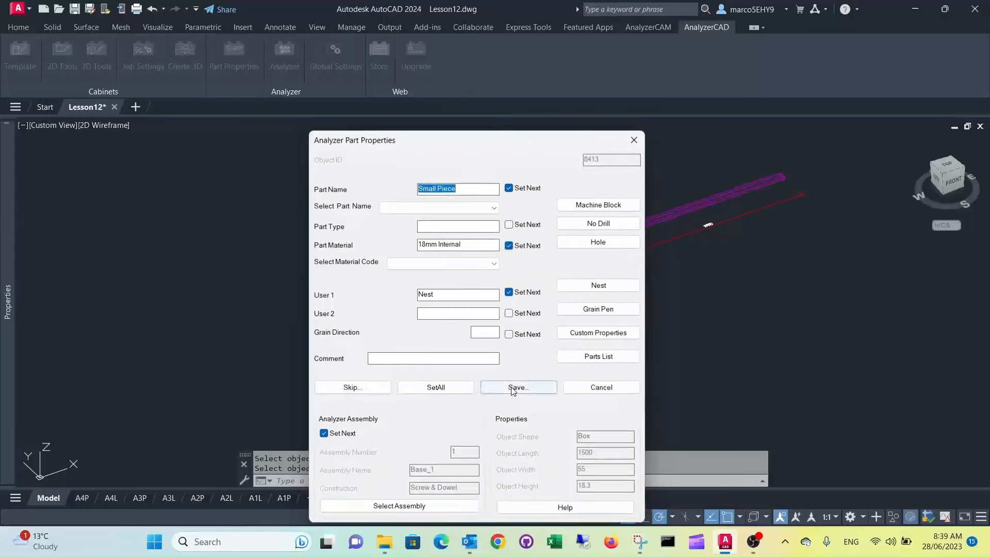
click(517, 386)
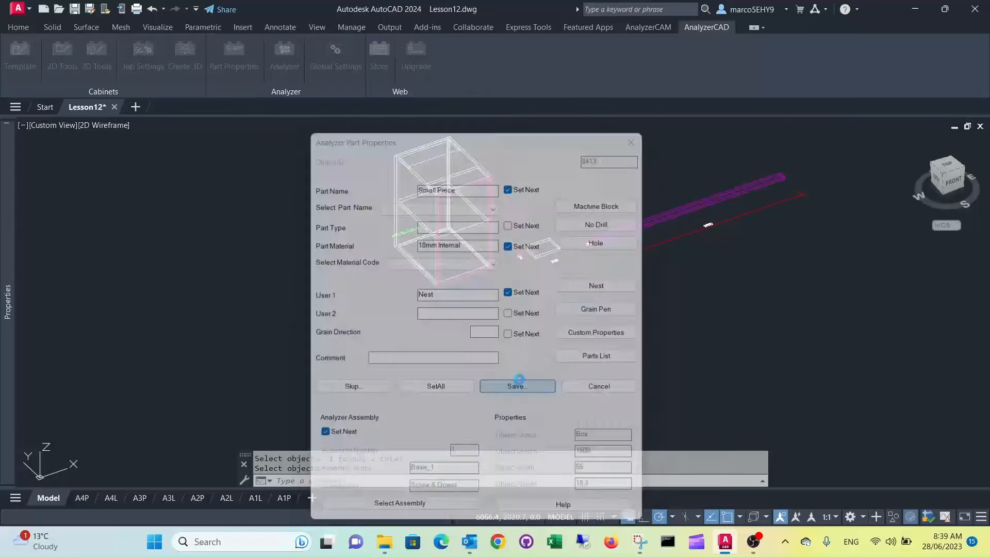
click(517, 385)
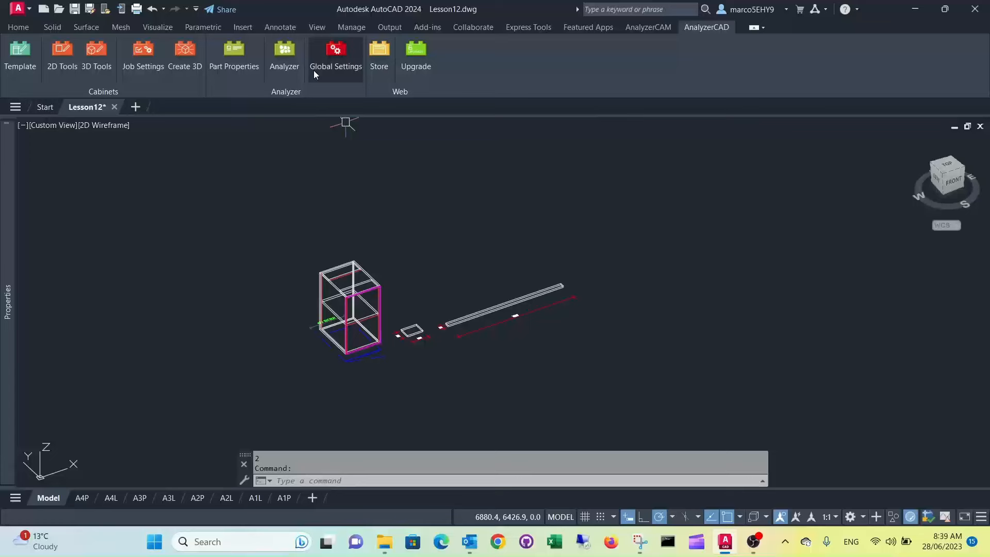
- Send the parts to Analyzer as Job 333 with work order 12
click(285, 56)
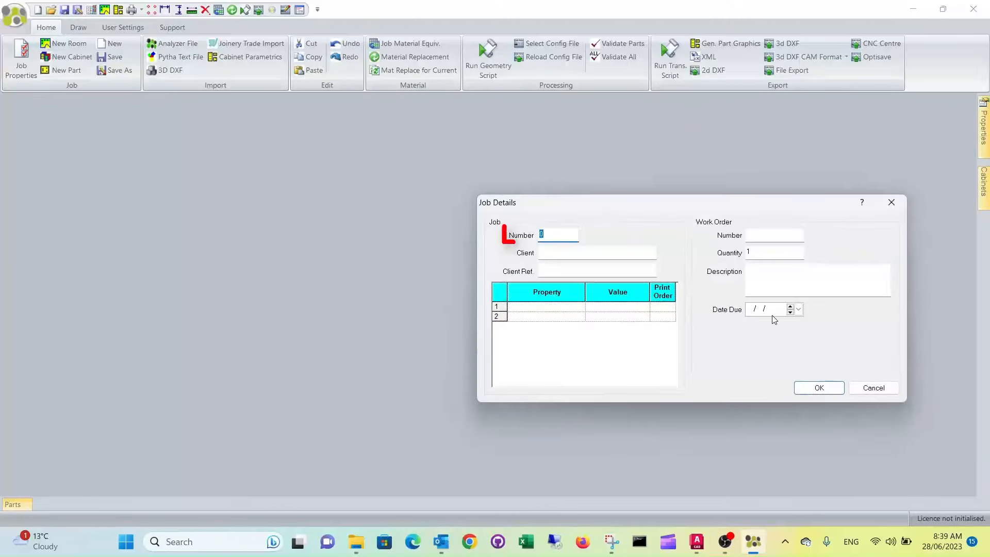
text(333)
click(775, 235)
text(12)
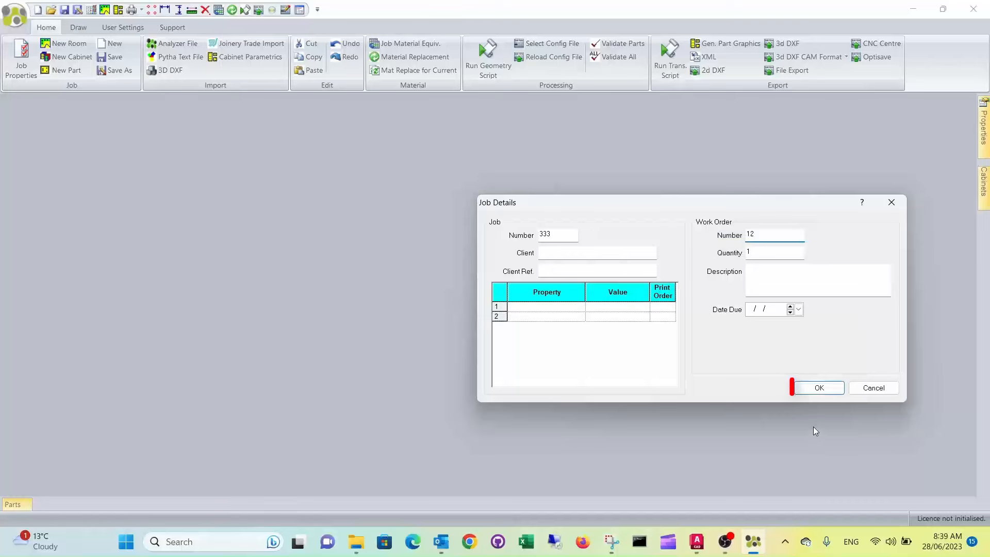
click(819, 388)
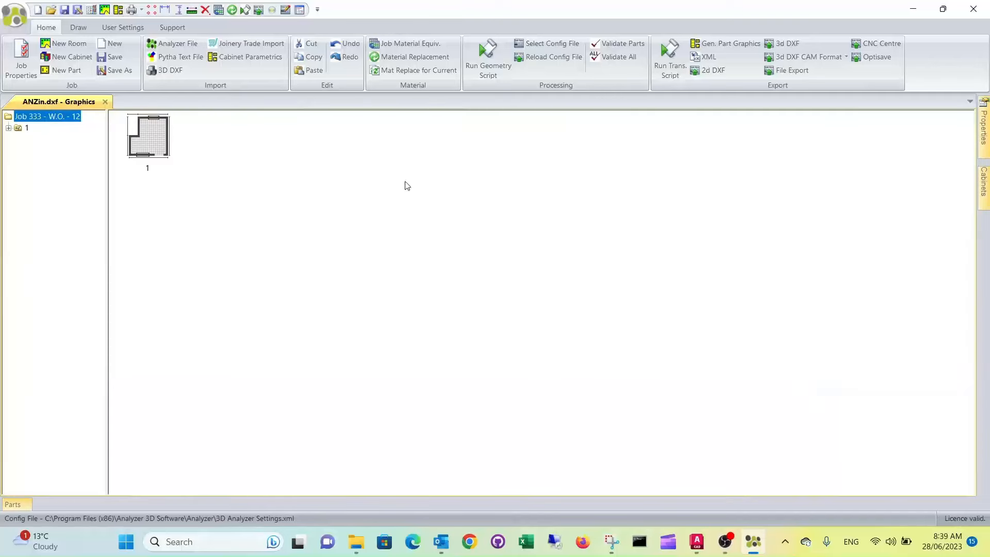
- Show the Base_1 cabinet parts and generate the EnRoute nesting index files for Job 333
click(10, 128)
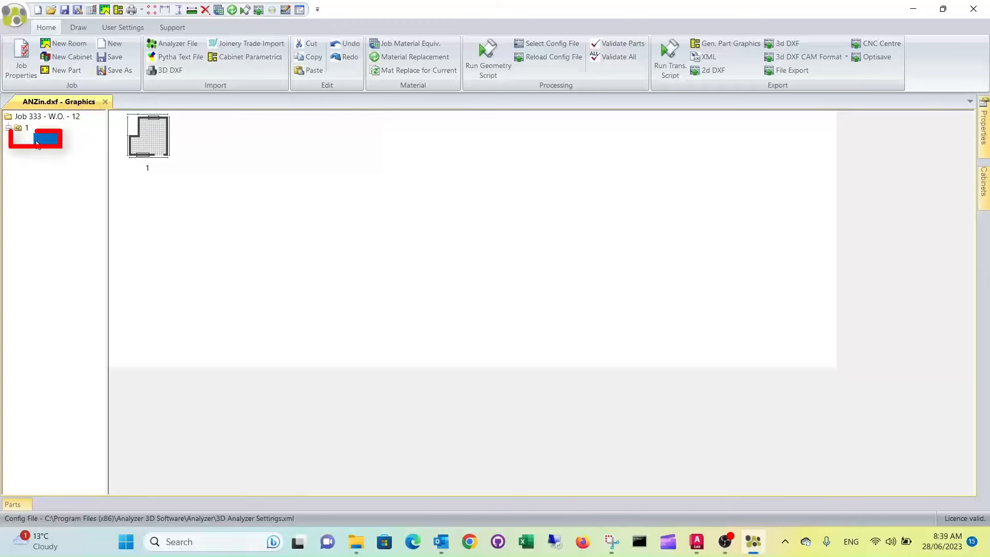
click(488, 59)
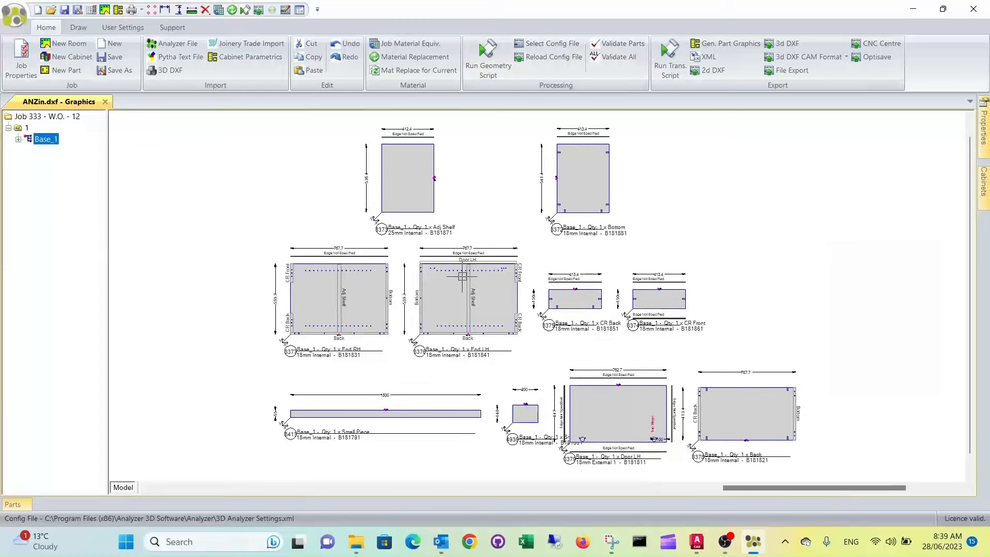
mouse_move(462, 382)
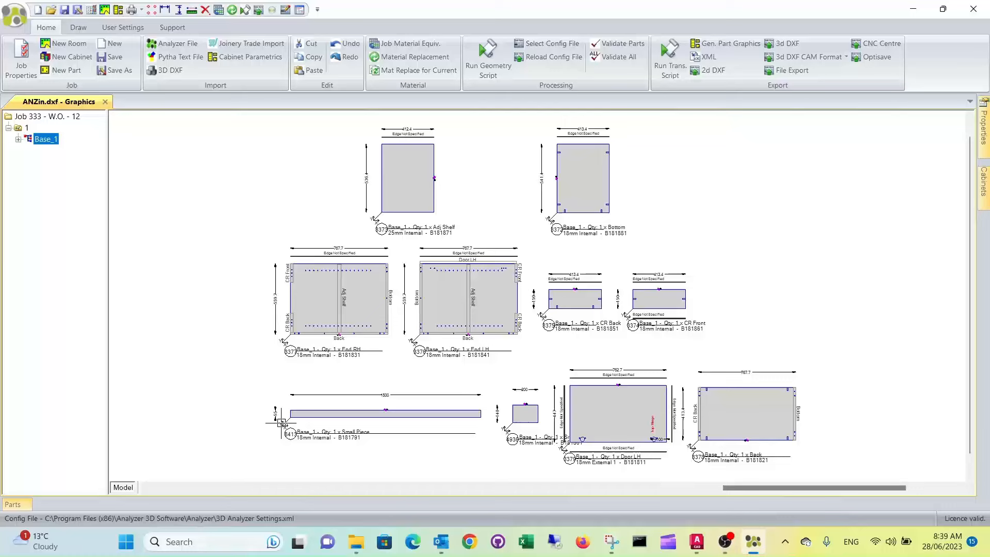
mouse_move(505, 161)
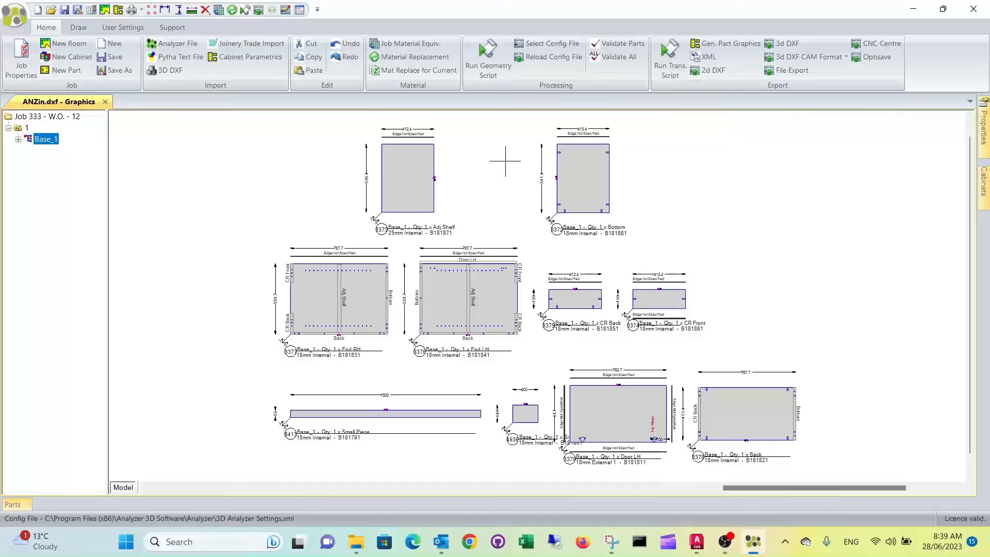
click(730, 43)
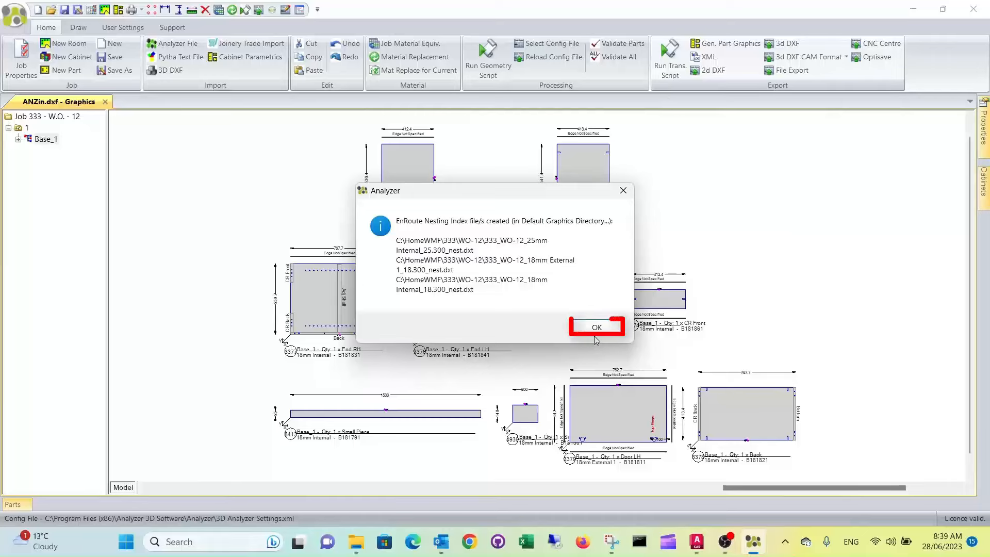
click(595, 327)
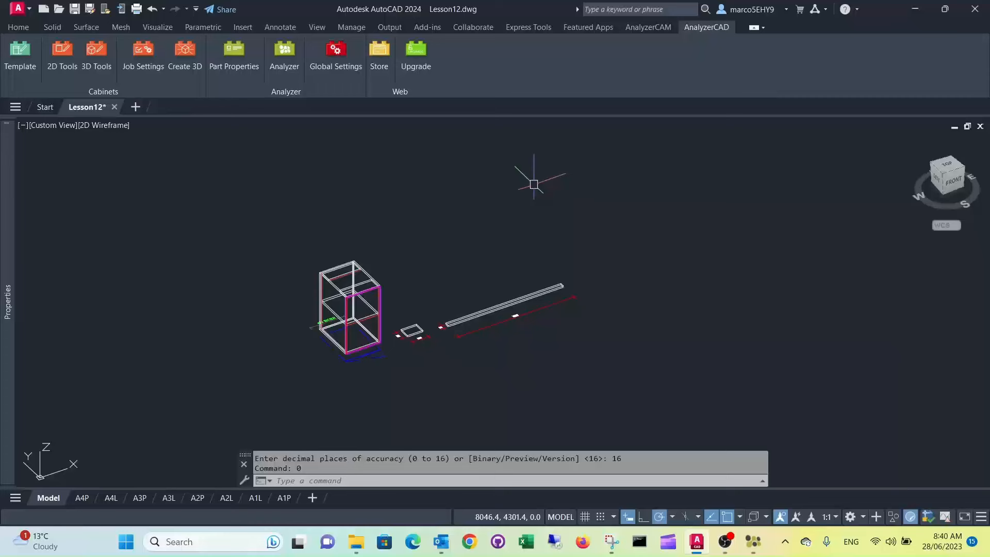
- Load the WO-12 job's 18mm Internal nest parts list into the Panel Optimizer
click(648, 27)
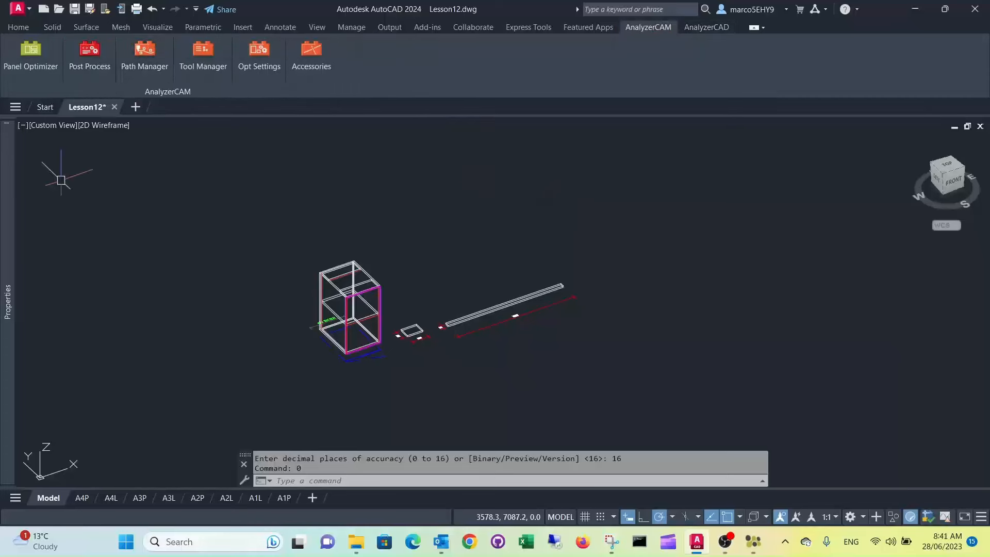
mouse_move(30, 54)
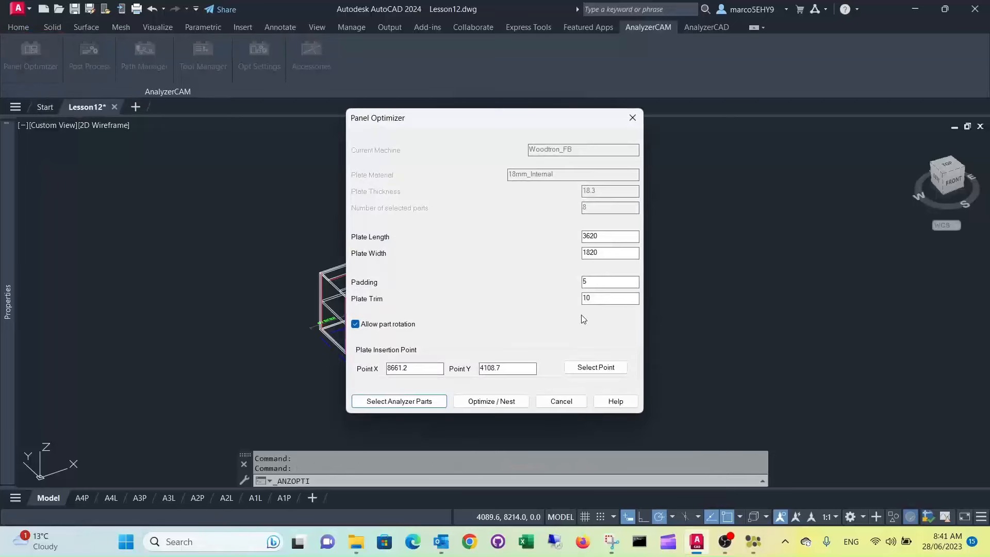
click(398, 401)
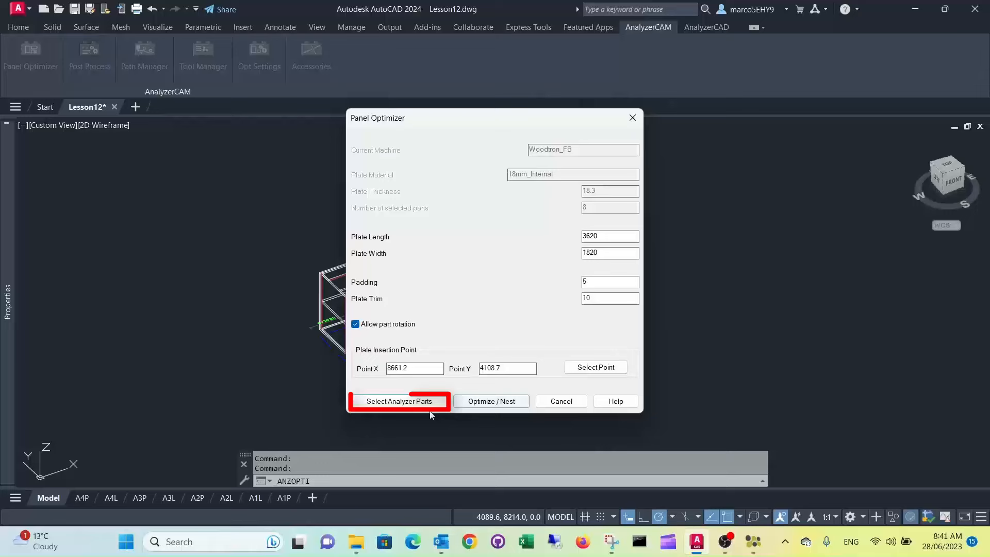
click(398, 401)
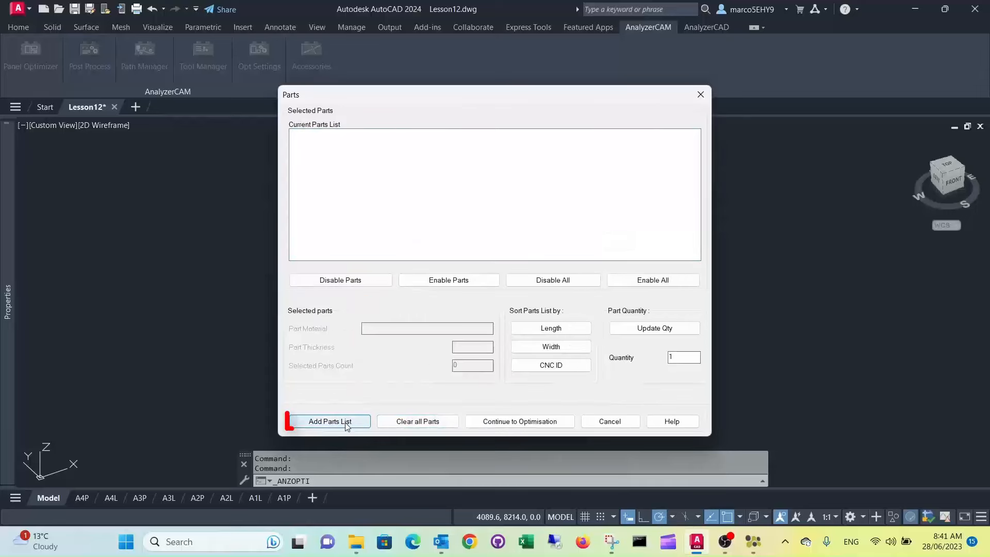
click(329, 421)
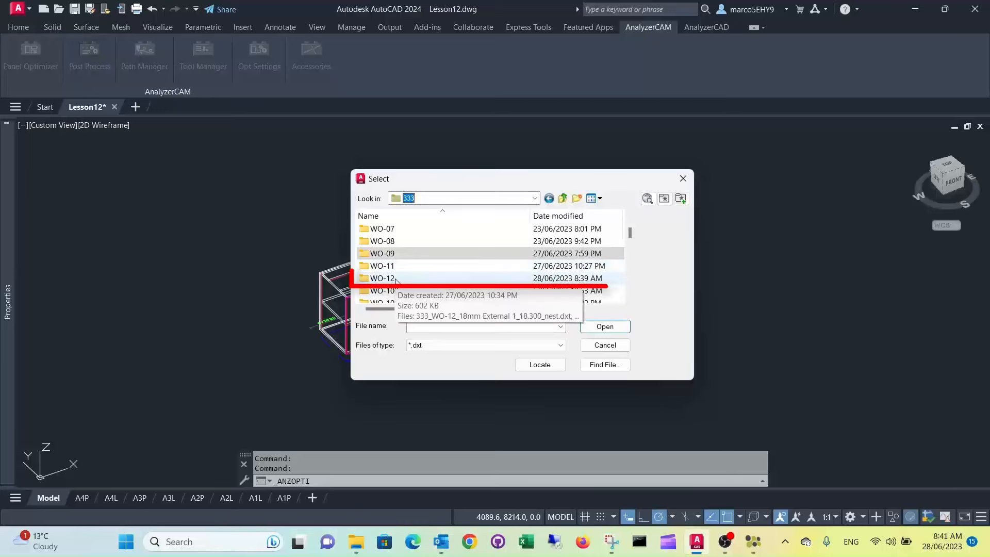
double_click(381, 277)
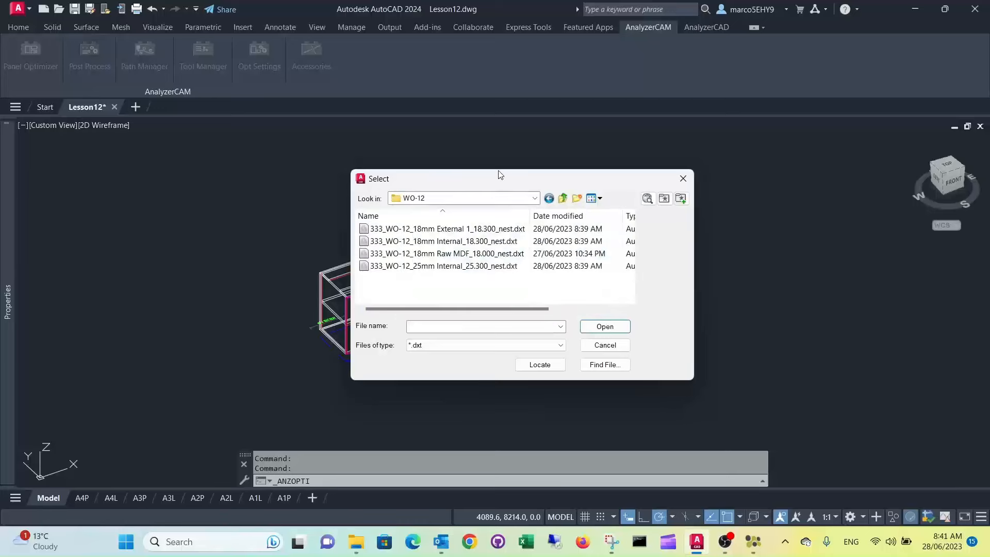
click(443, 240)
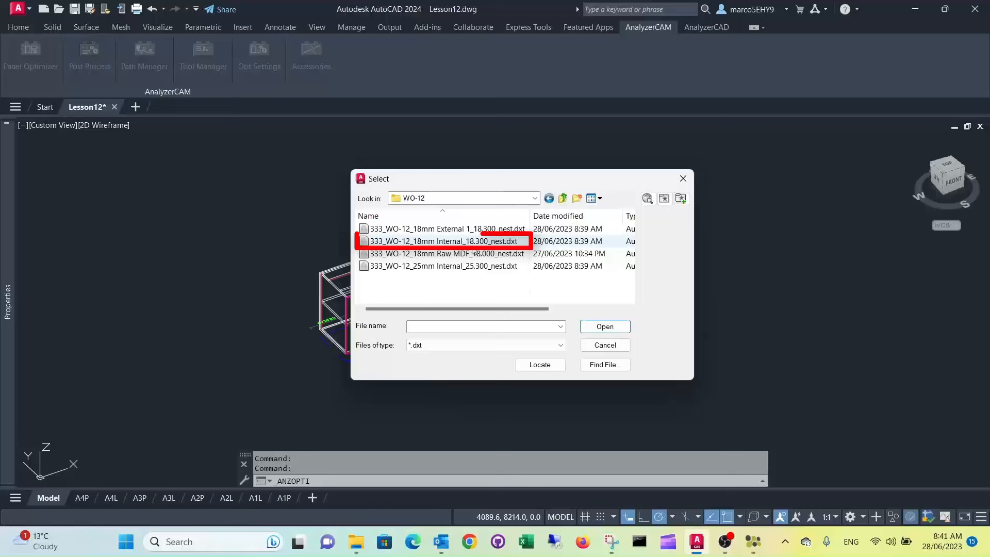
mouse_move(442, 240)
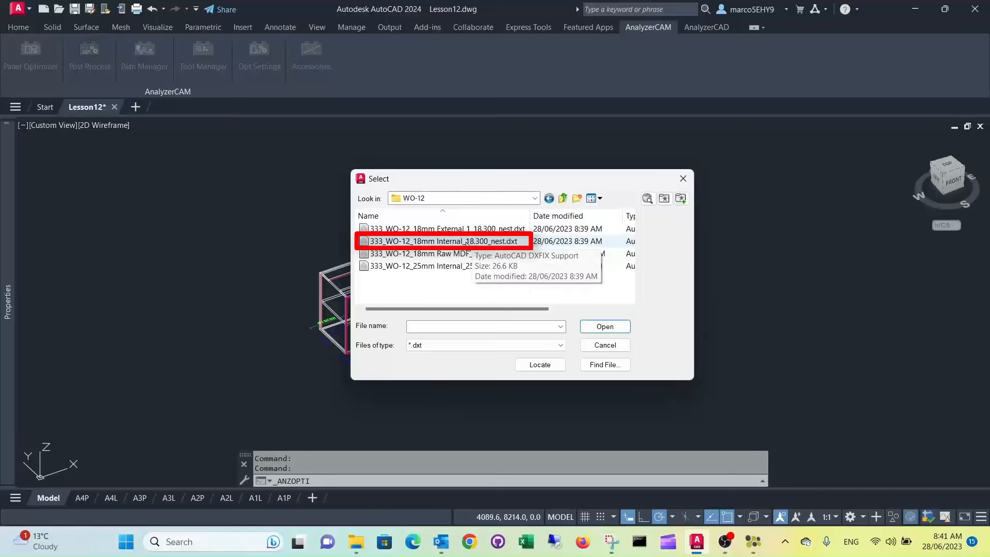
click(444, 241)
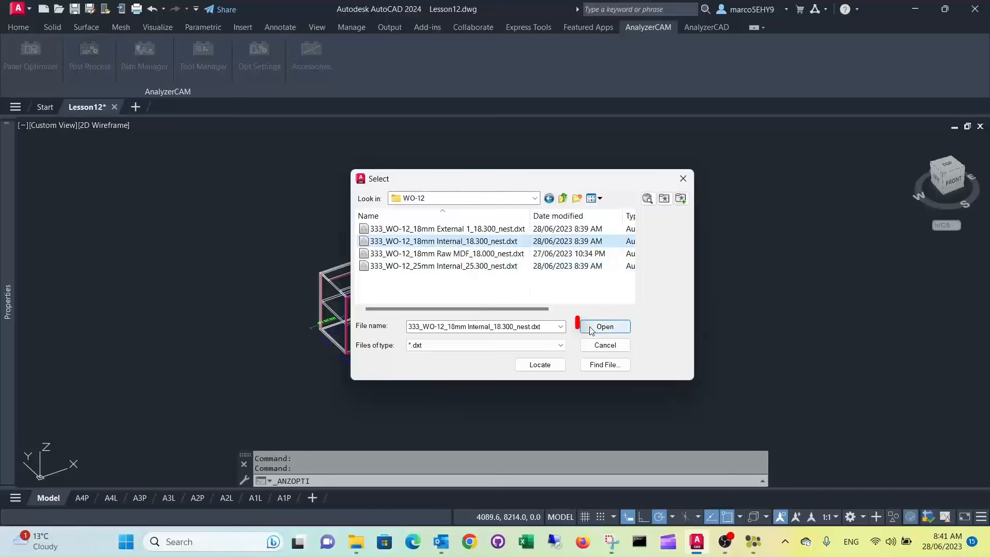
click(603, 327)
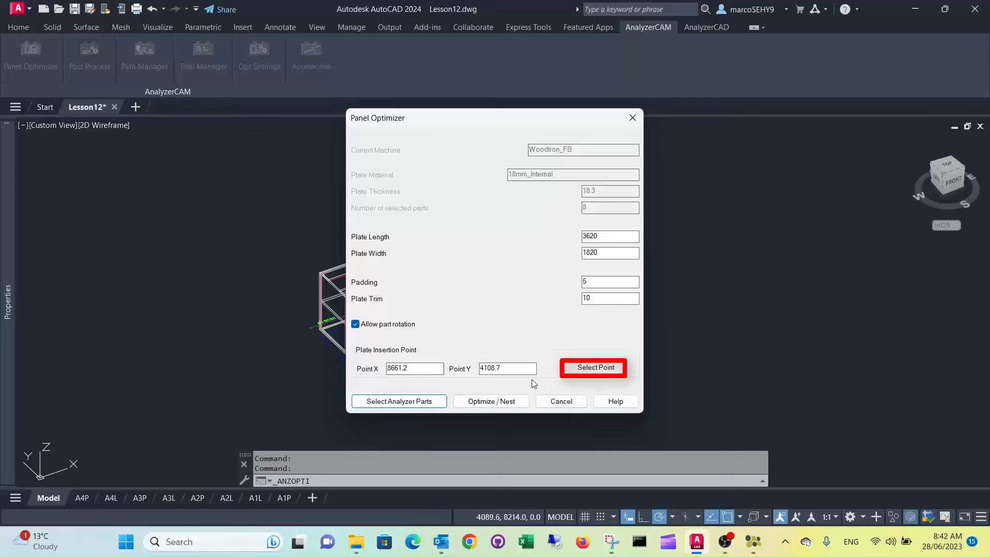
- Pick a new plate insertion point in empty drawing space for the 3620 × 1820 plate
click(592, 367)
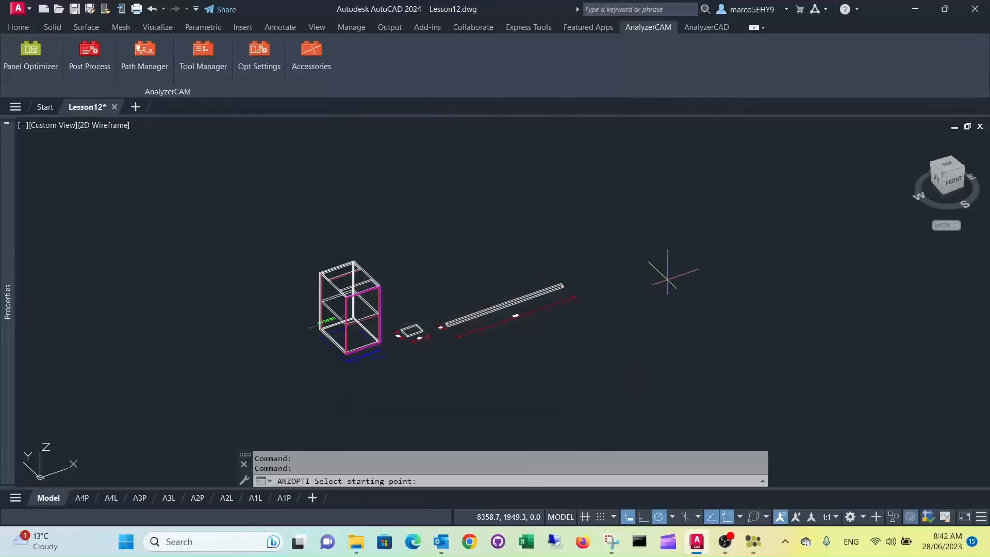
click(30, 54)
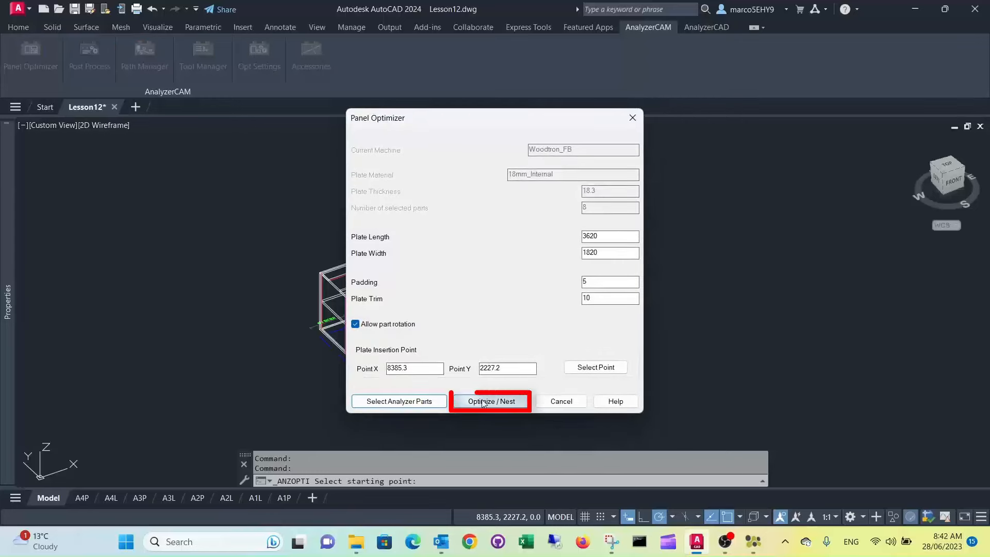
click(490, 401)
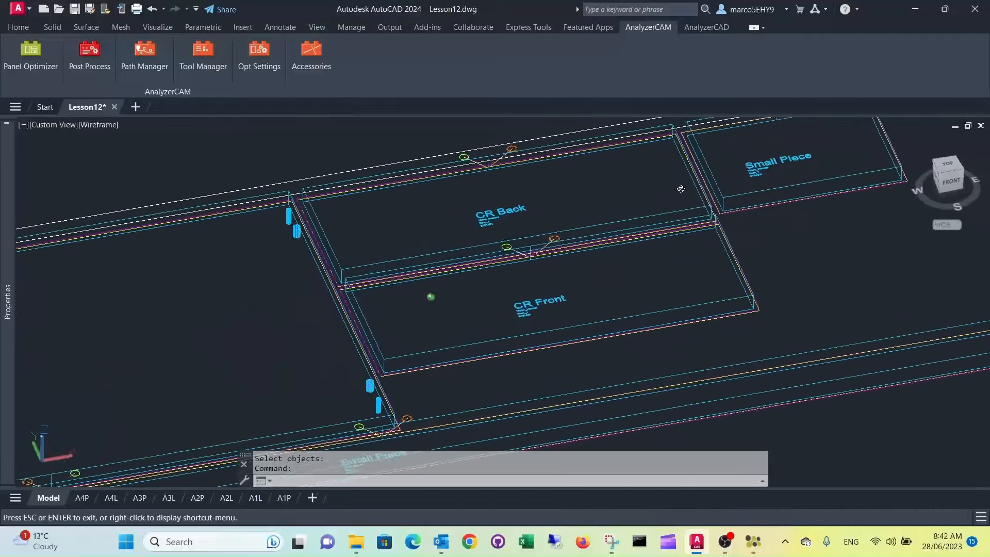
key(Escape)
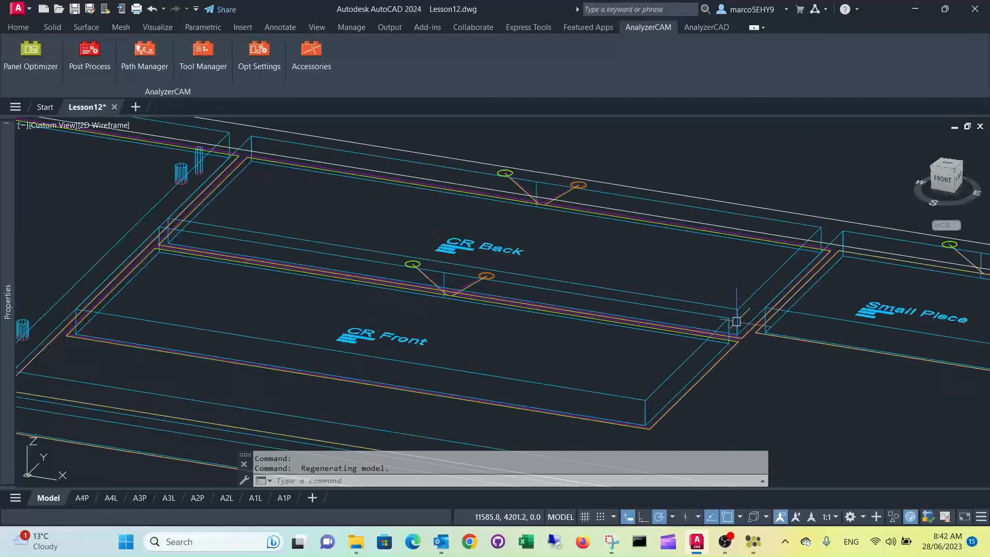
scroll(up, 3)
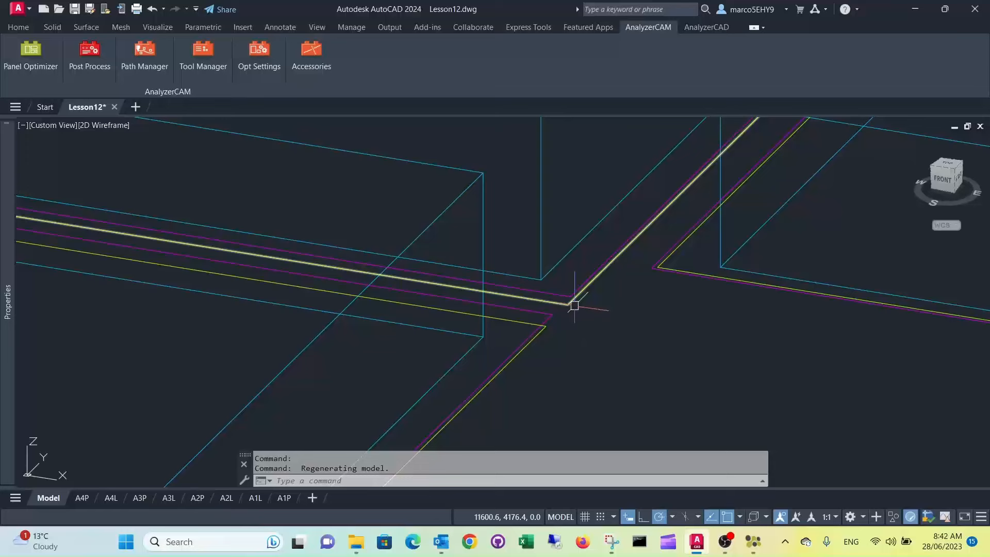
mouse_move(571, 302)
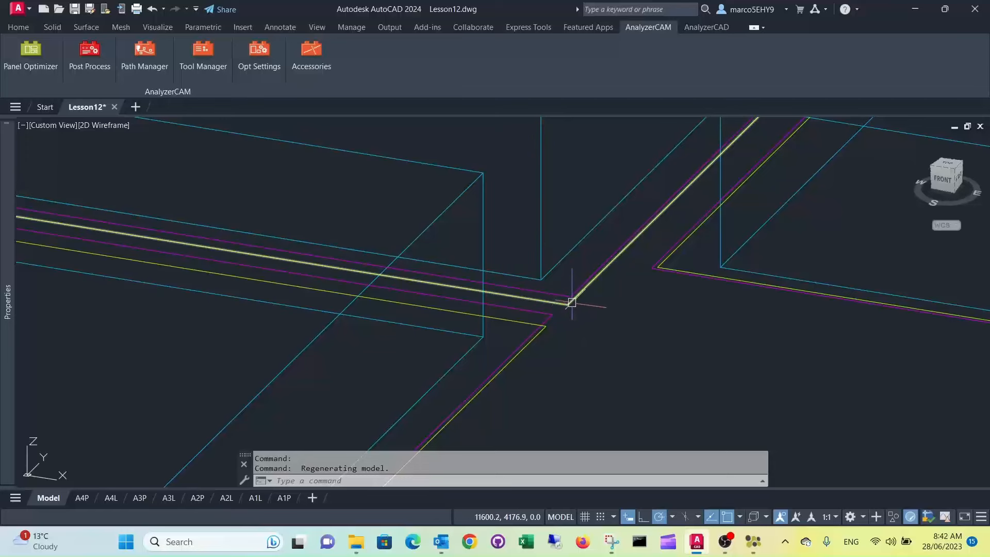
mouse_move(579, 300)
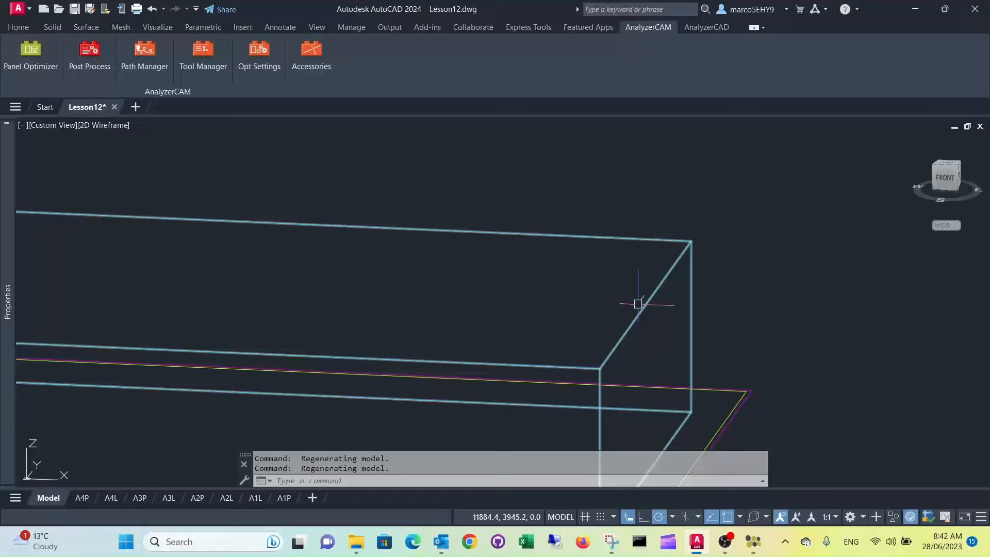
mouse_move(698, 331)
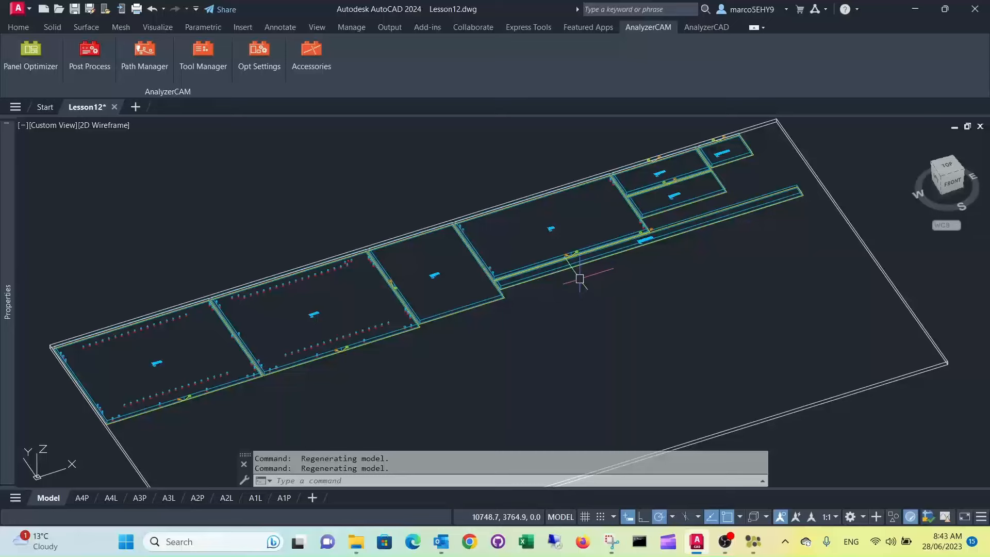
mouse_move(503, 266)
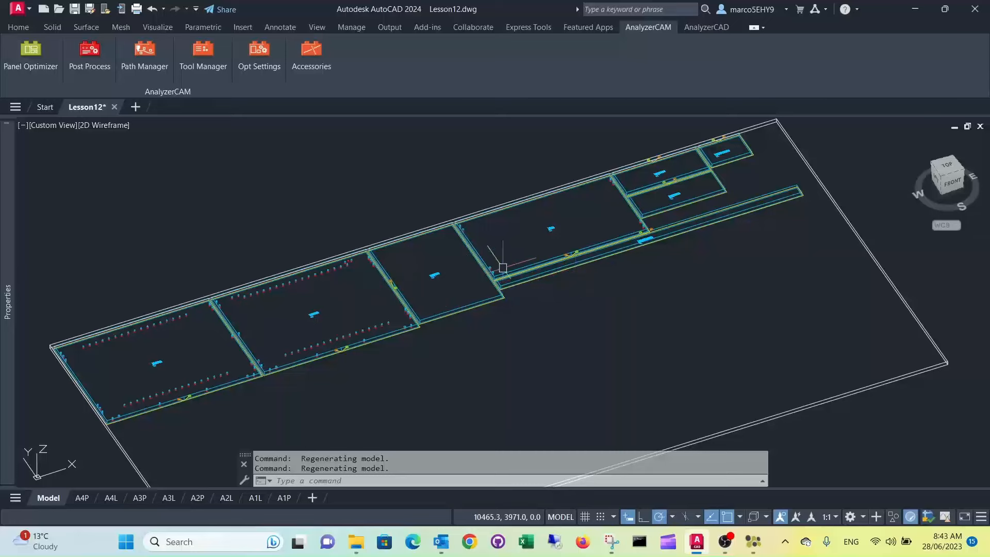
mouse_move(594, 272)
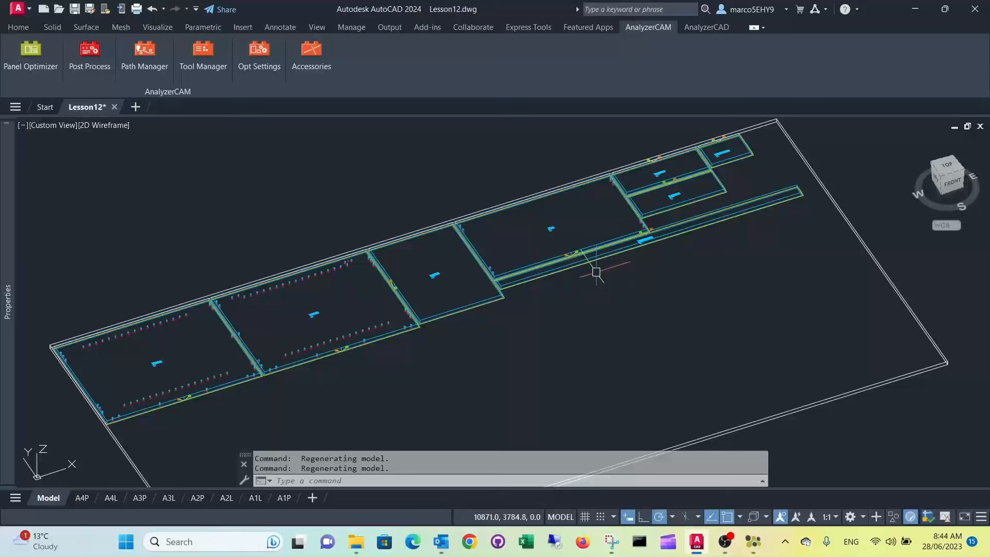
mouse_move(745, 218)
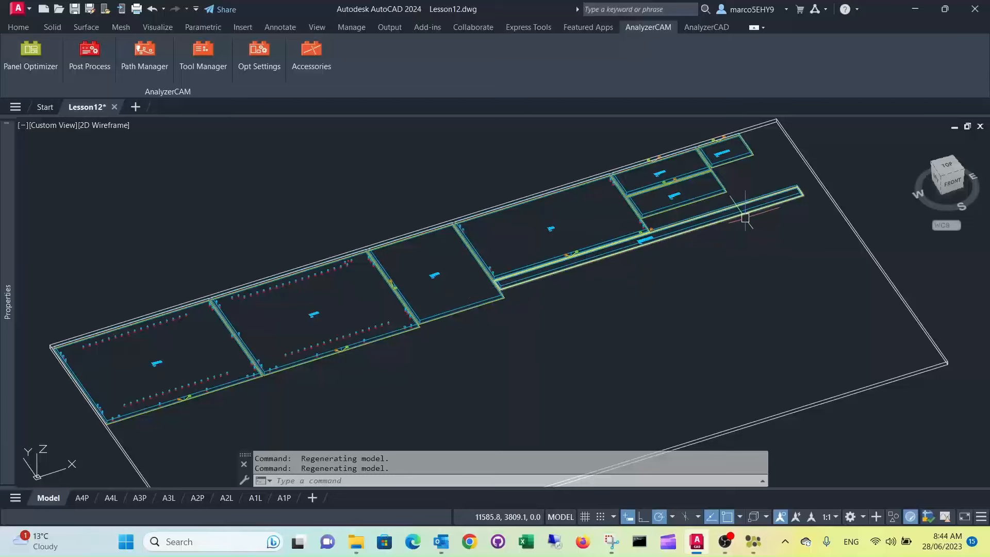
mouse_move(509, 314)
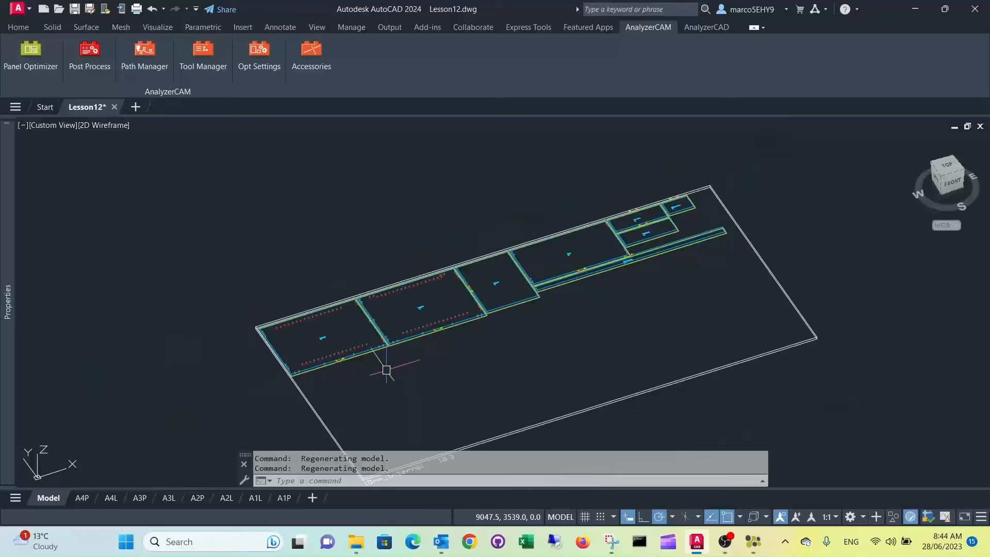
mouse_move(339, 389)
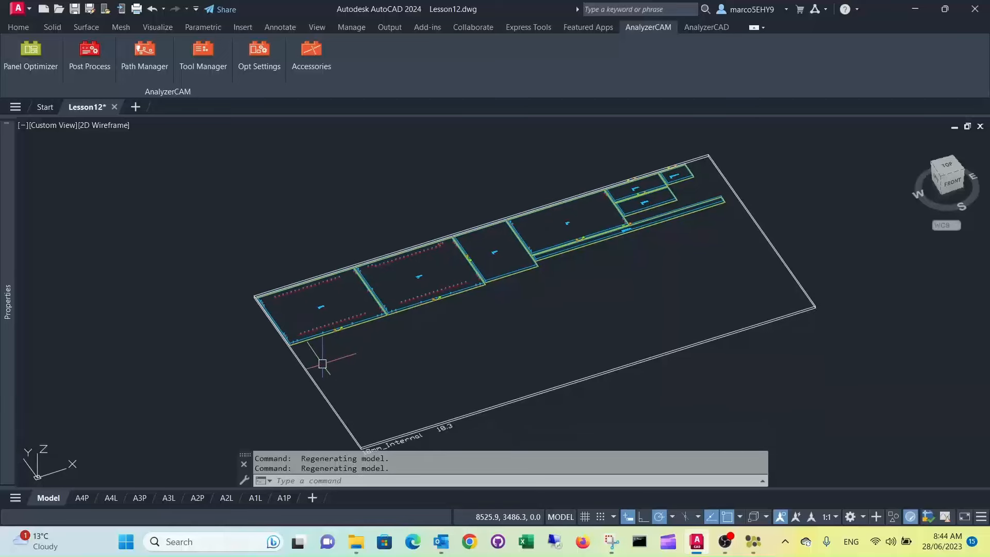
mouse_move(344, 308)
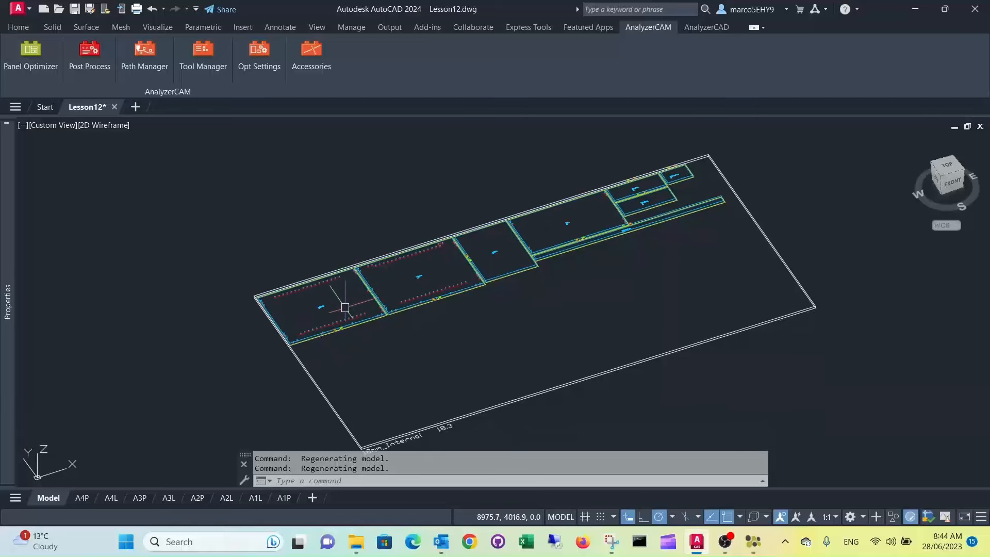
mouse_move(315, 354)
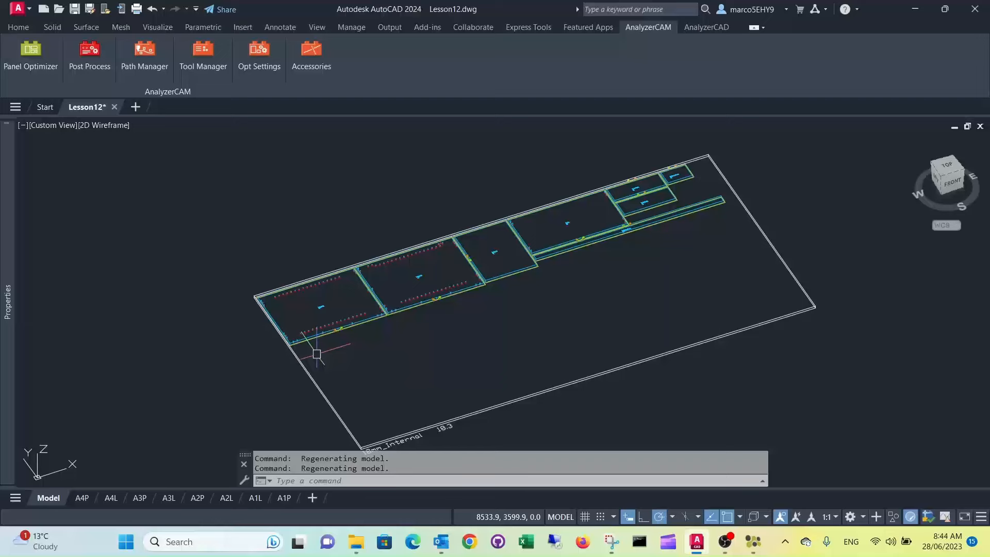
mouse_move(321, 348)
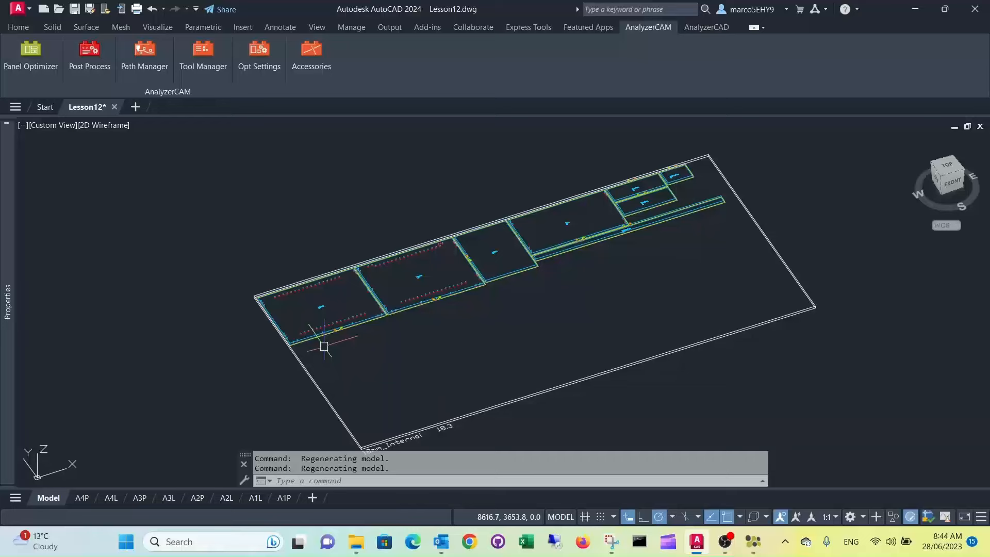
click(18, 27)
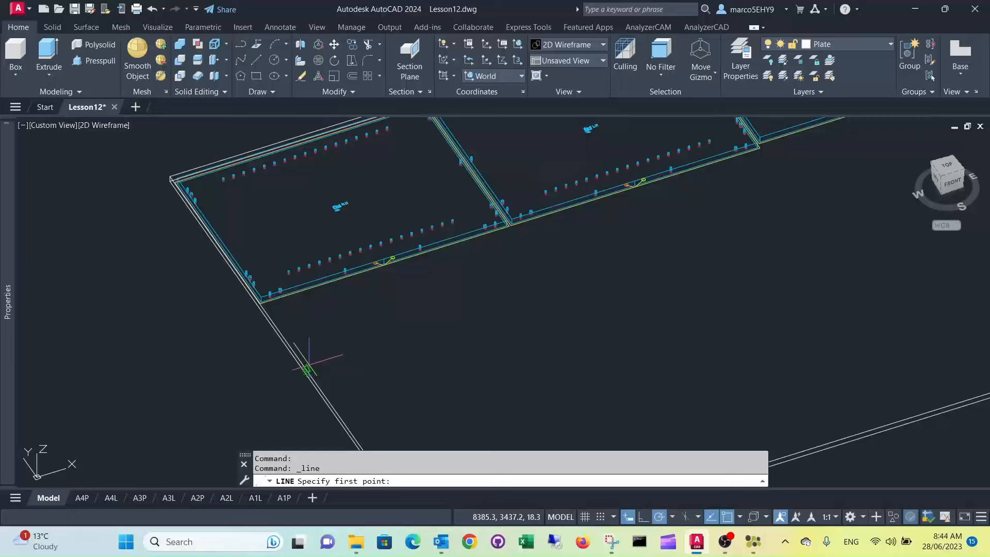
- Draw a straight trim line below the long strip of nested parts and adjust its position
click(308, 370)
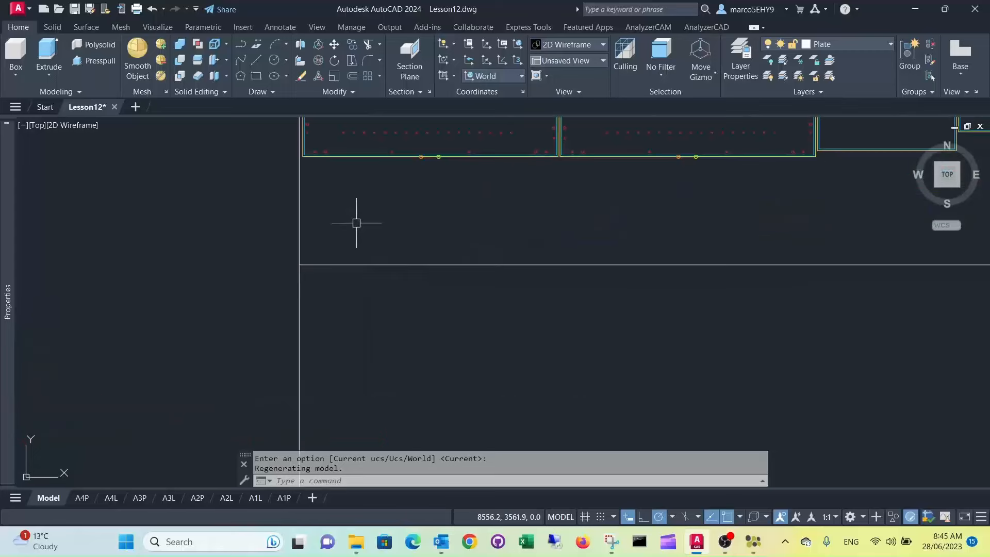
scroll(down, 3)
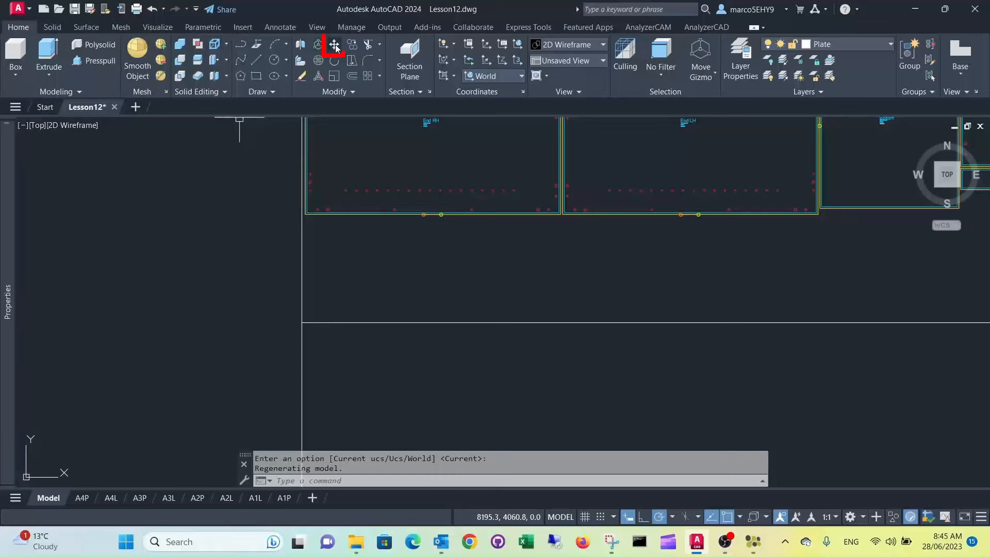
click(333, 44)
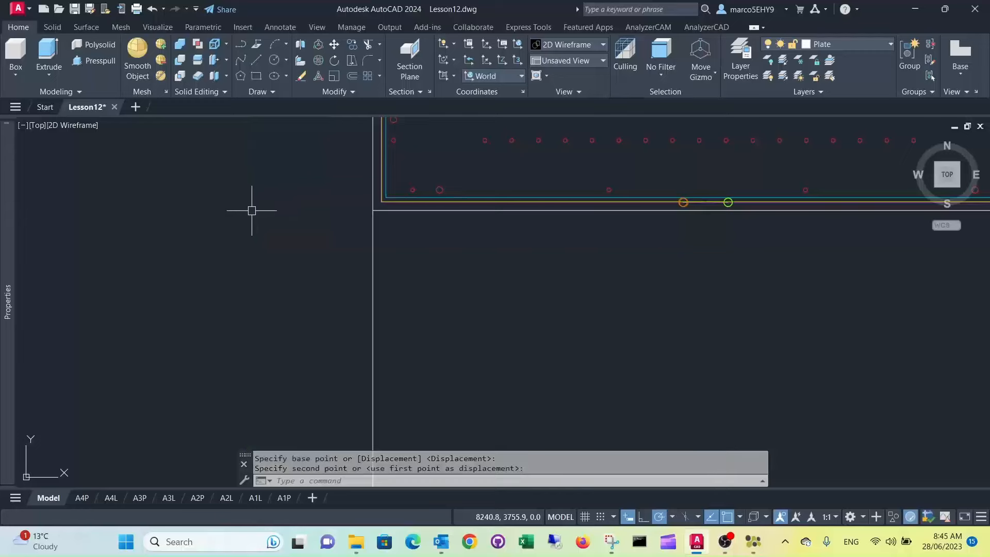
key(Escape)
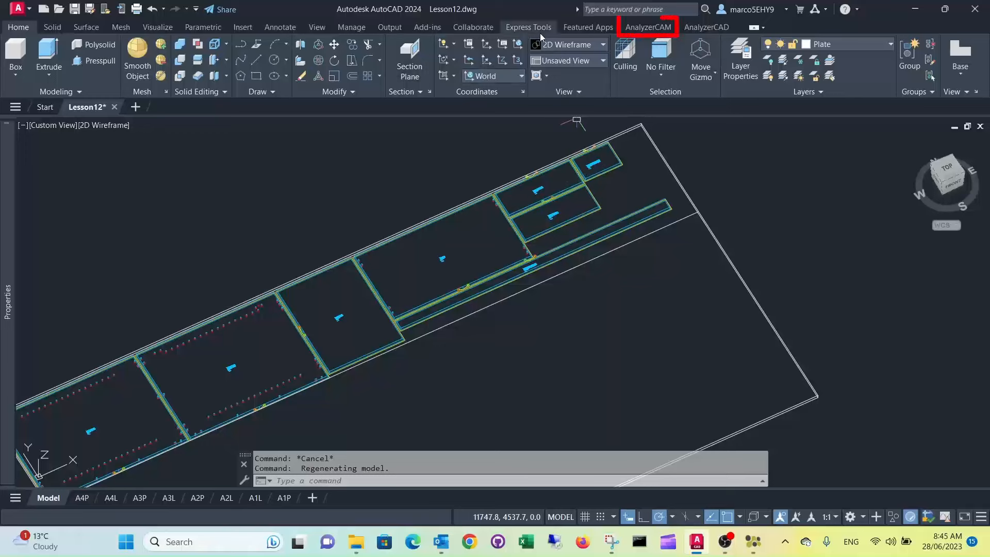
- Convert the drawn trim line into a 'Board trim cut' toolpath via AnalyzerCAM Accessories
click(648, 27)
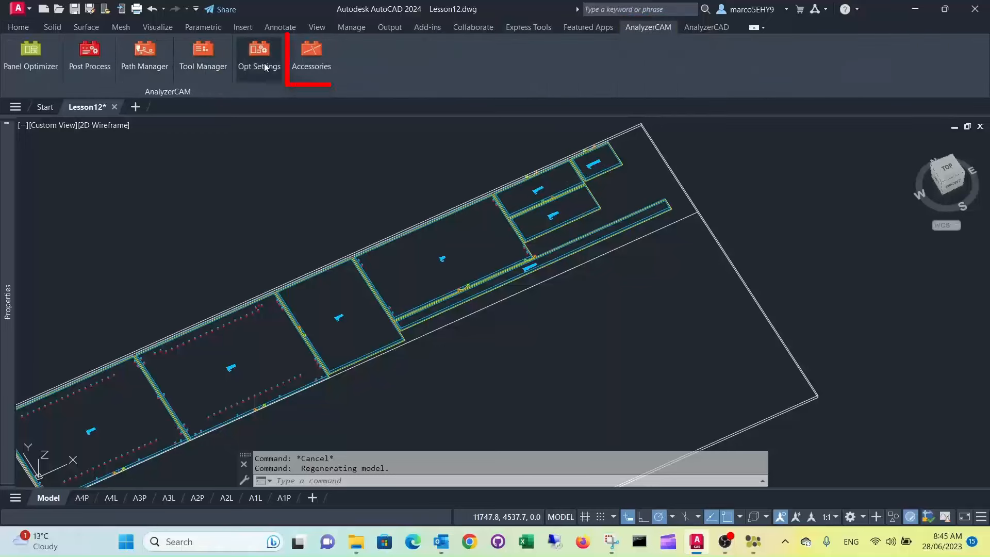
click(310, 57)
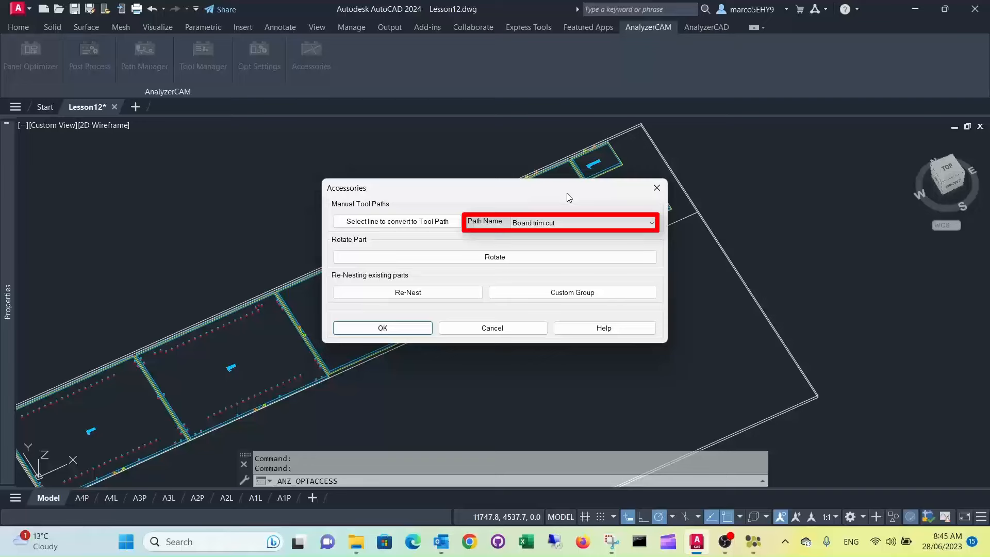
mouse_move(571, 201)
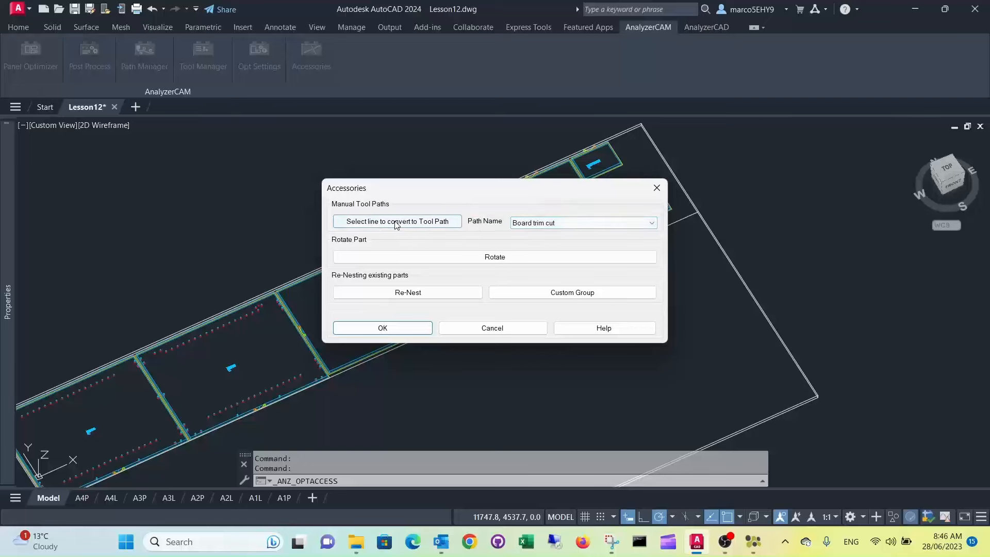
click(397, 220)
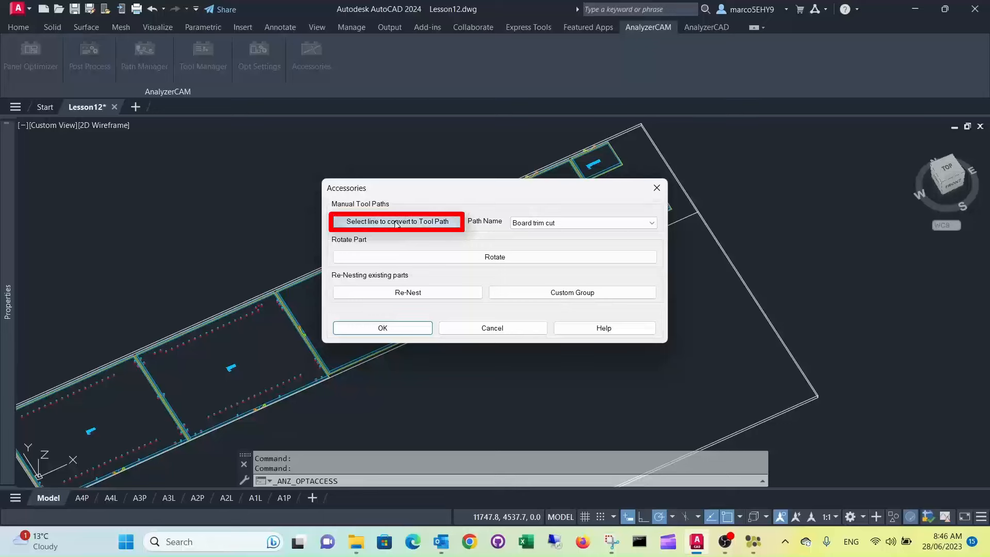
click(396, 222)
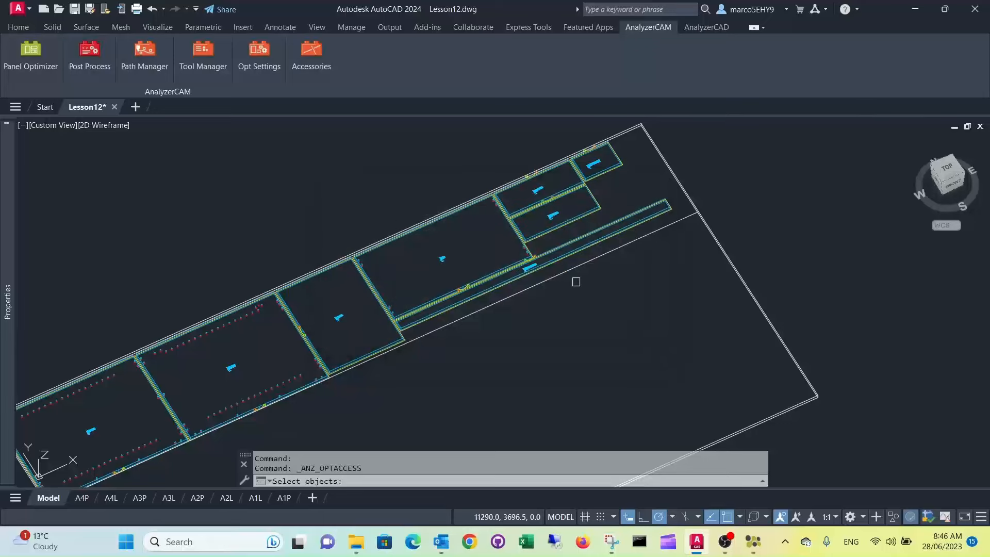
click(576, 281)
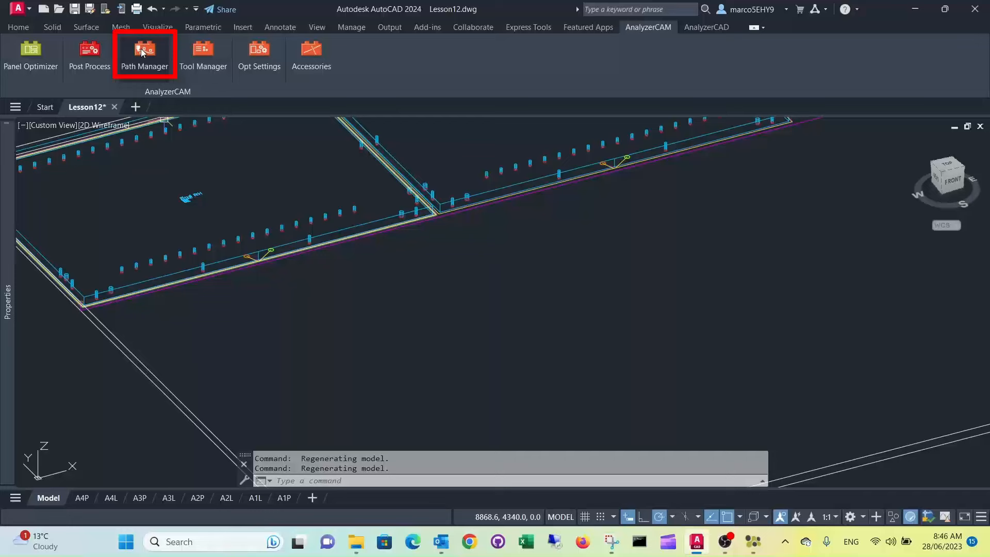
- Locate the Trimcut entry in the Toolpath Manager and bring up its settings
click(145, 53)
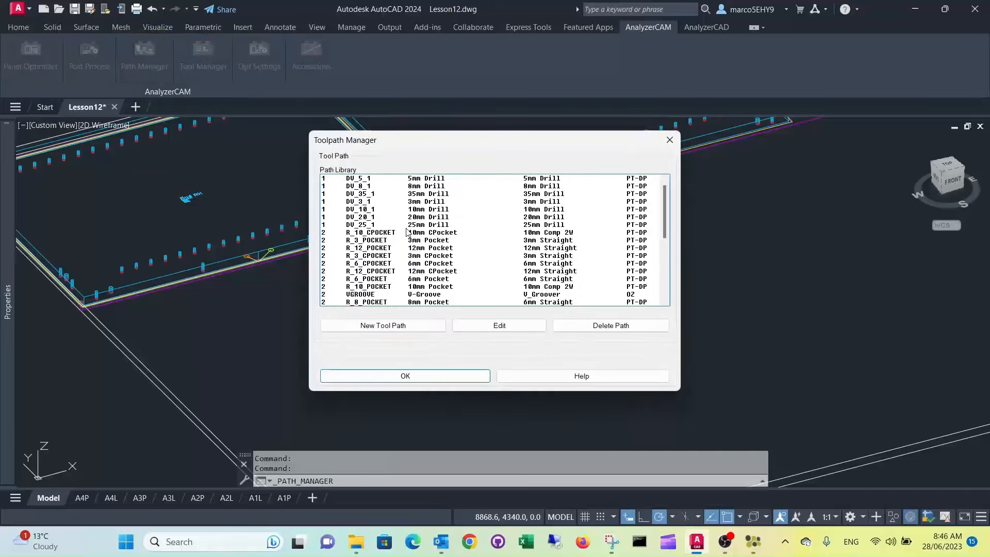
scroll(down, 3)
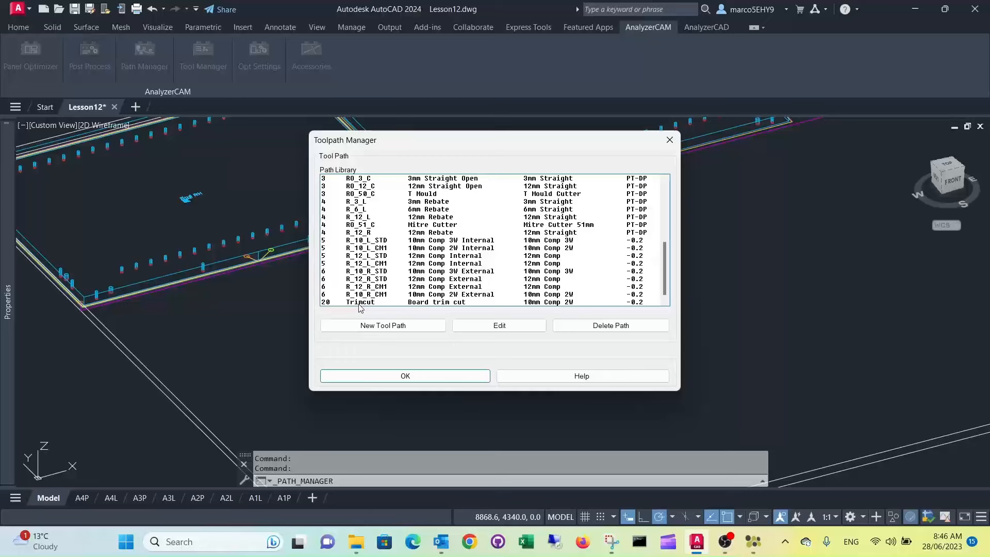
click(360, 303)
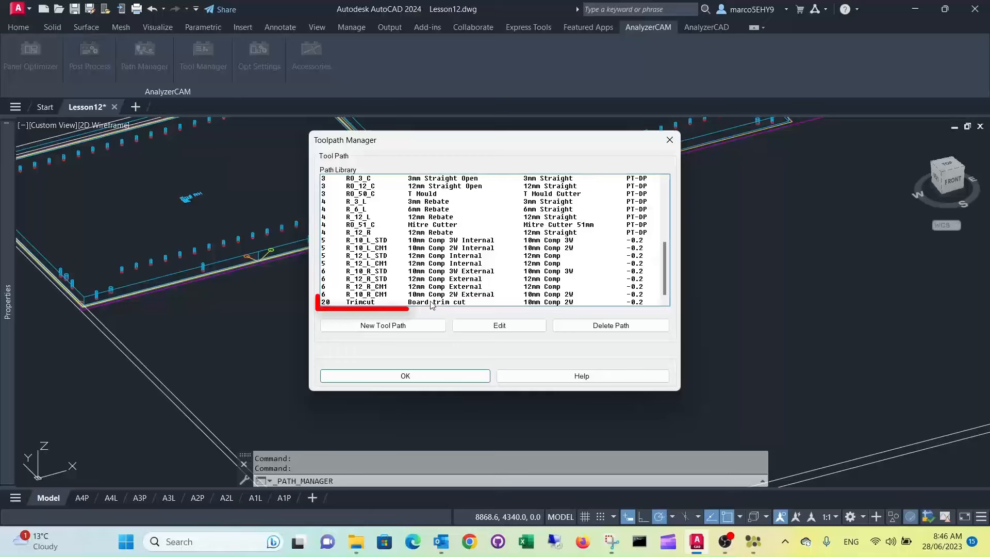
click(432, 302)
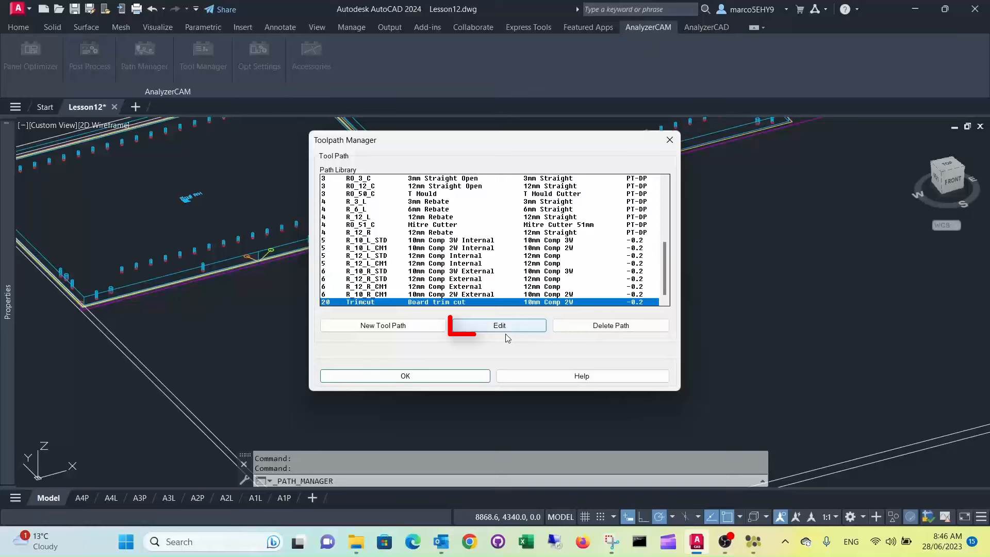
click(498, 325)
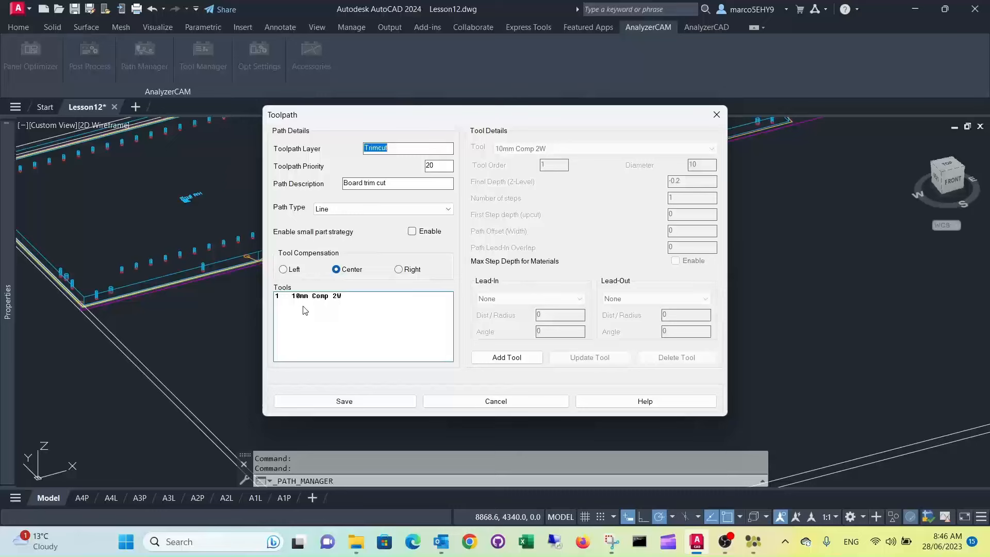
- Review the Trimcut path's 10mm Comp 2W tool and final depth, then save back to the manager
click(316, 296)
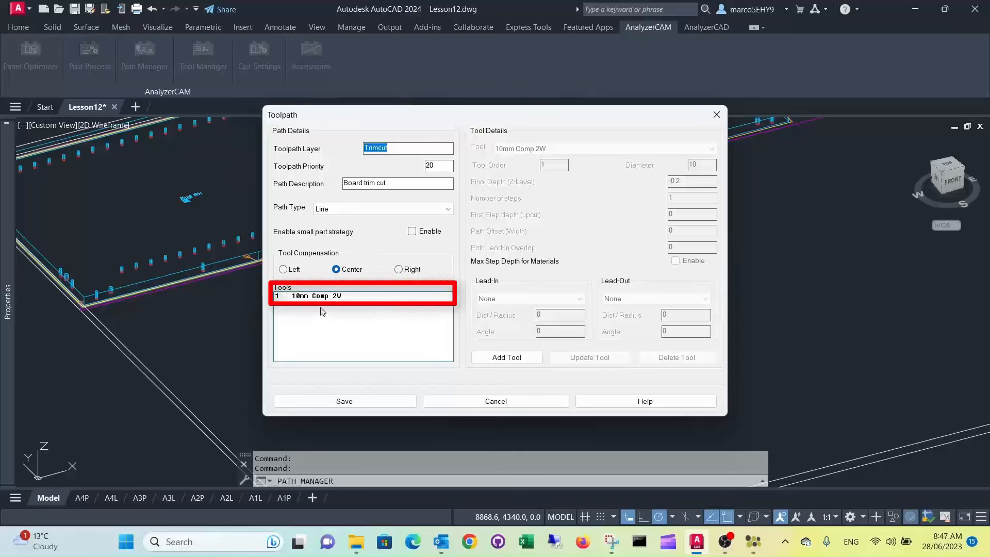
mouse_move(339, 301)
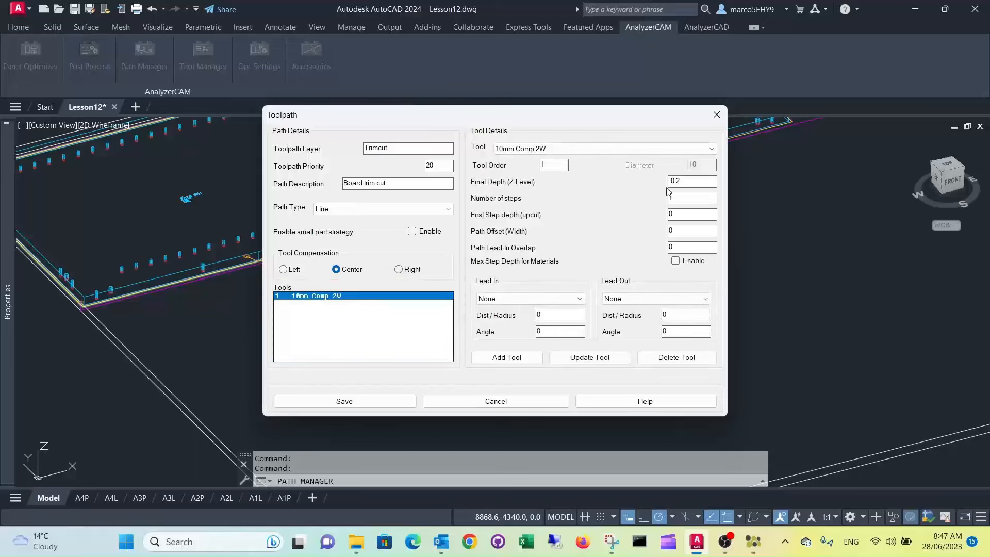
click(691, 182)
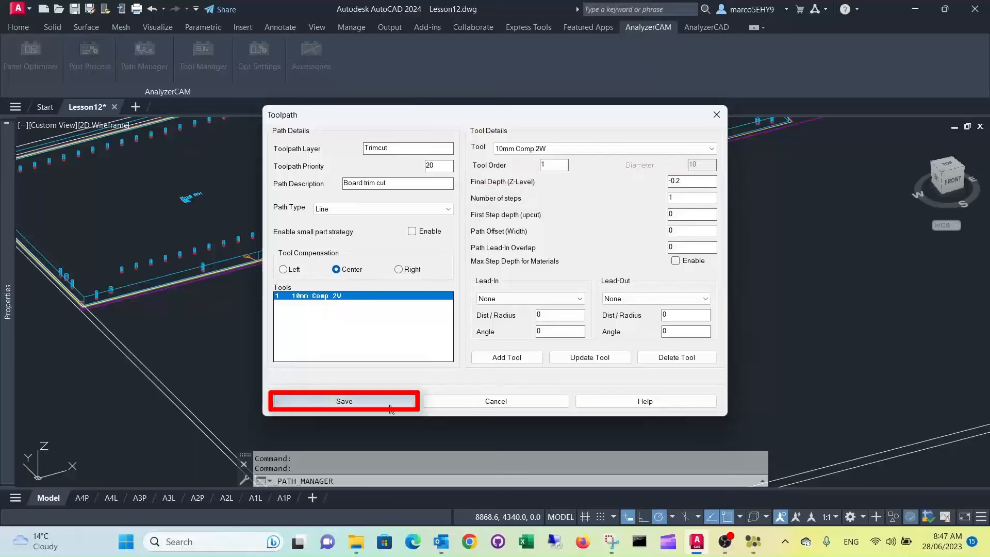
click(344, 401)
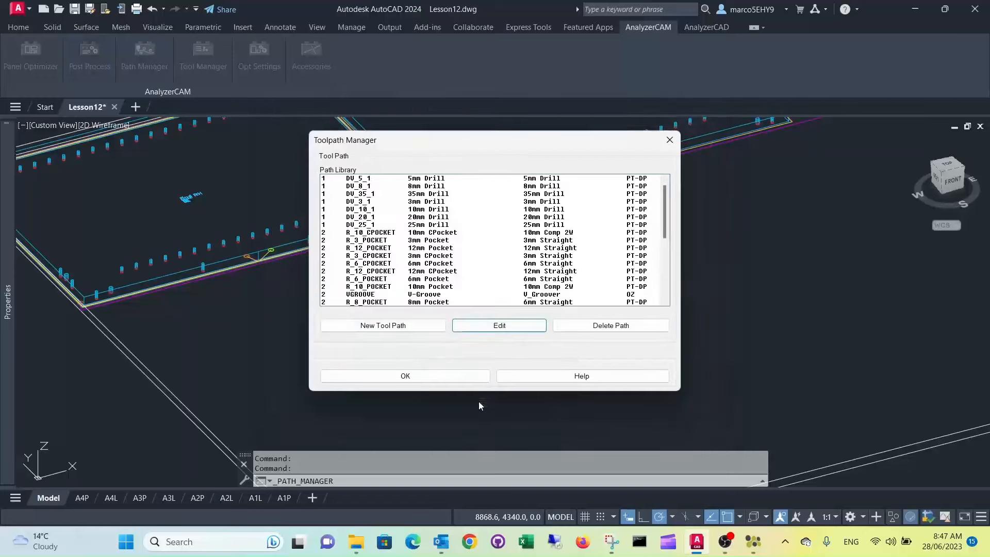
scroll(down, 3)
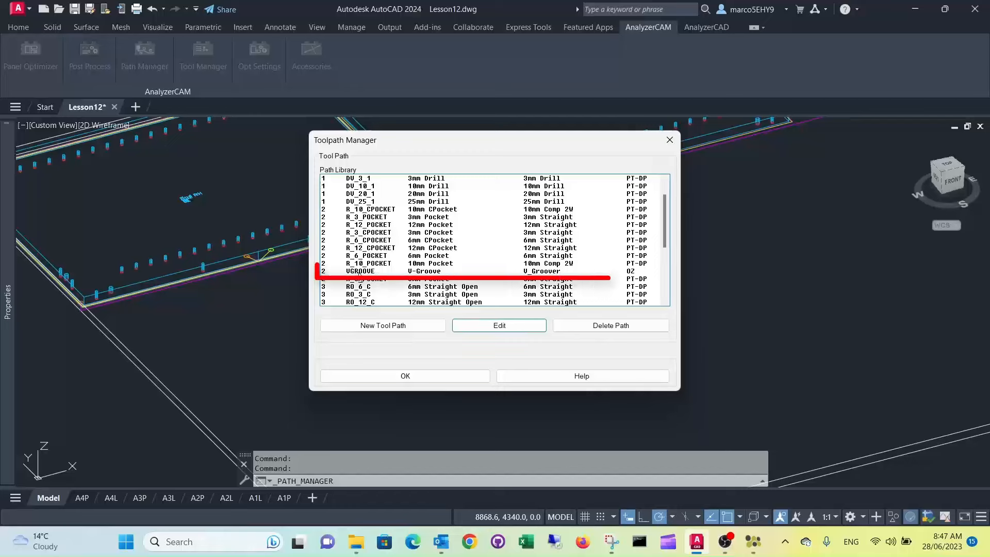
click(423, 271)
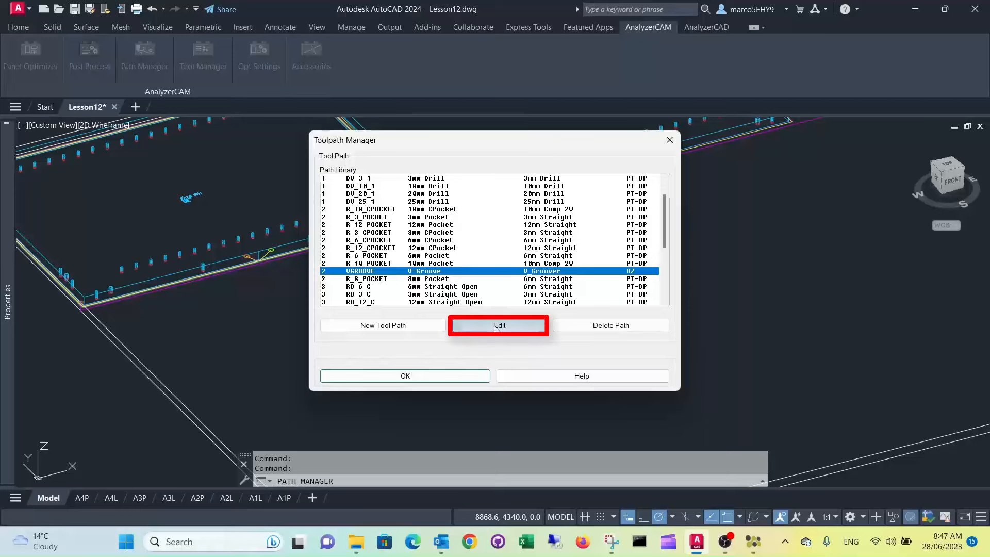
click(498, 324)
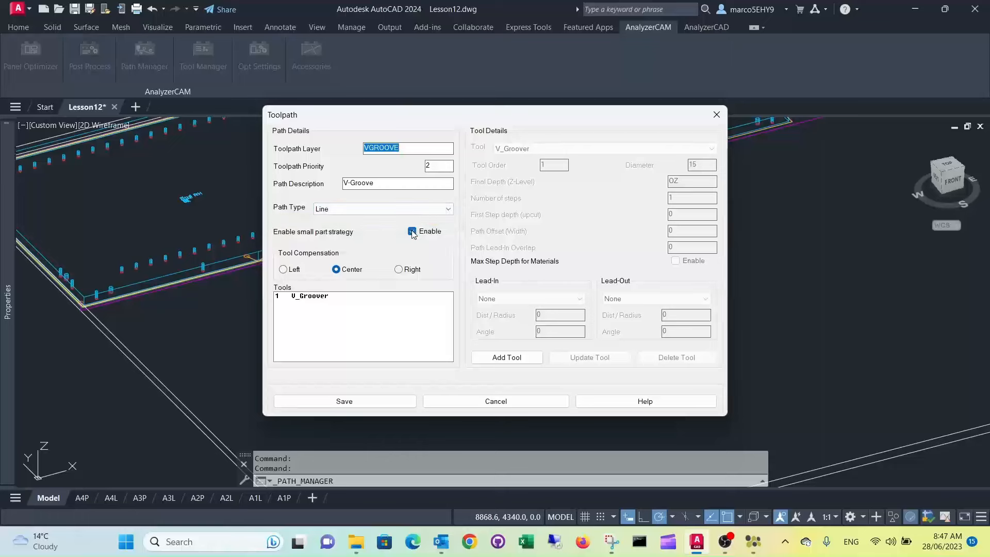
click(411, 230)
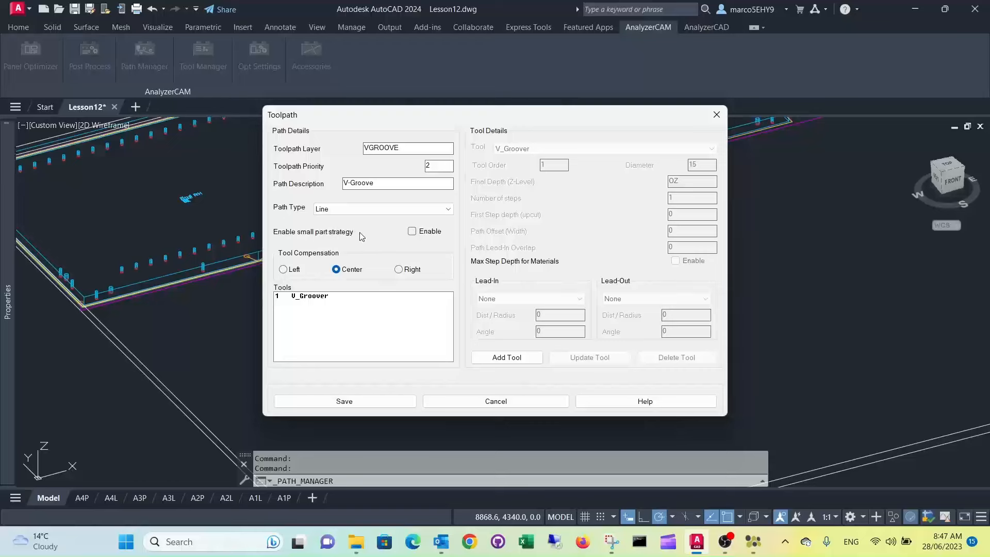
click(309, 296)
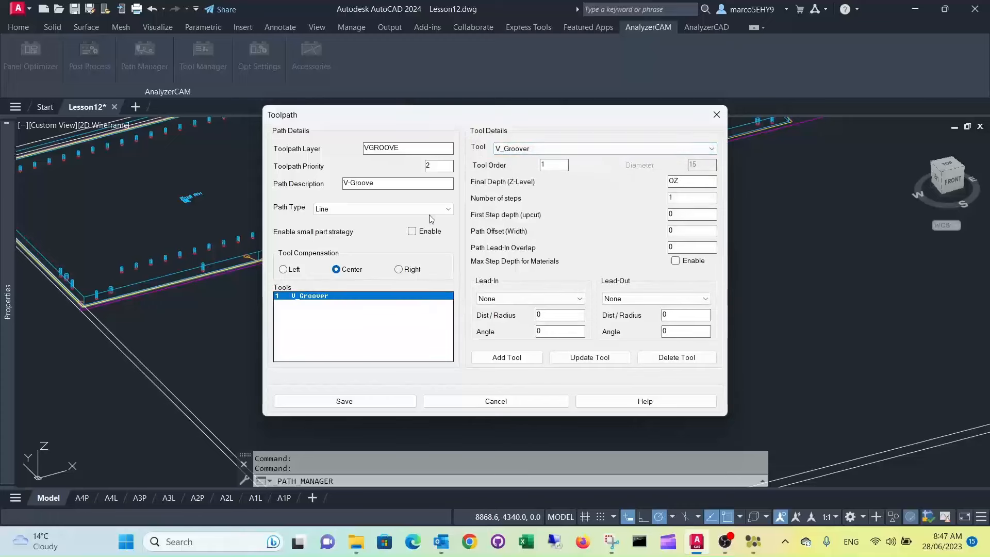
mouse_move(649, 189)
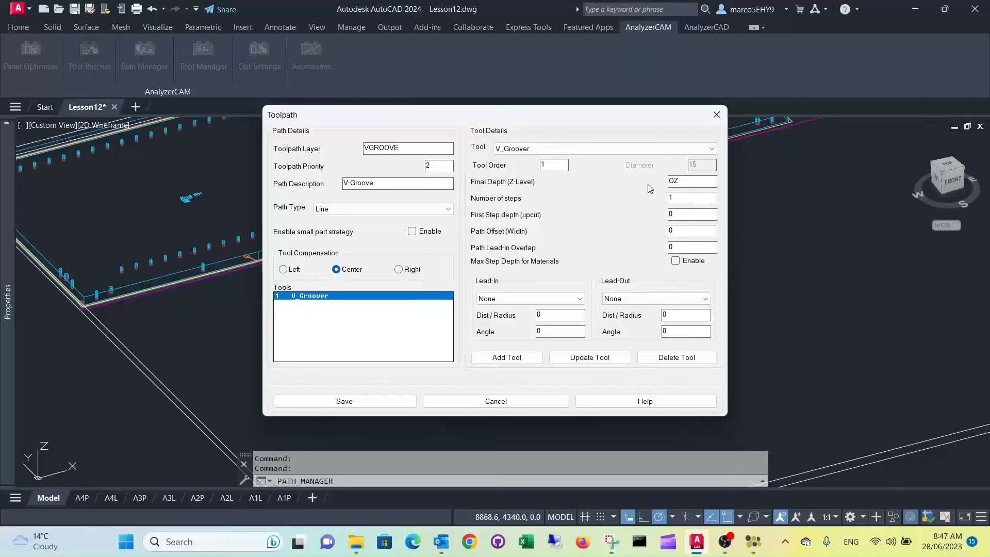
click(691, 182)
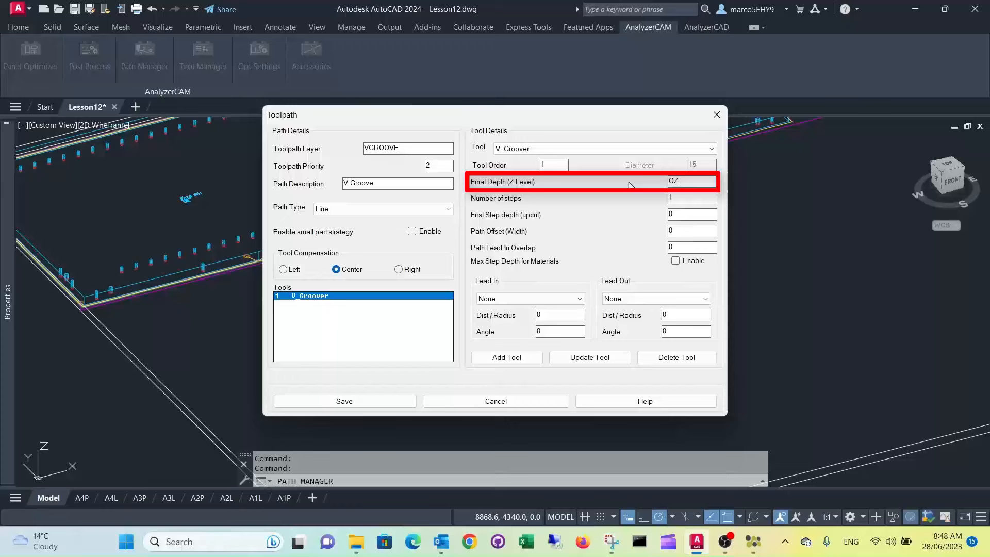
mouse_move(633, 177)
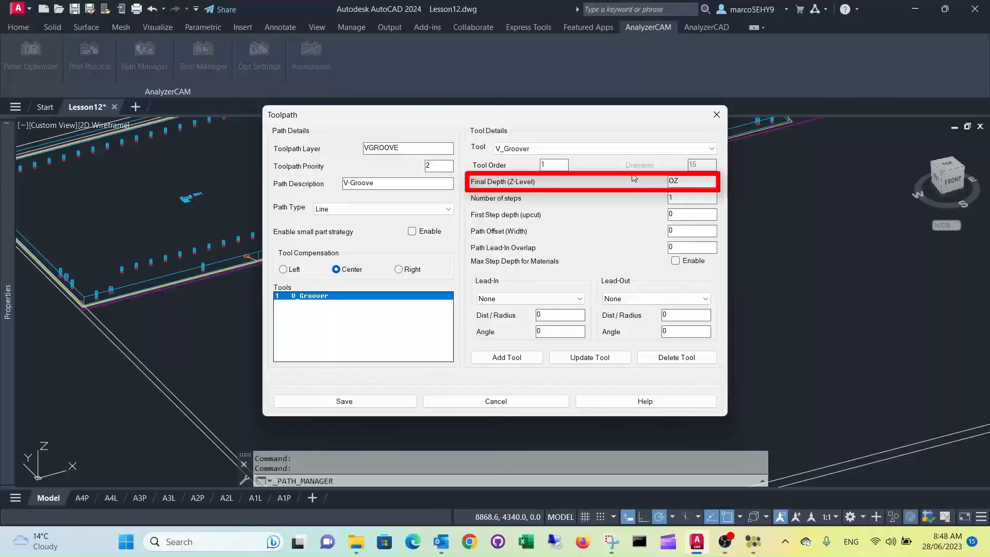
mouse_move(631, 182)
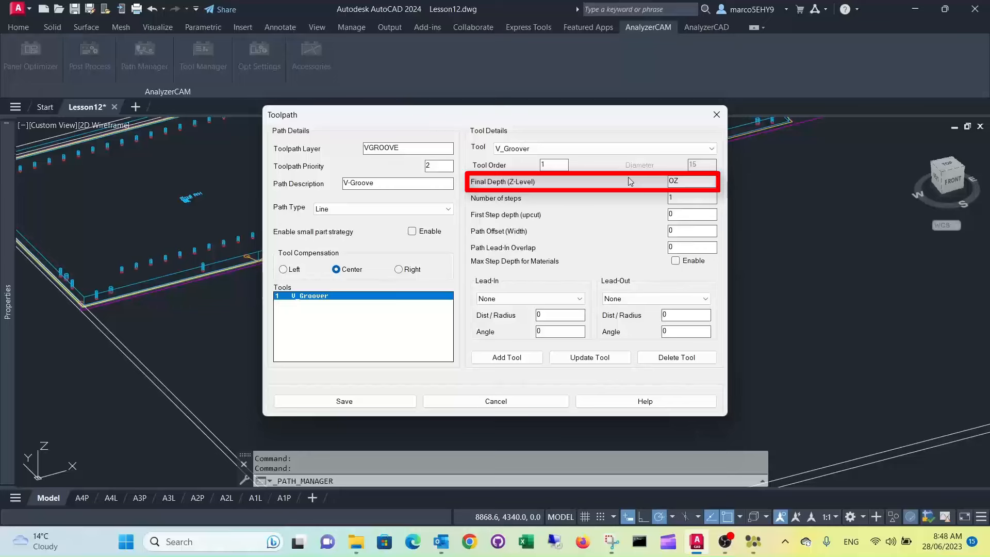
mouse_move(625, 221)
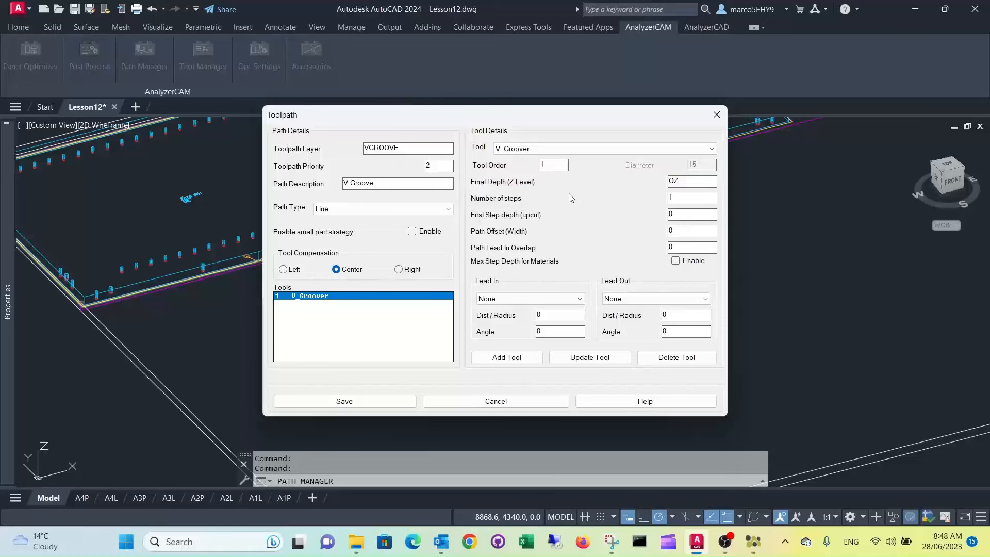
mouse_move(553, 263)
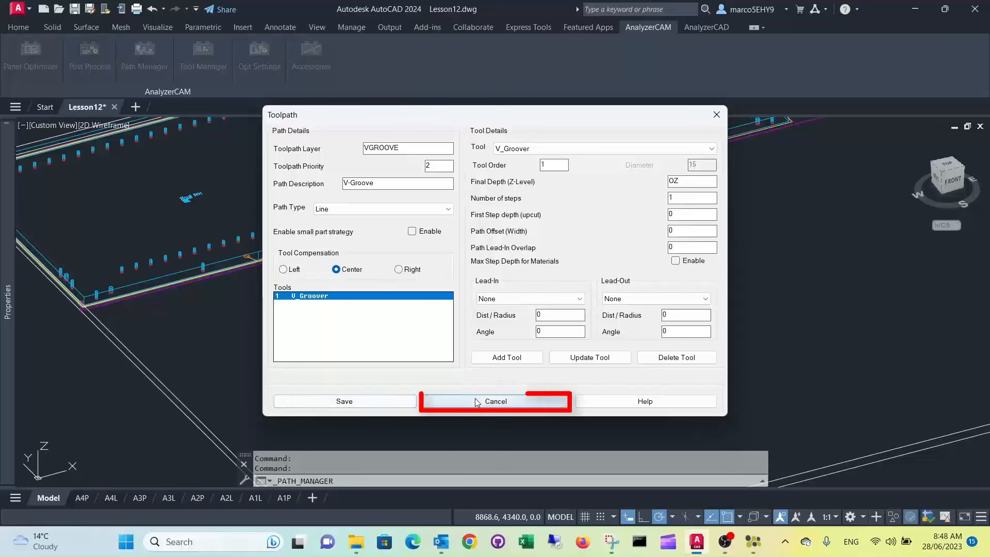
click(495, 401)
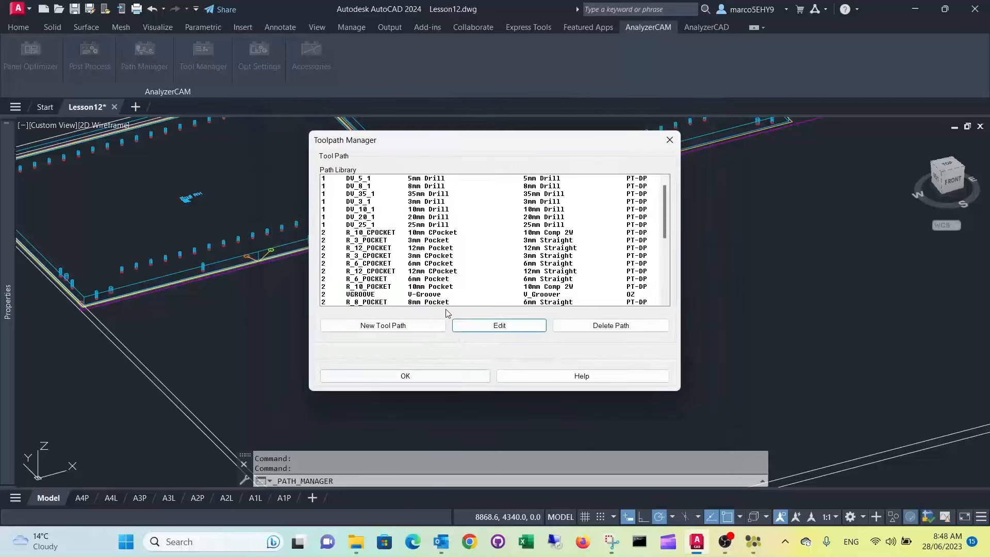
- Close the Toolpath Manager and draw a wavy open polyline of lines and arcs below the panels
click(404, 375)
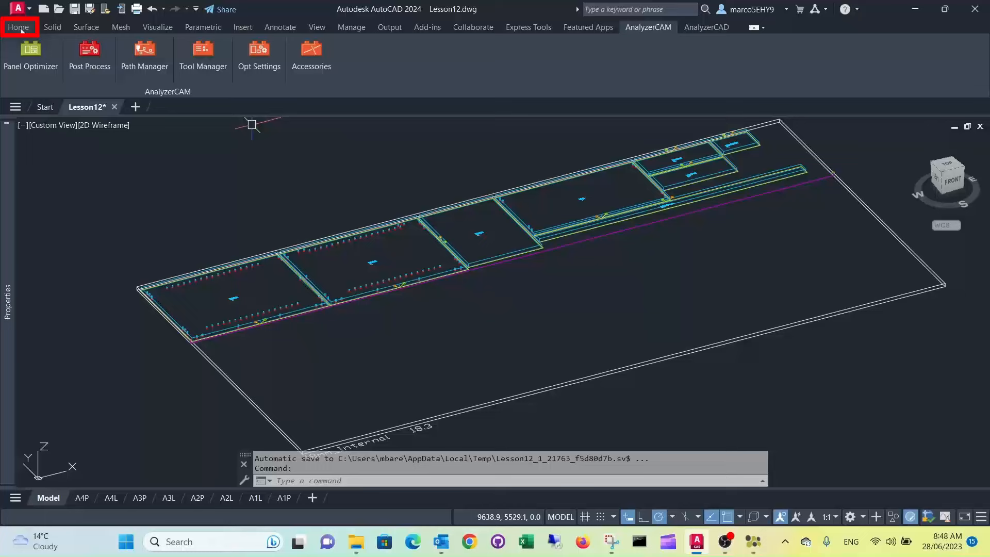
click(17, 27)
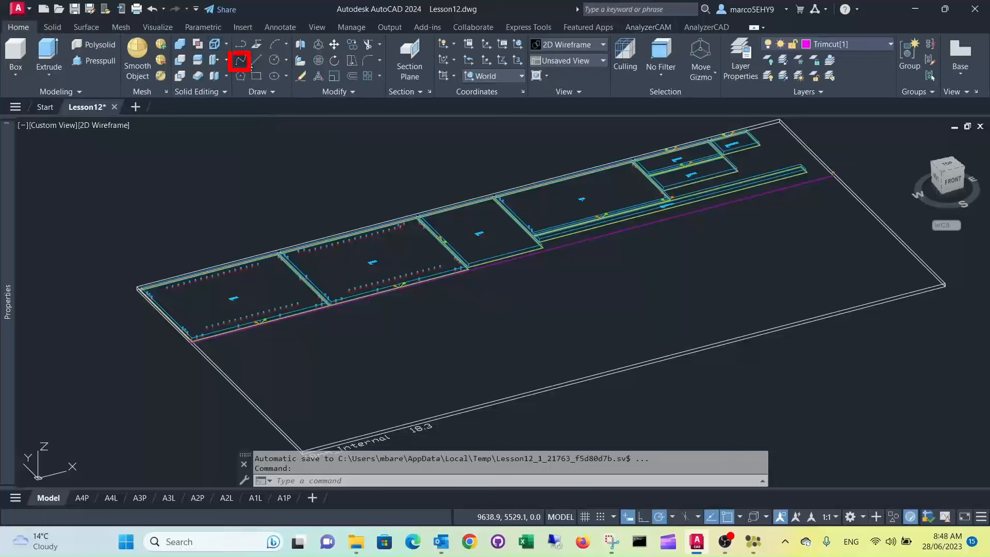
mouse_move(240, 60)
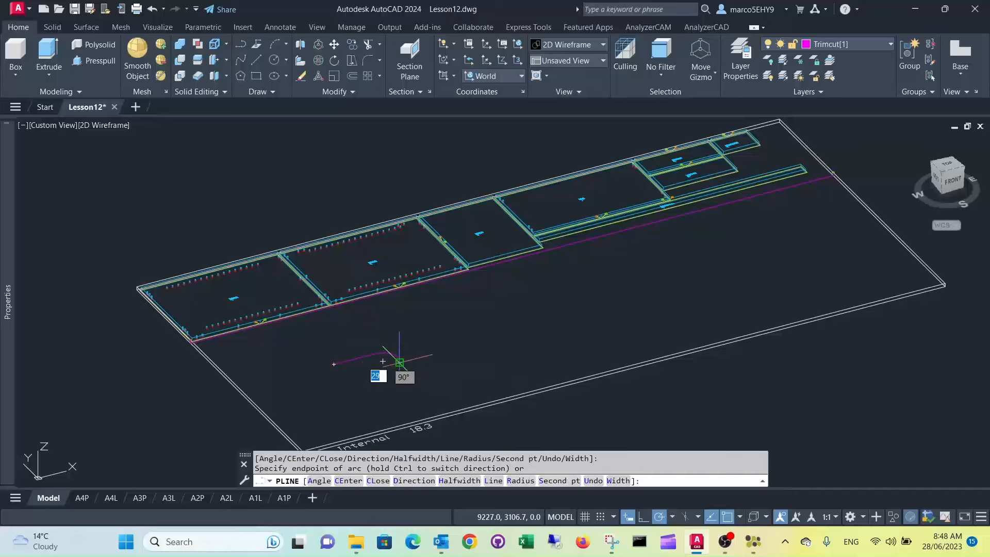
mouse_move(438, 364)
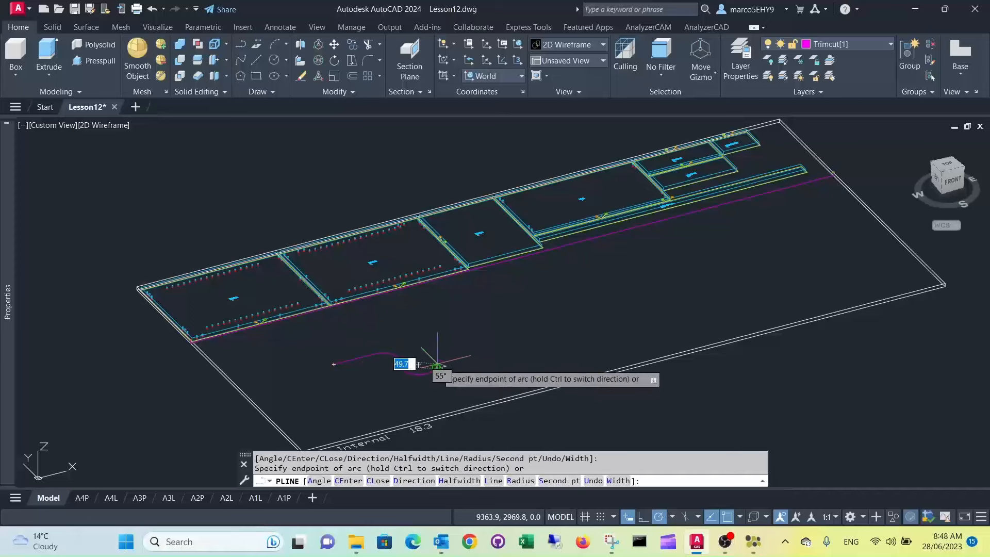
mouse_move(443, 357)
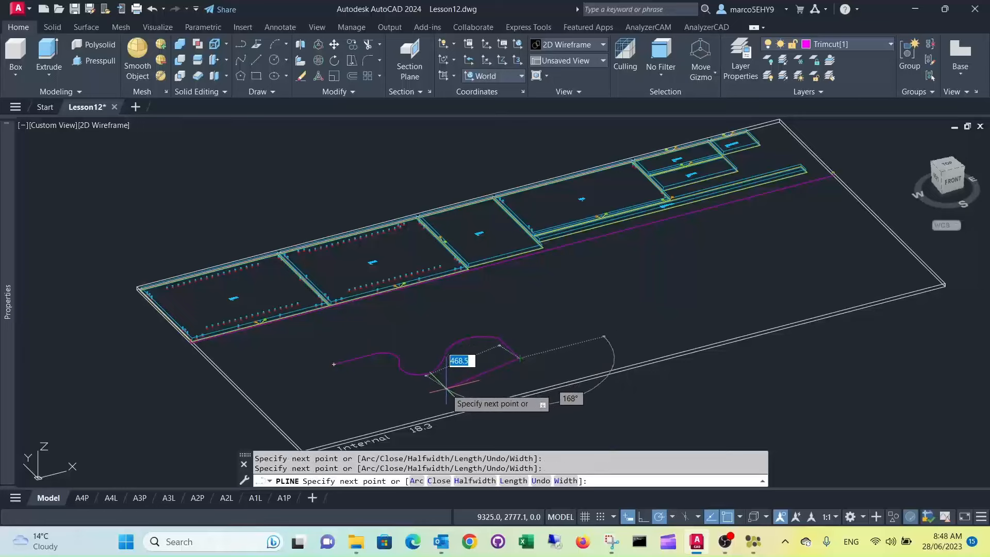
mouse_move(392, 392)
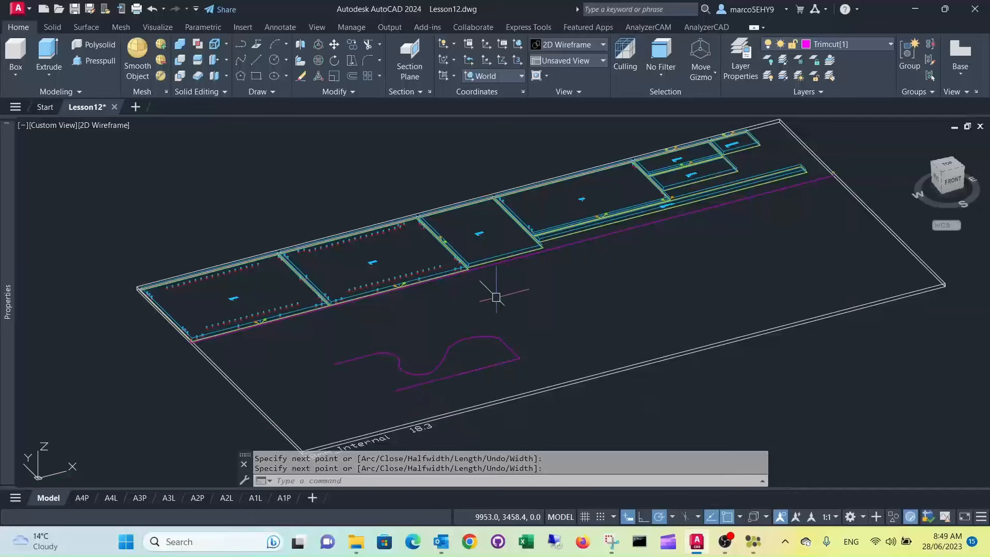
click(647, 27)
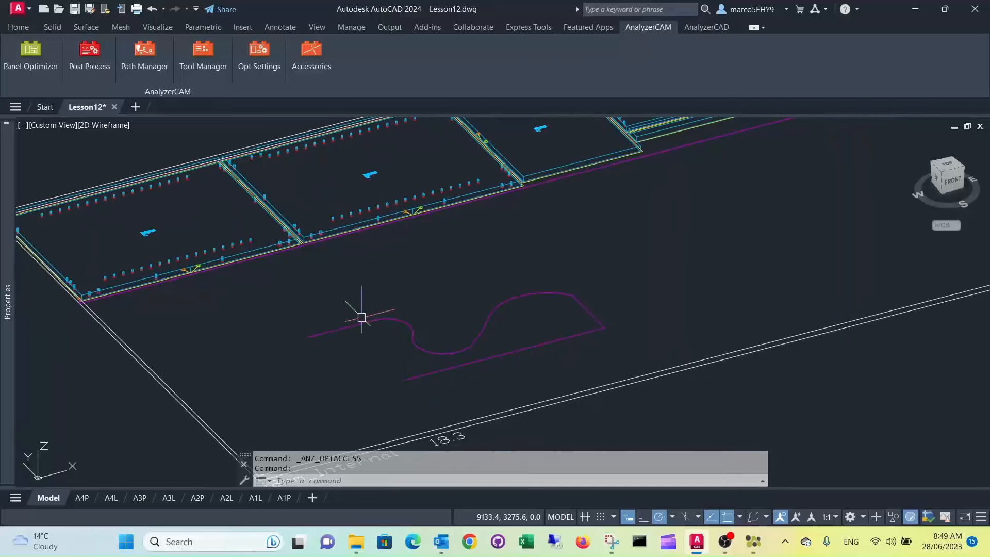
mouse_move(357, 304)
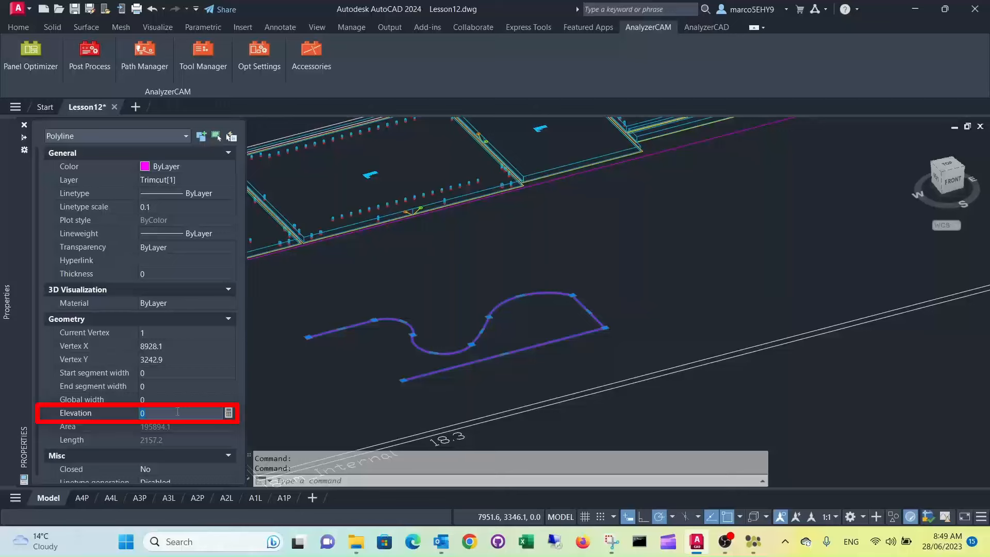
- Set the wavy polyline's Elevation to 16 in the Properties palette
text(16)
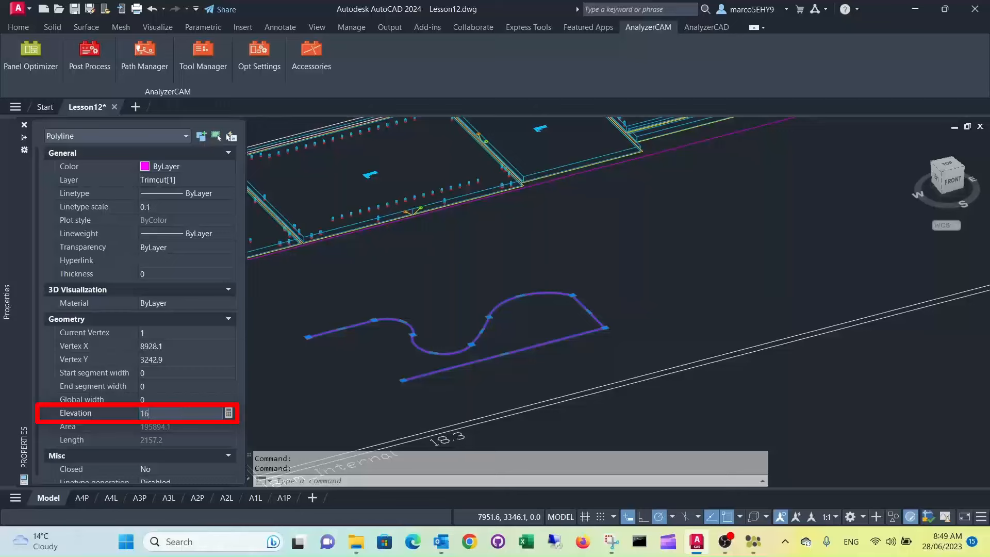
key(Escape)
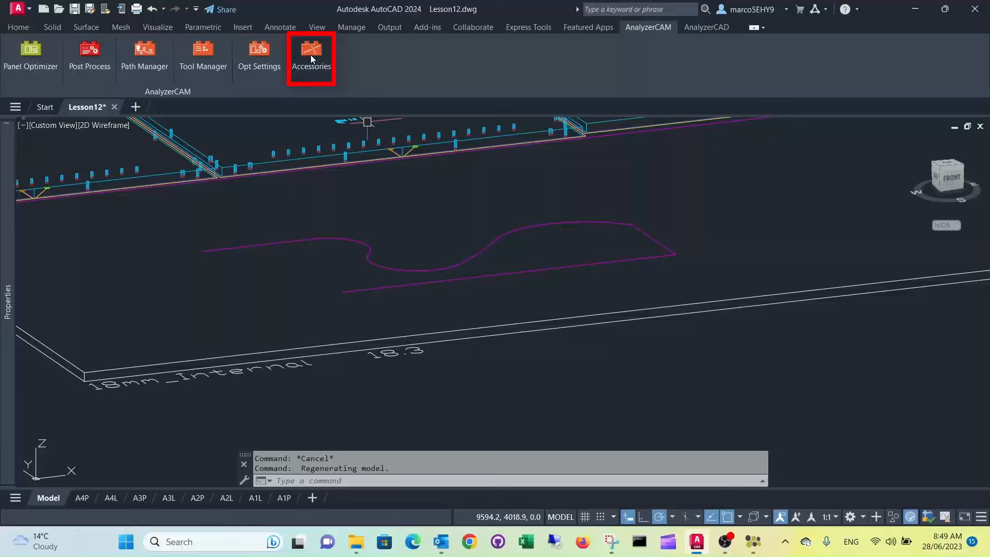
- Convert the wavy polyline into a manual 'V-Groove' toolpath via Accessories
click(310, 54)
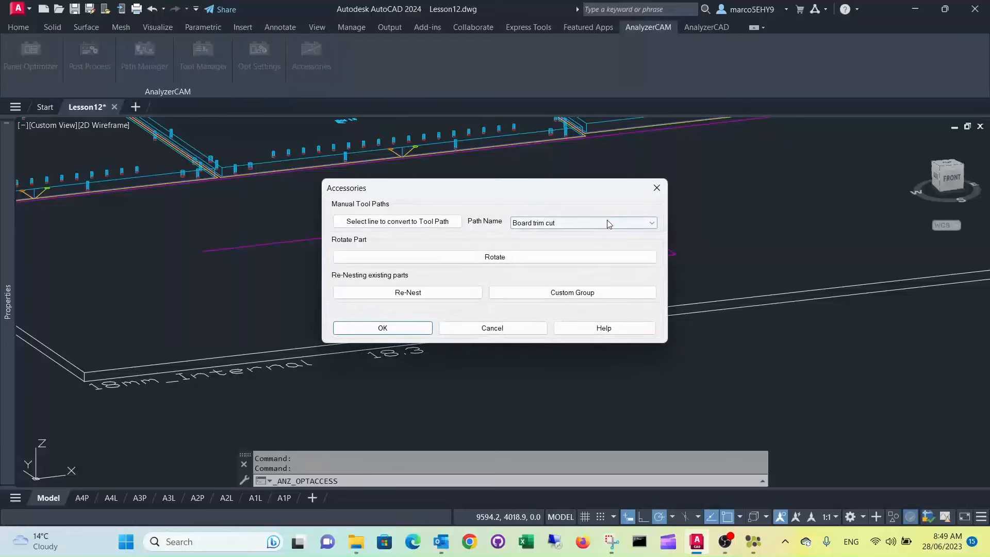
click(651, 223)
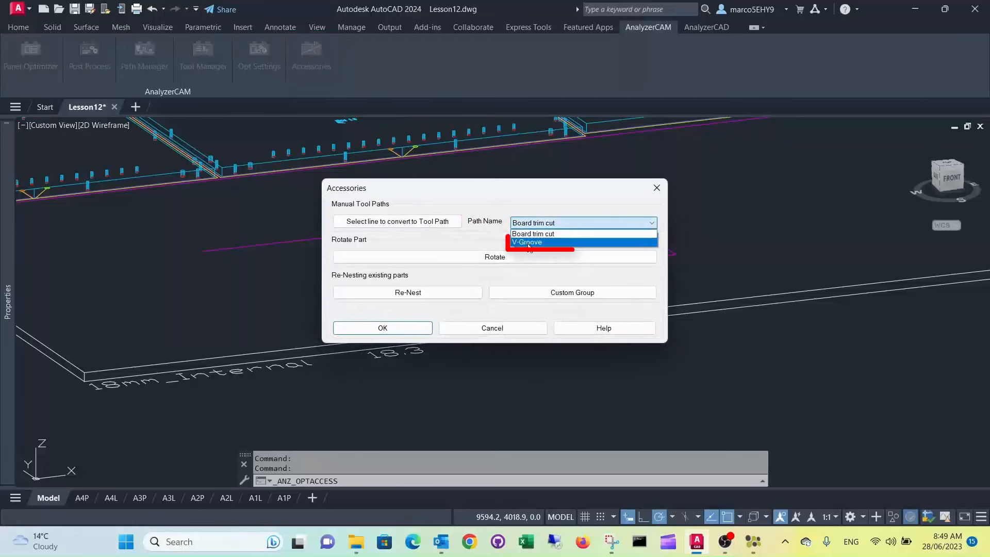
click(527, 242)
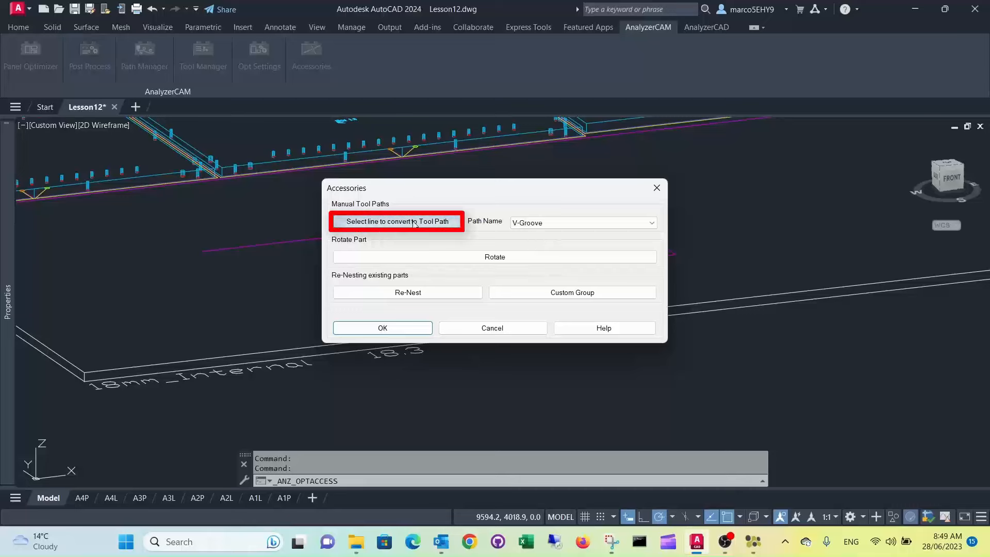
click(395, 220)
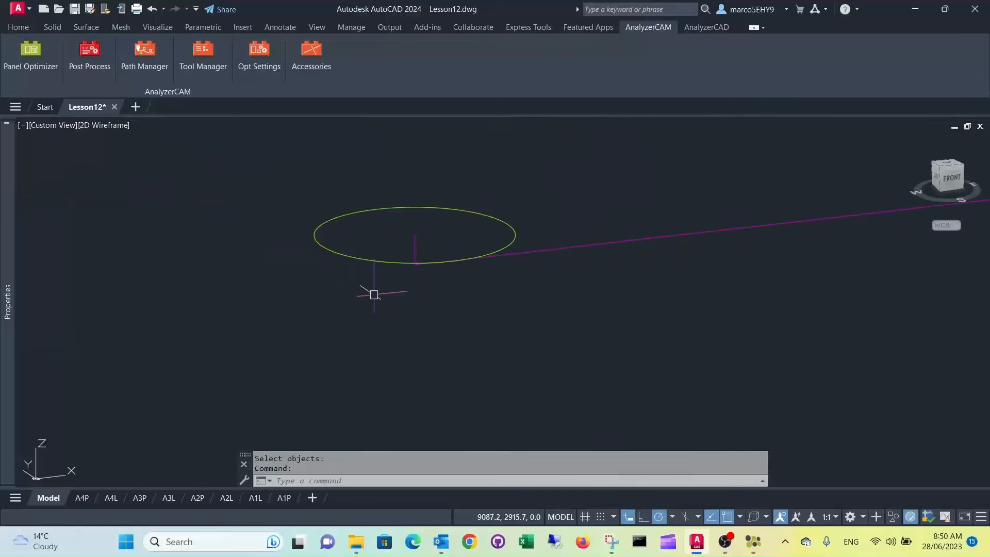
mouse_move(415, 242)
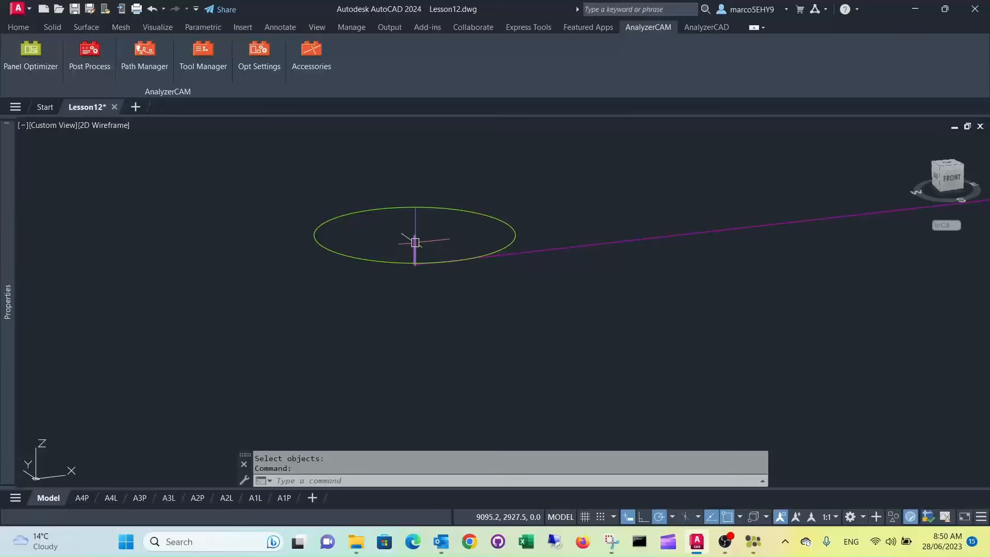
scroll(down, 3)
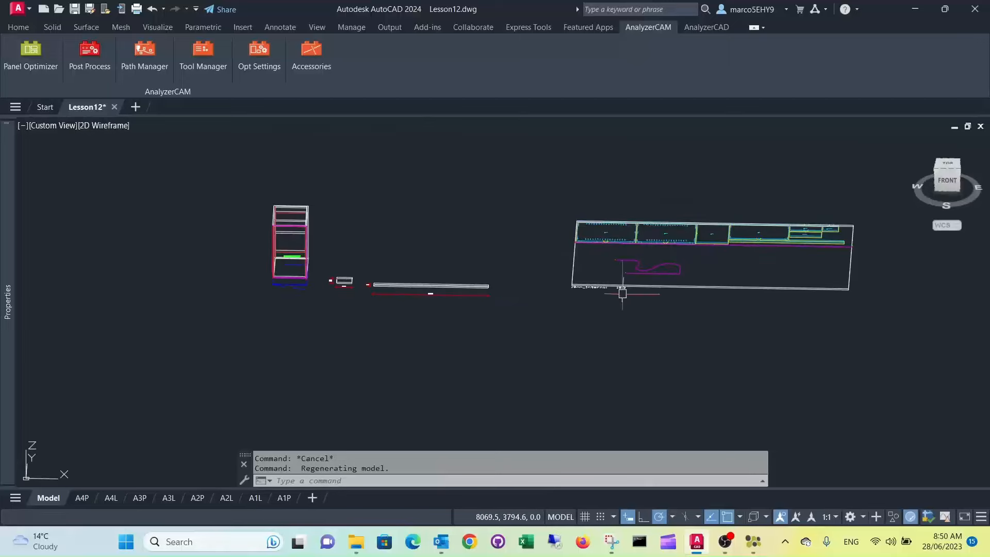
- Start Post Process for the plate and name the output NC file VGroove
click(947, 173)
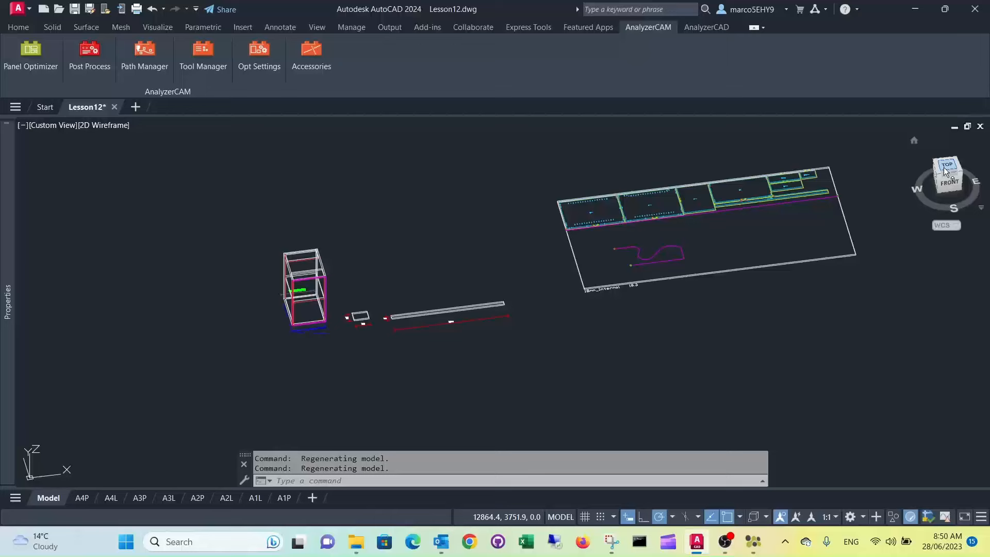
click(946, 174)
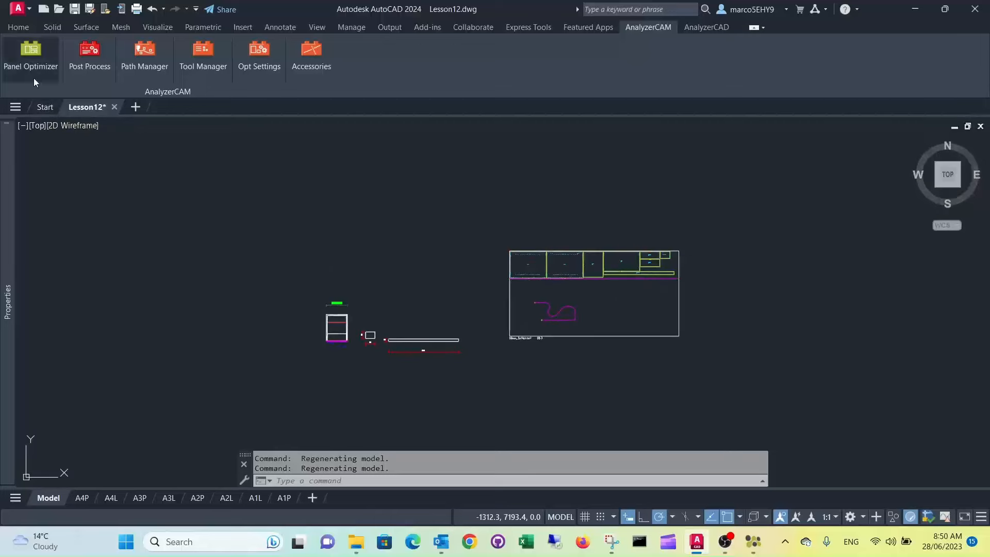
click(89, 56)
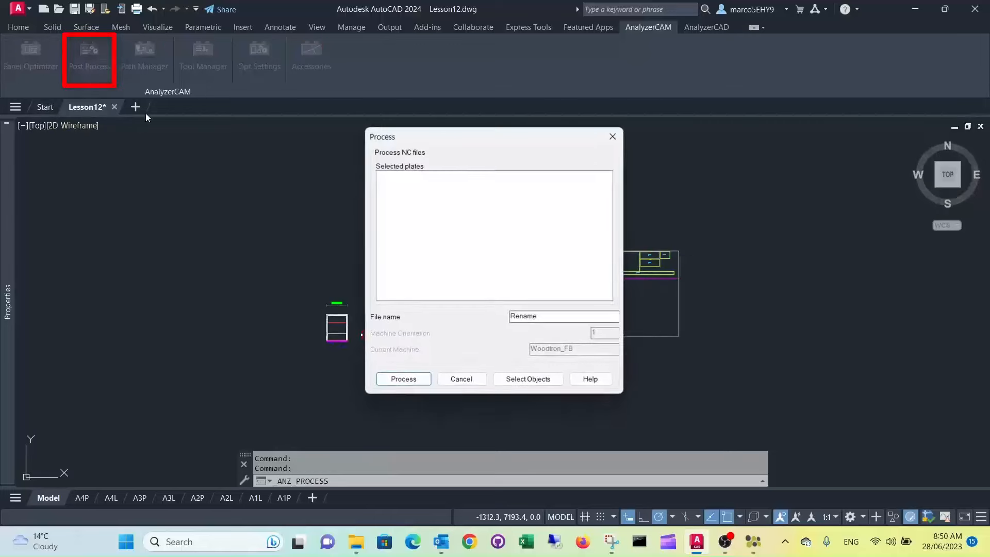
click(563, 317)
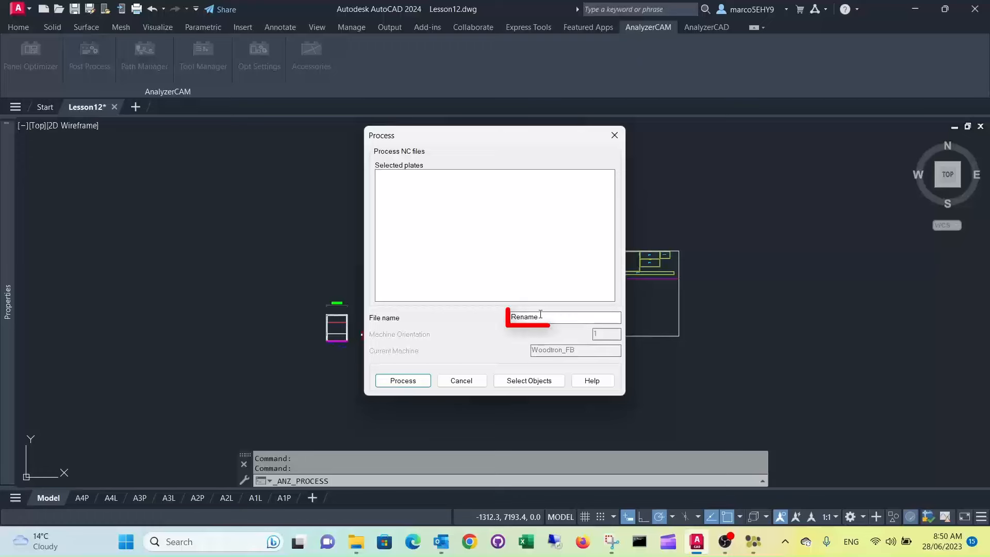
triple_click(562, 317)
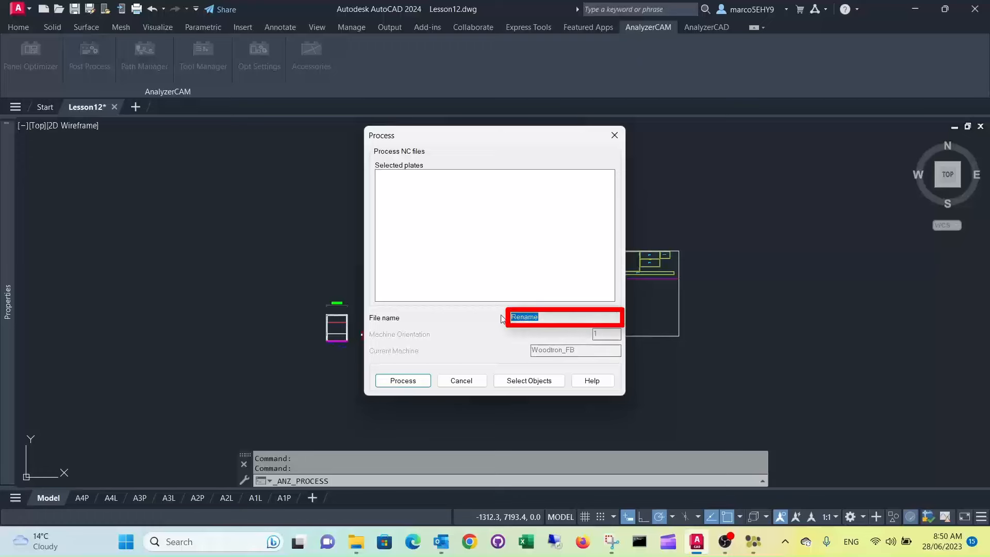
text(M)
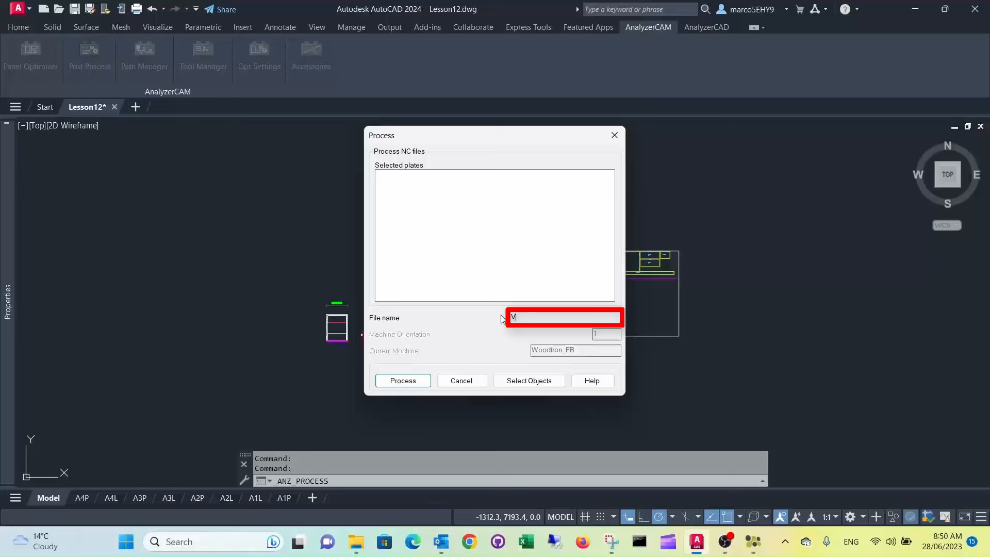
text(Groove)
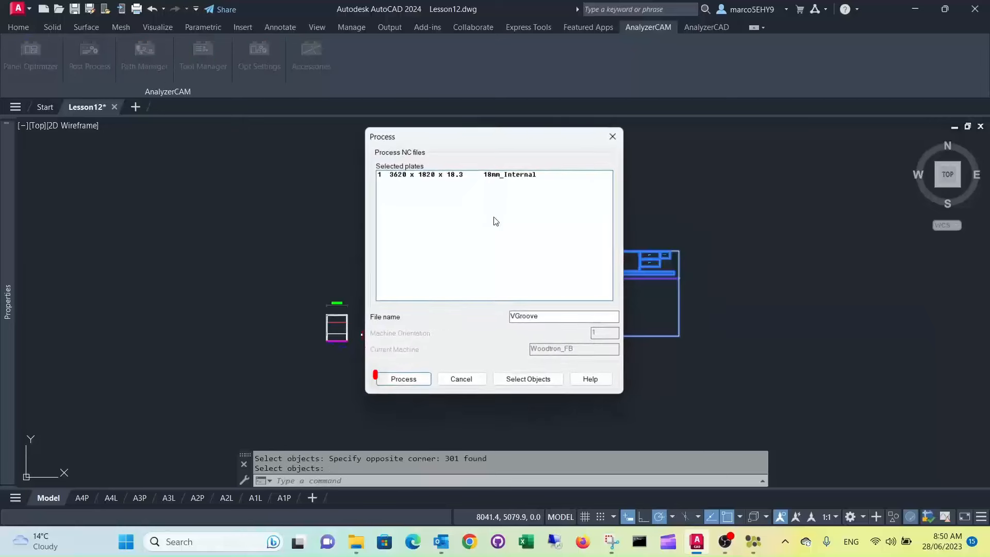
- Generate the VGroove NC file and dismiss the 'NC files created' message
click(403, 378)
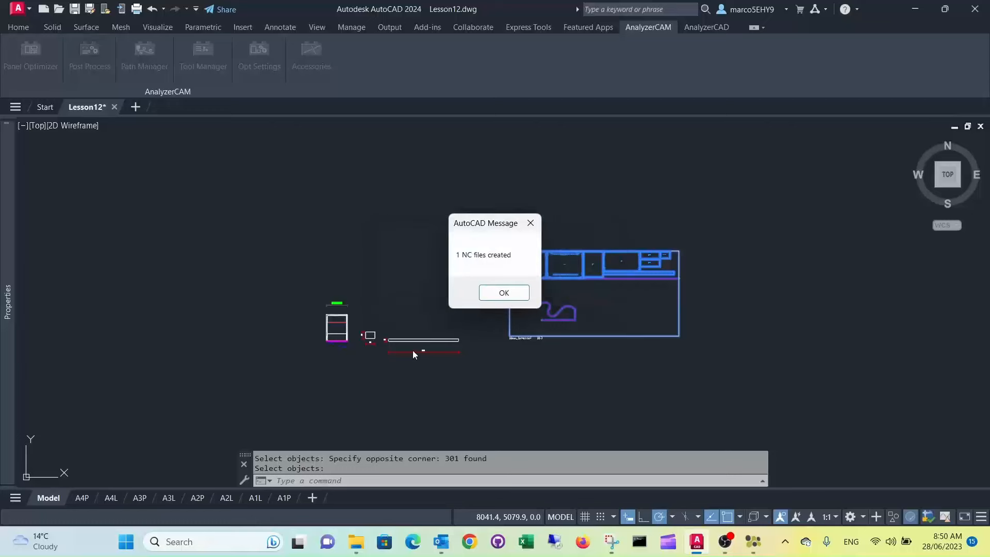
click(504, 292)
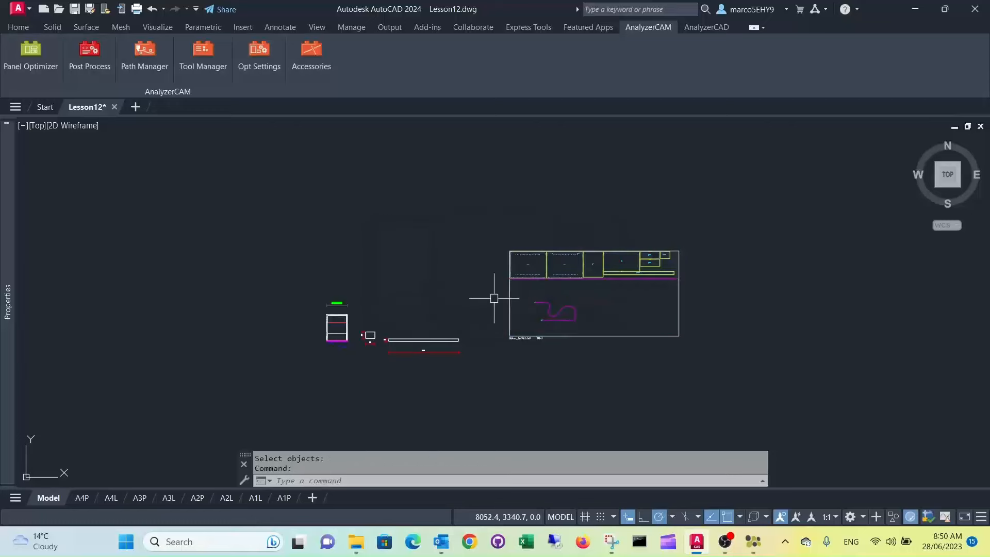
mouse_move(341, 434)
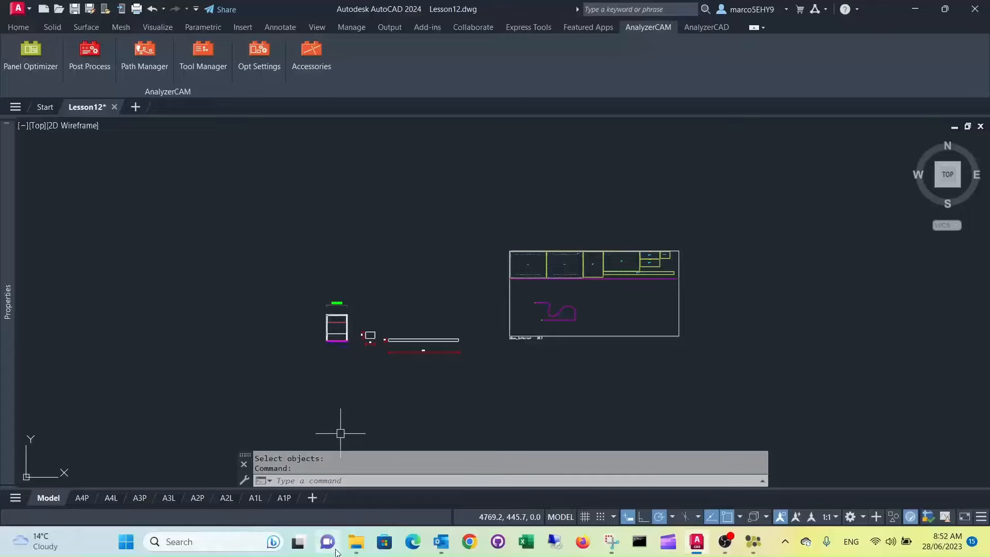
- From File Explorer's pinned MachiningOut folder, open the newest 333_12 job folder's VGroove_1.NC file
click(355, 542)
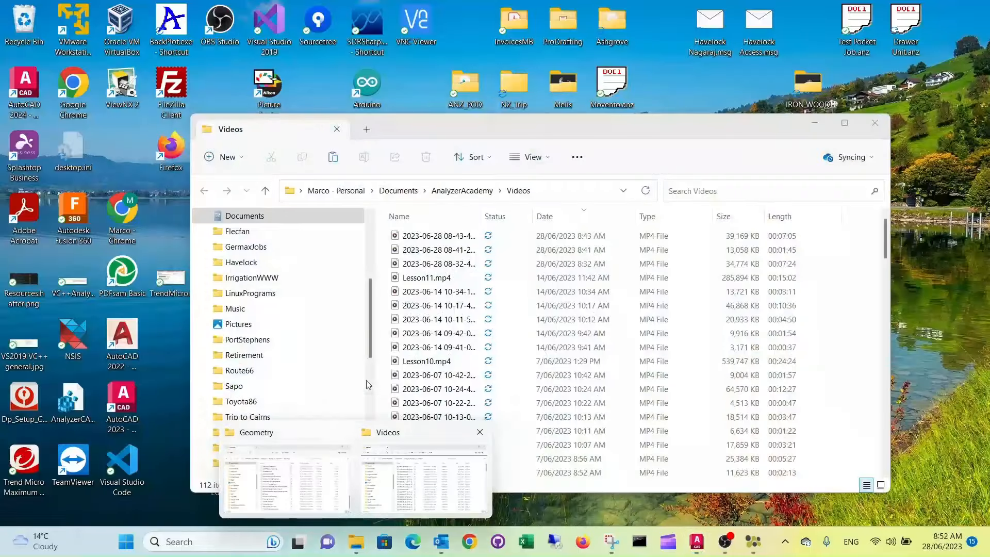
click(356, 541)
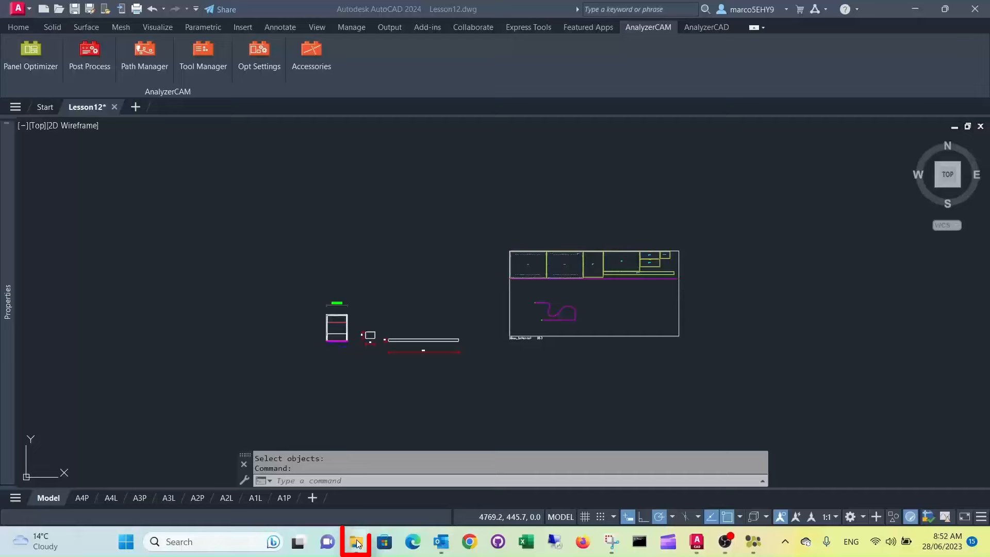
right_click(356, 541)
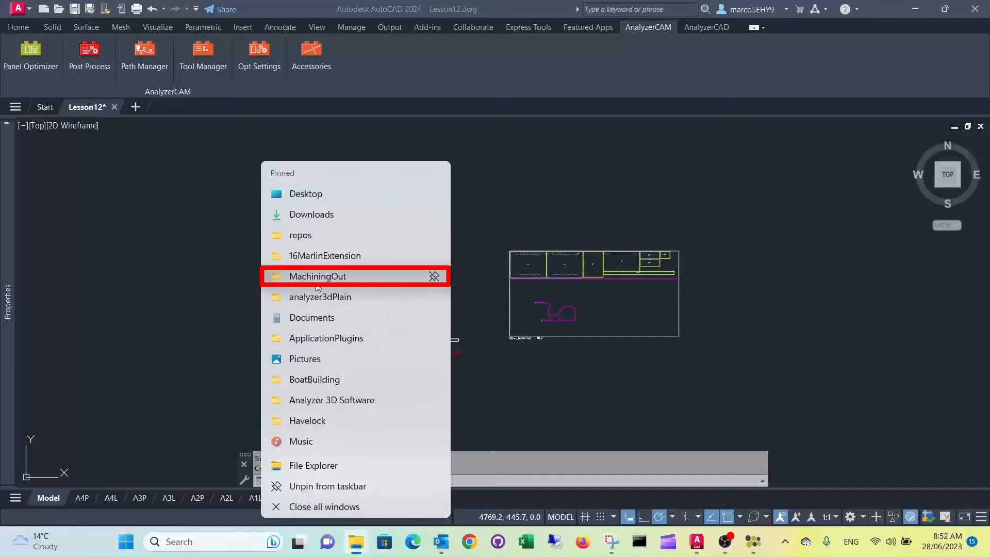
click(316, 277)
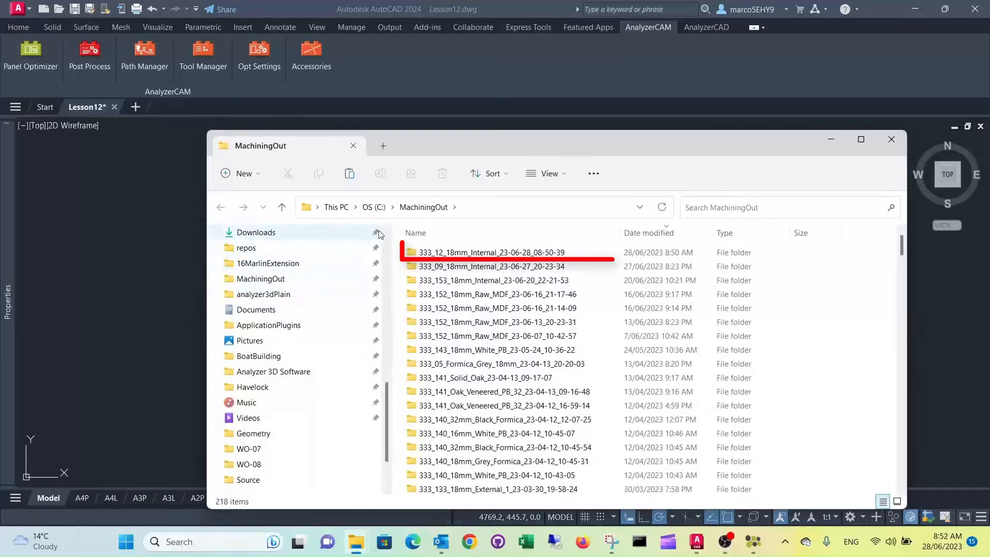
mouse_move(476, 252)
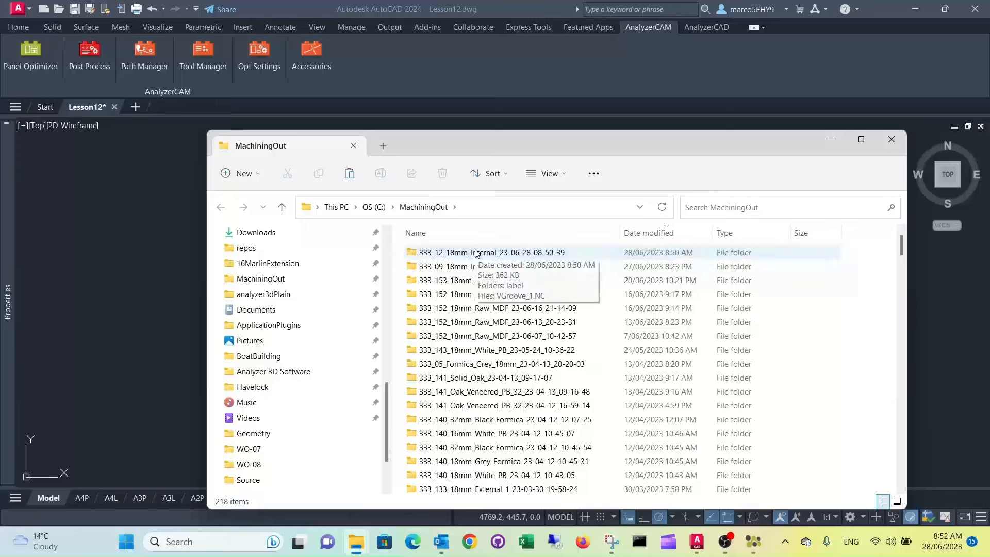
double_click(492, 252)
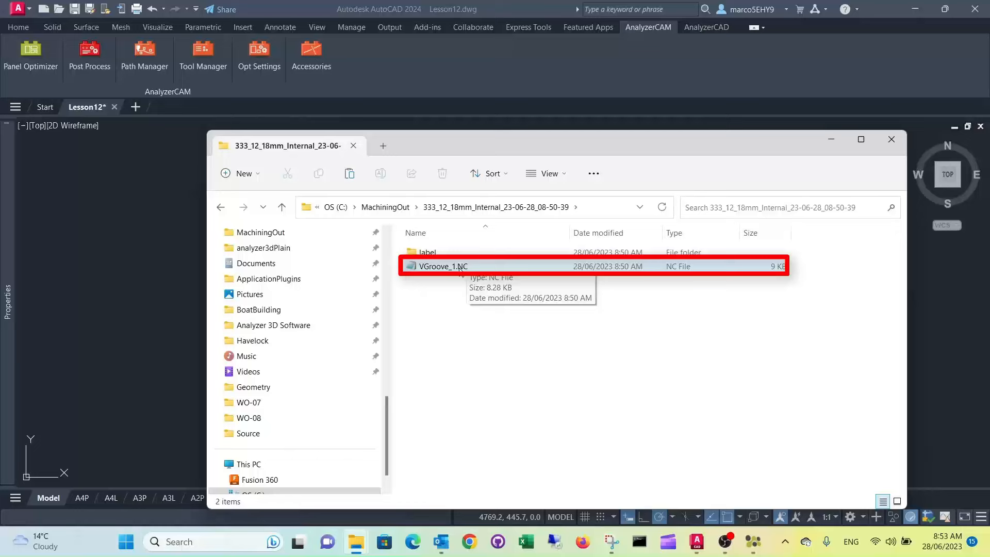
double_click(442, 266)
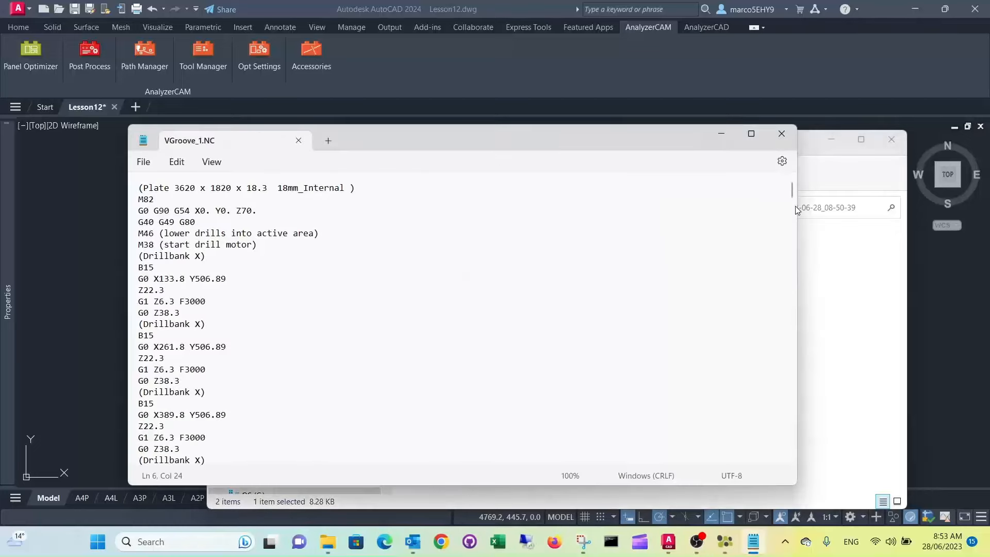
scroll(down, 3)
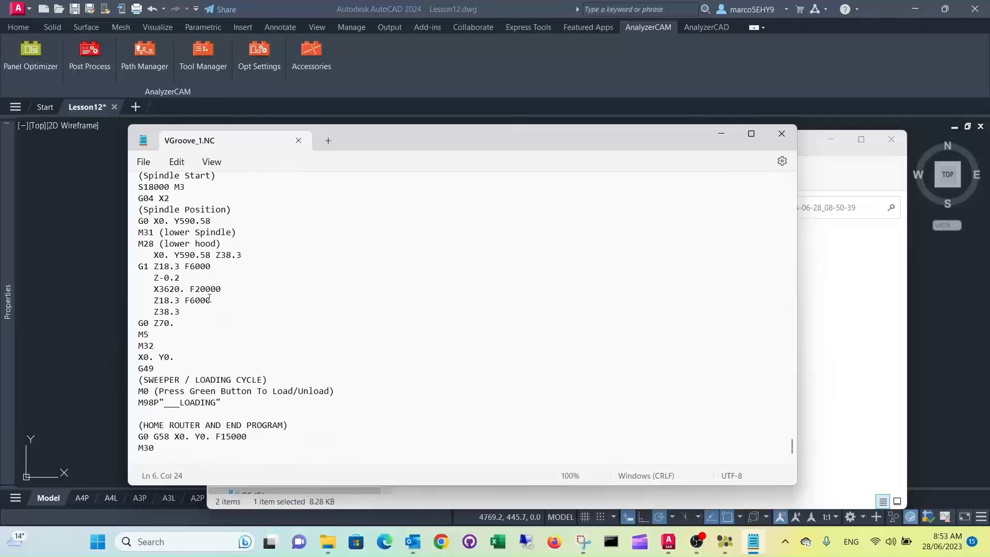
scroll(up, 3)
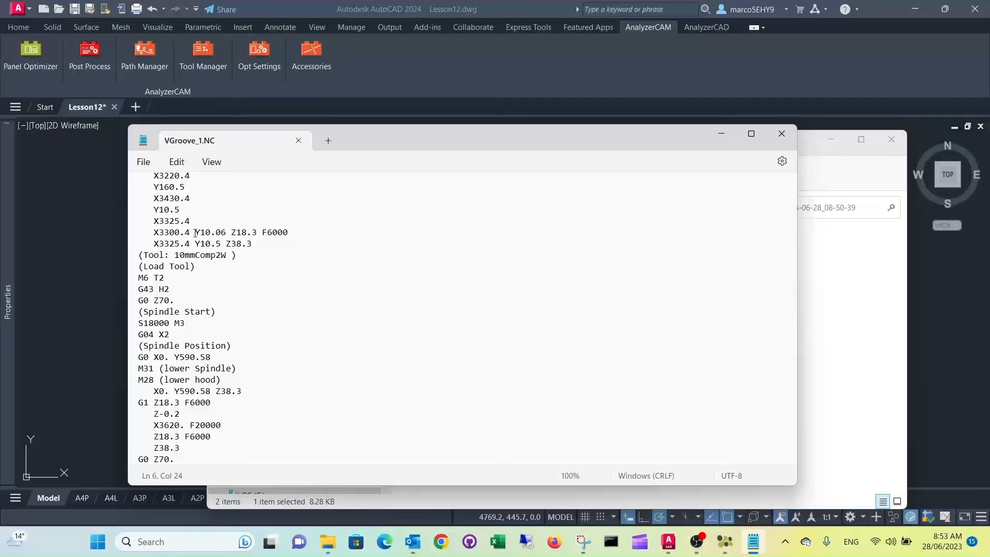
double_click(186, 254)
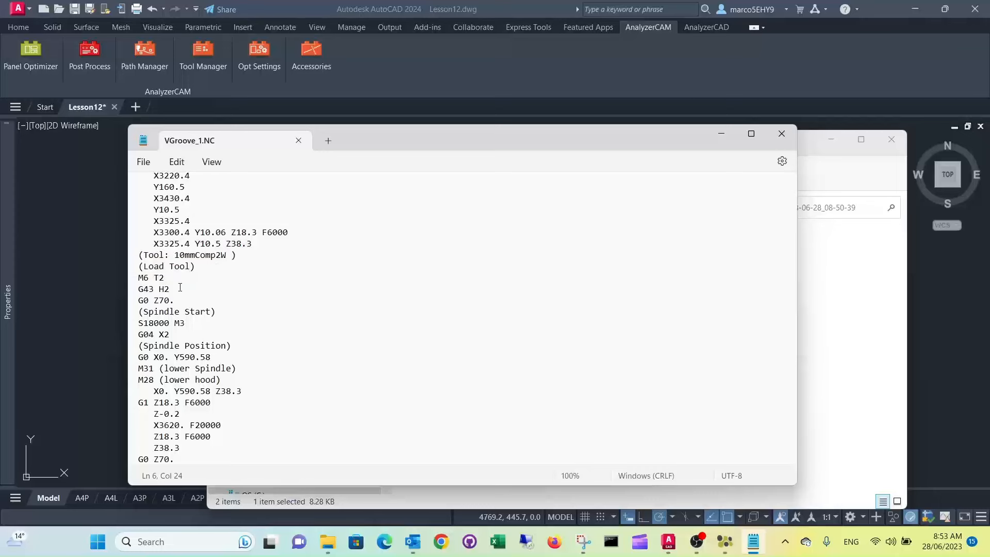
scroll(down, 3)
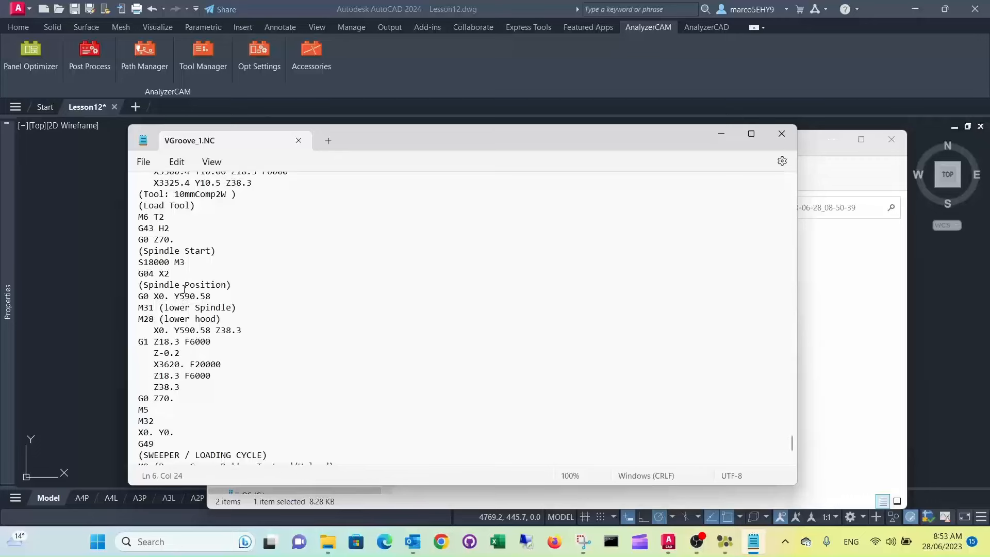
scroll(up, 3)
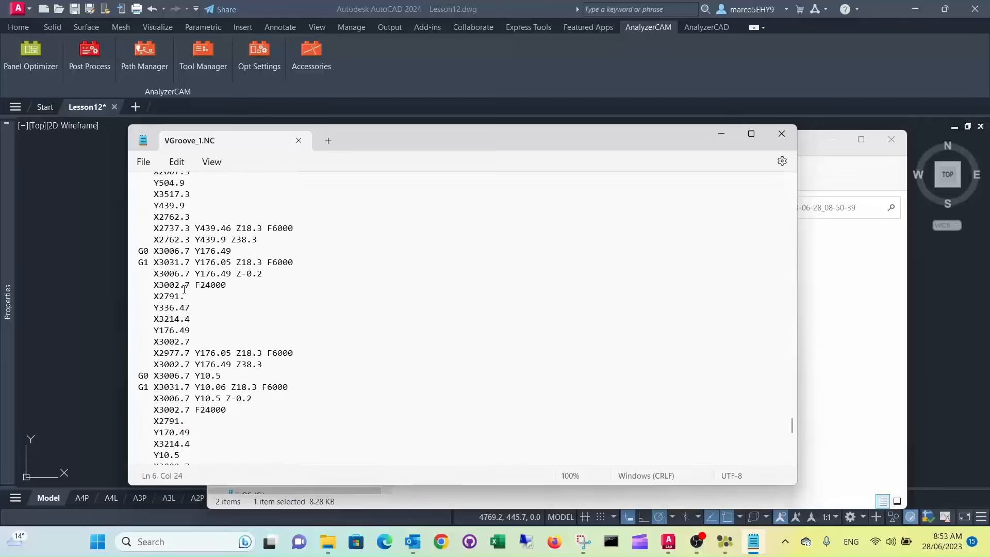
scroll(down, 3)
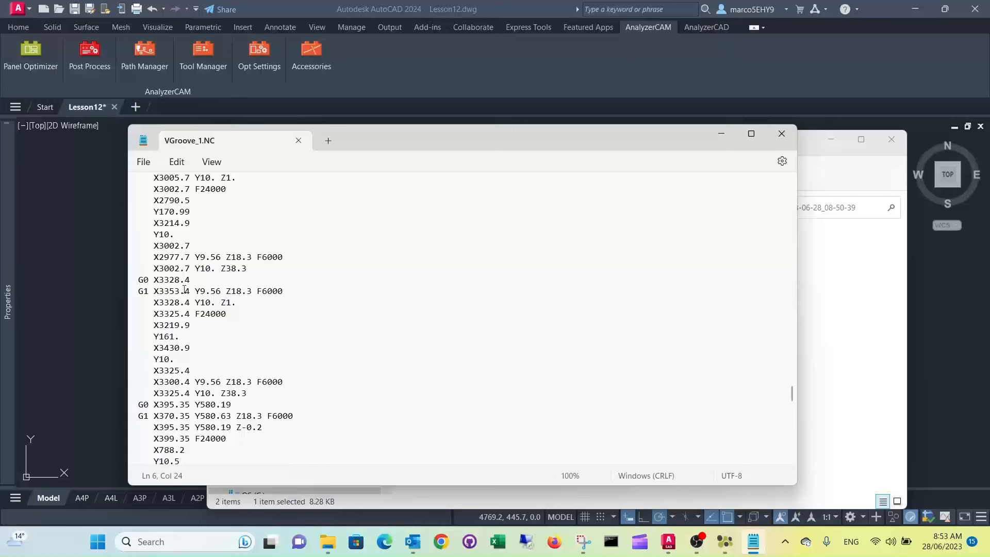
scroll(down, 3)
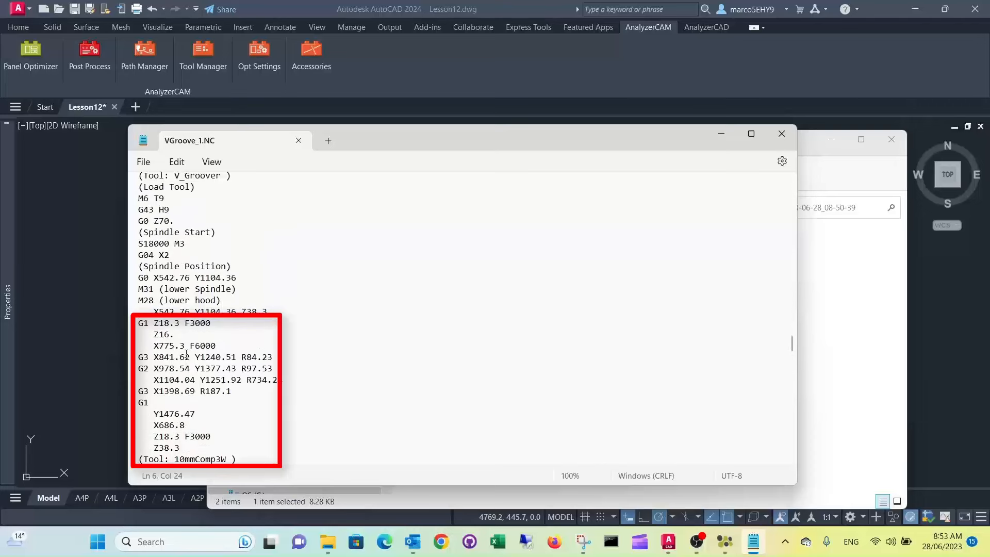
scroll(up, 3)
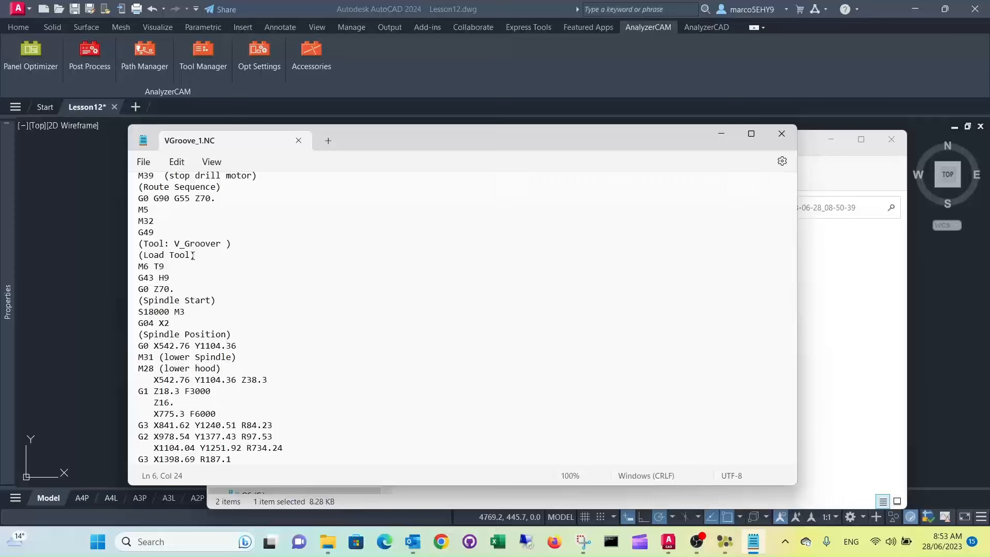
scroll(down, 3)
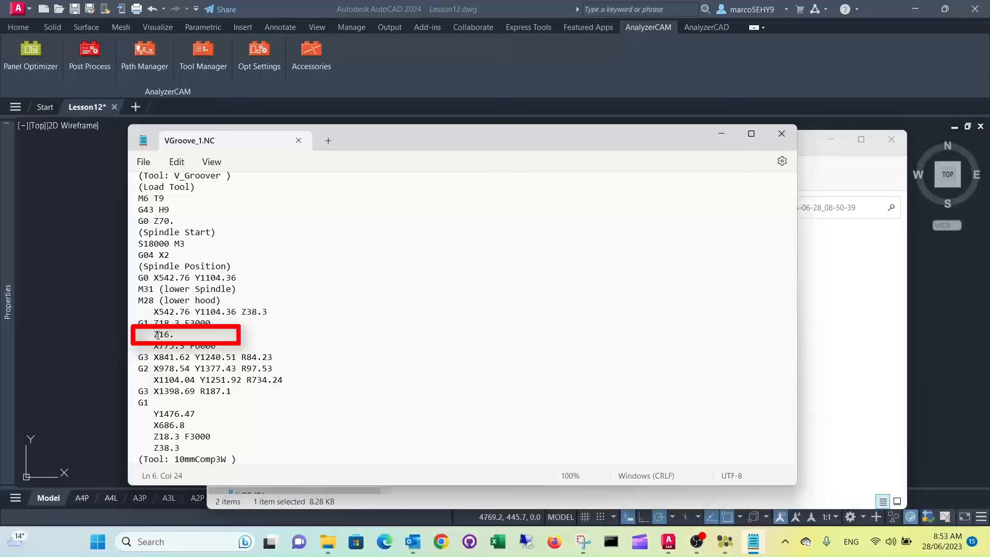
scroll(down, 3)
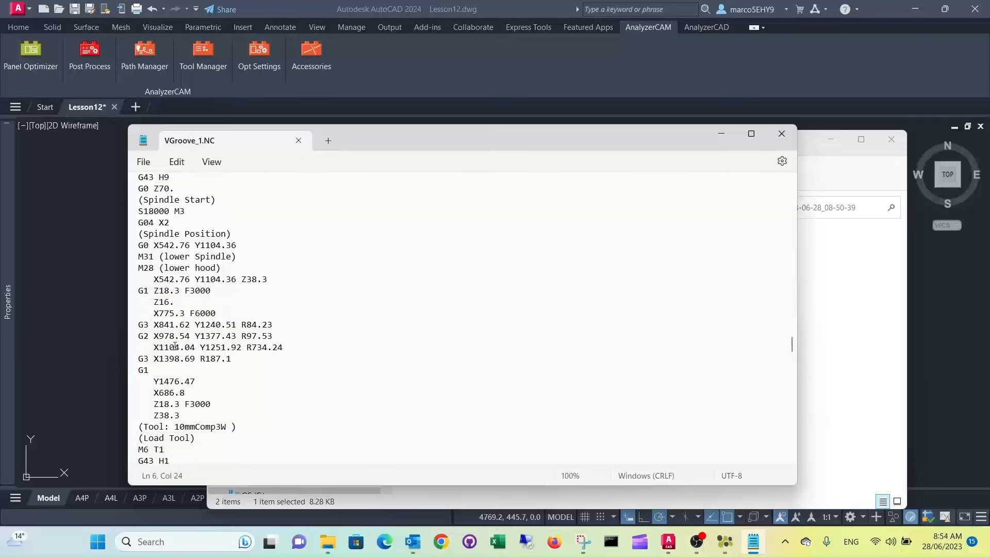
scroll(down, 3)
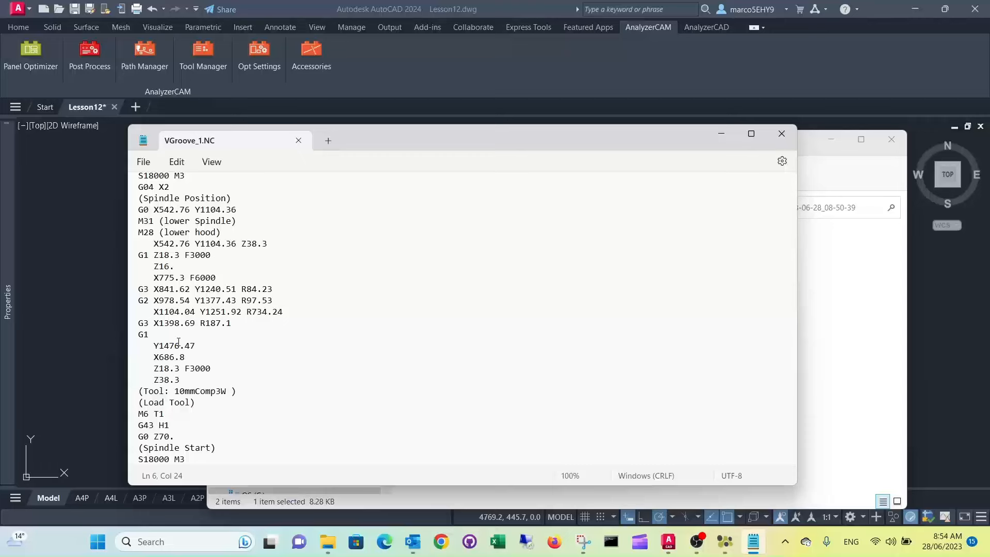
mouse_move(580, 184)
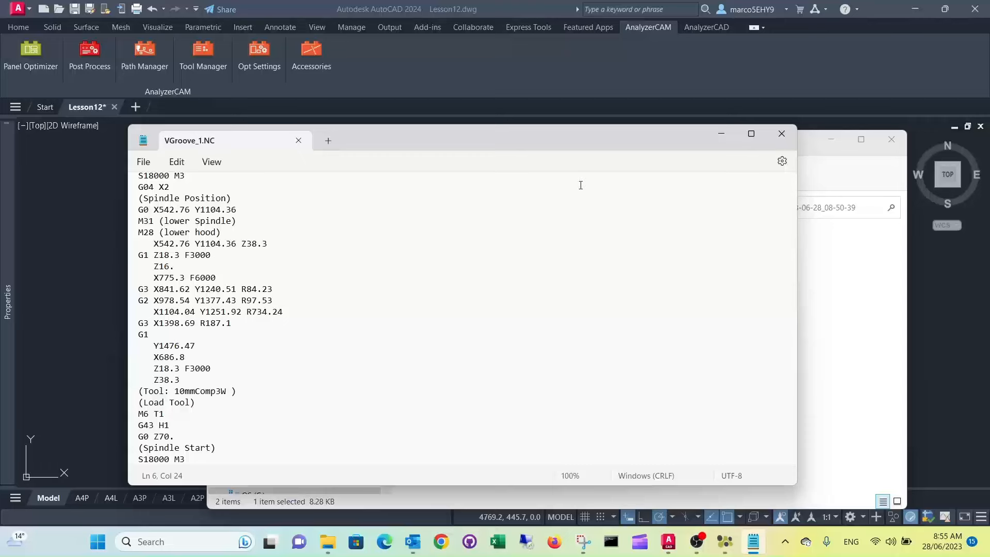
mouse_move(584, 198)
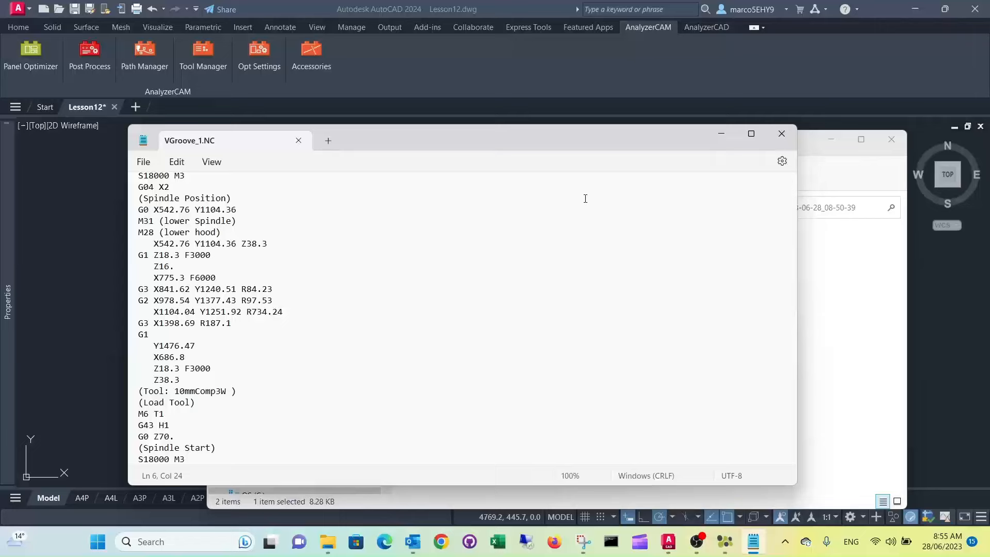